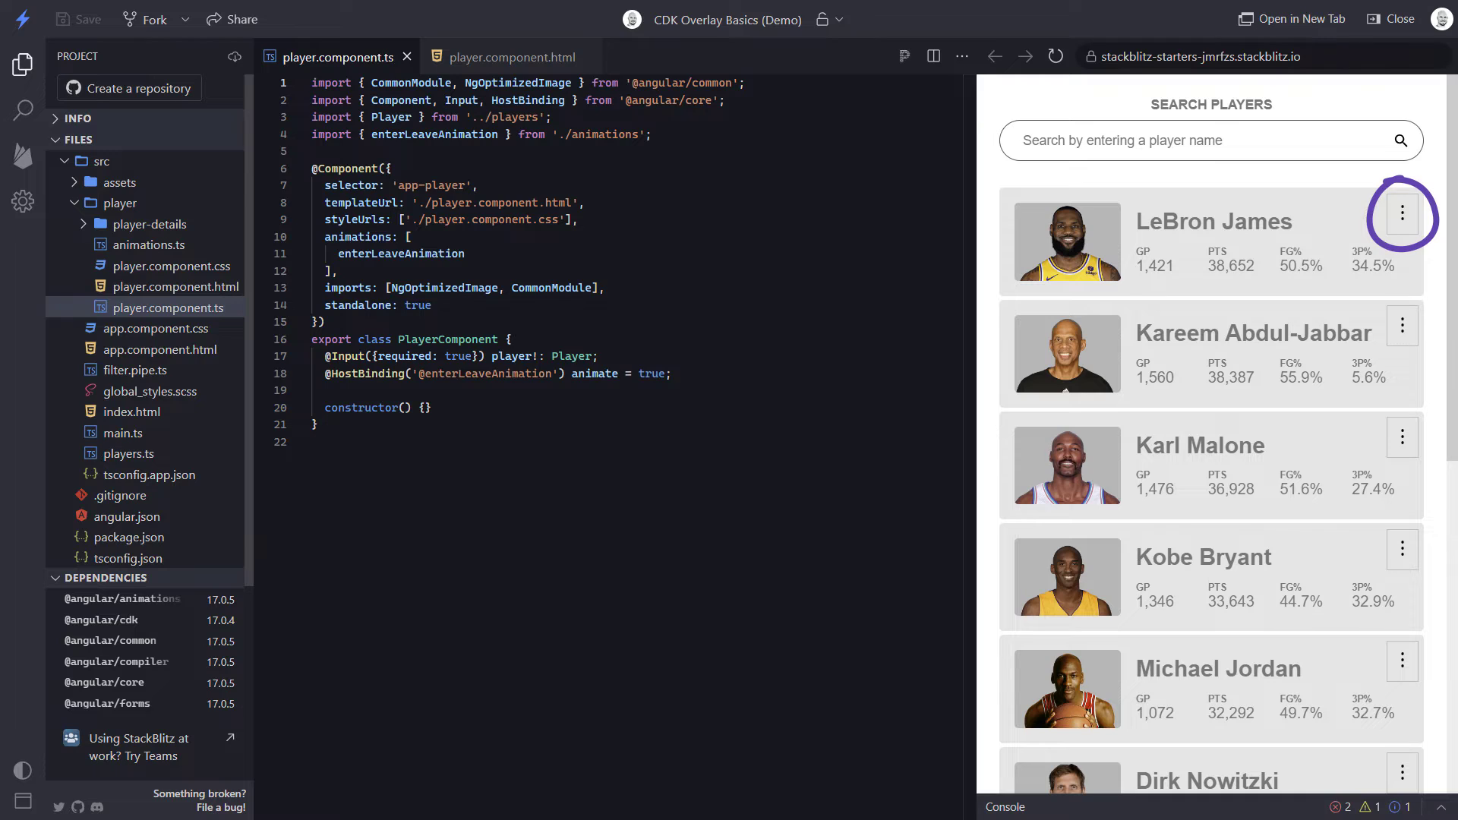
left_click(1401, 212)
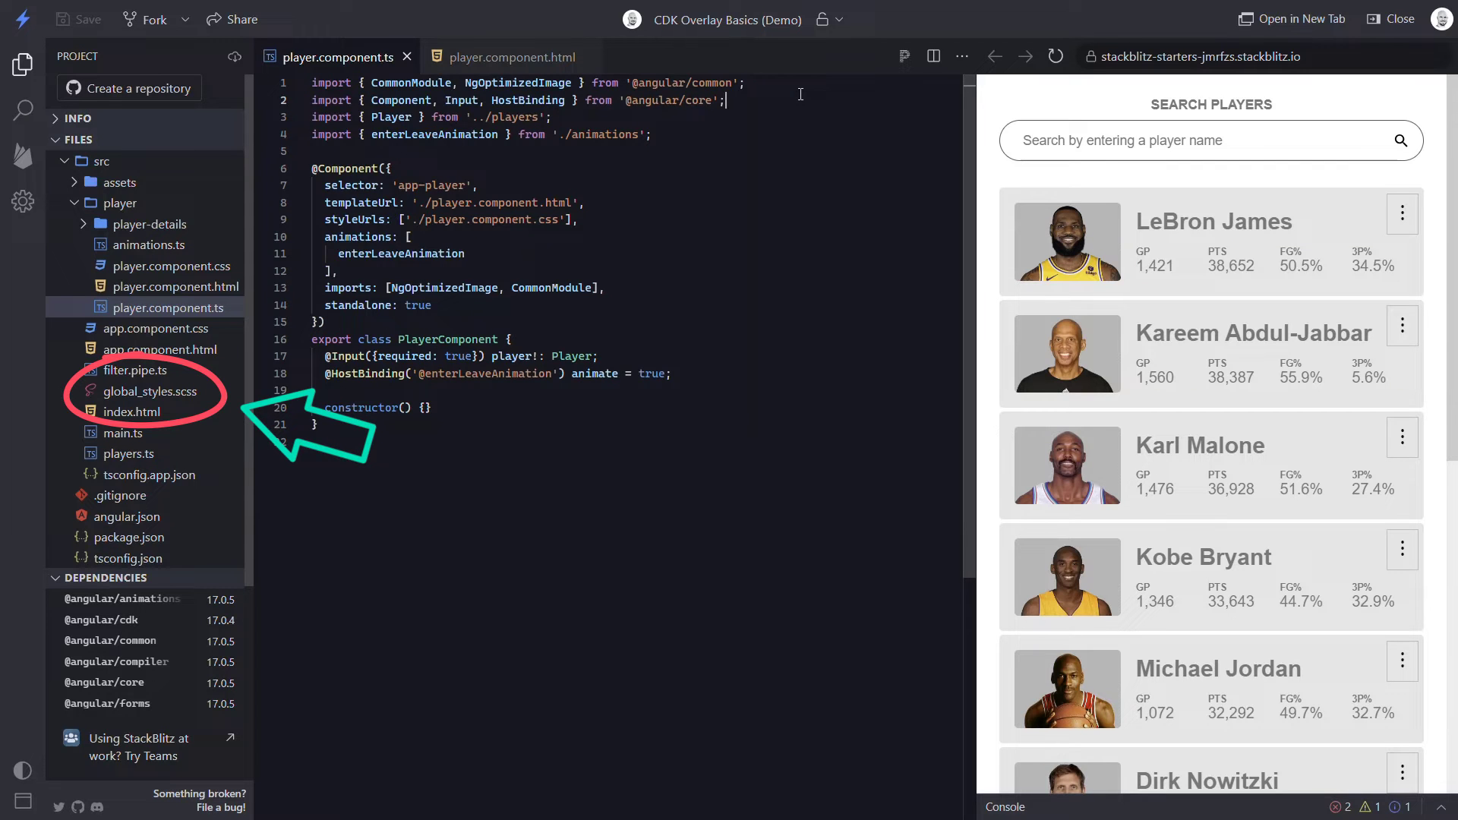
left_click(151, 390)
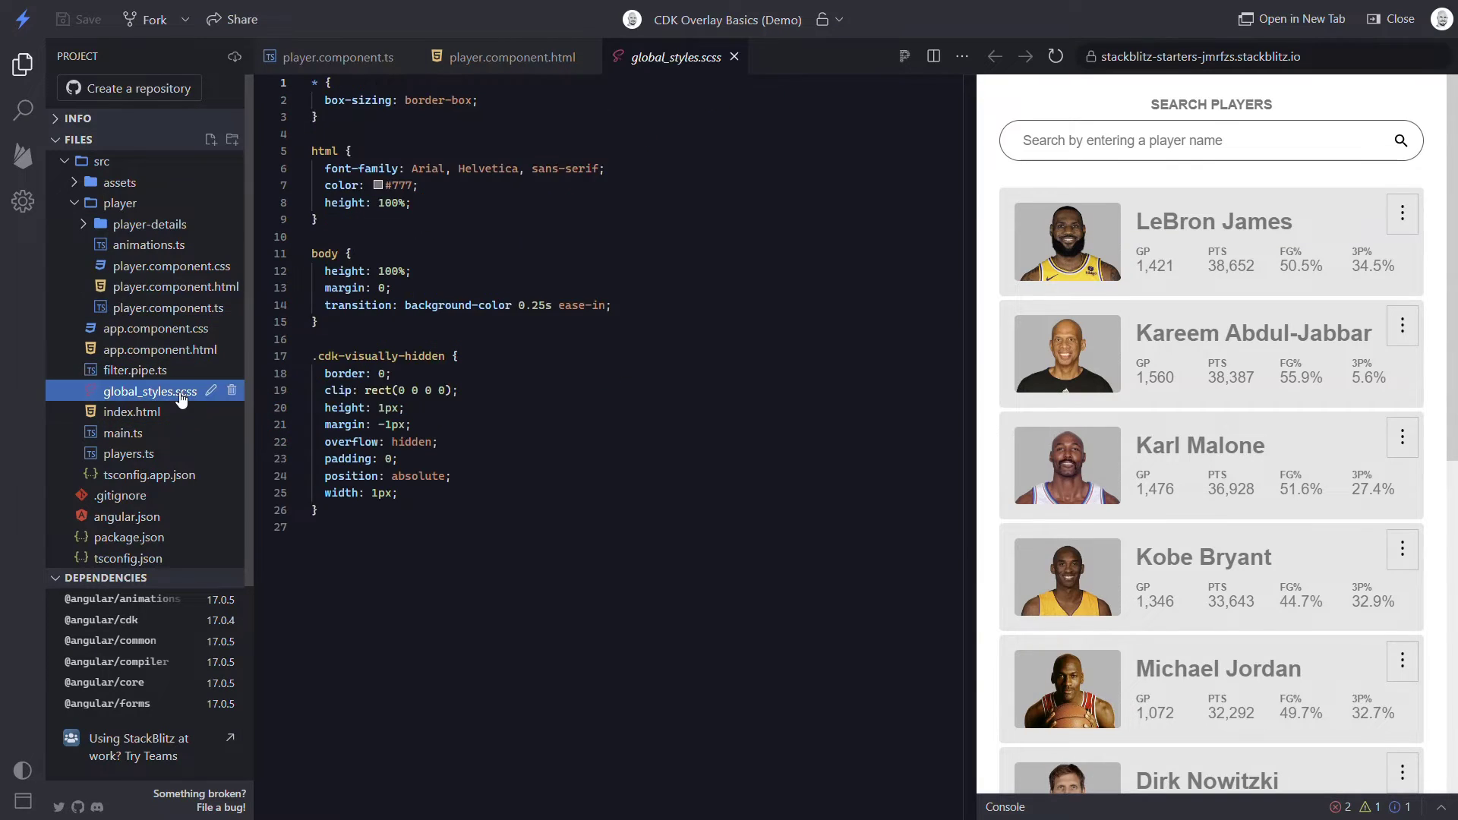
type("@import '@angular/cdk/overlay-prebuilt.css';")
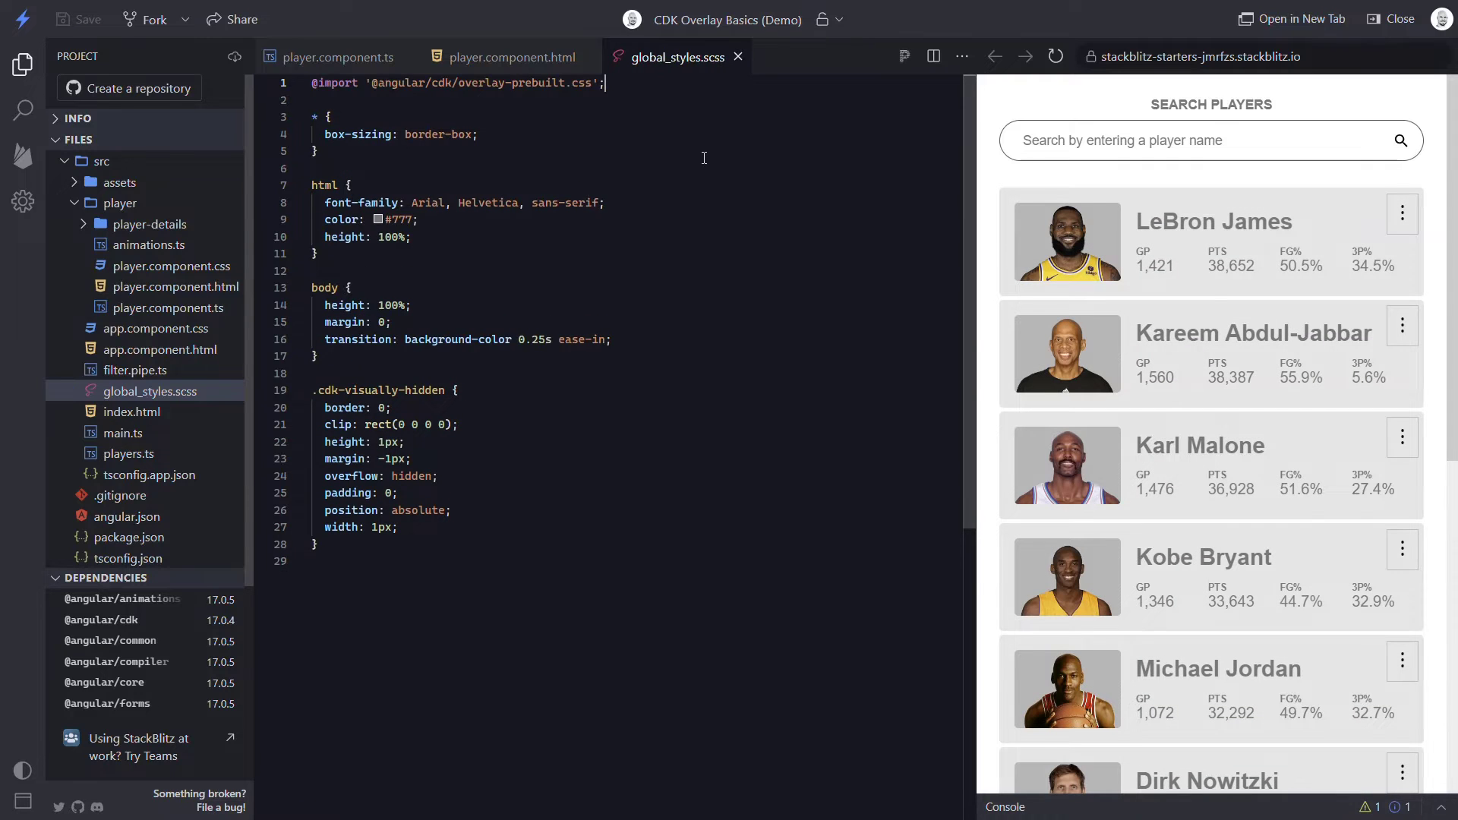
left_click(507, 57)
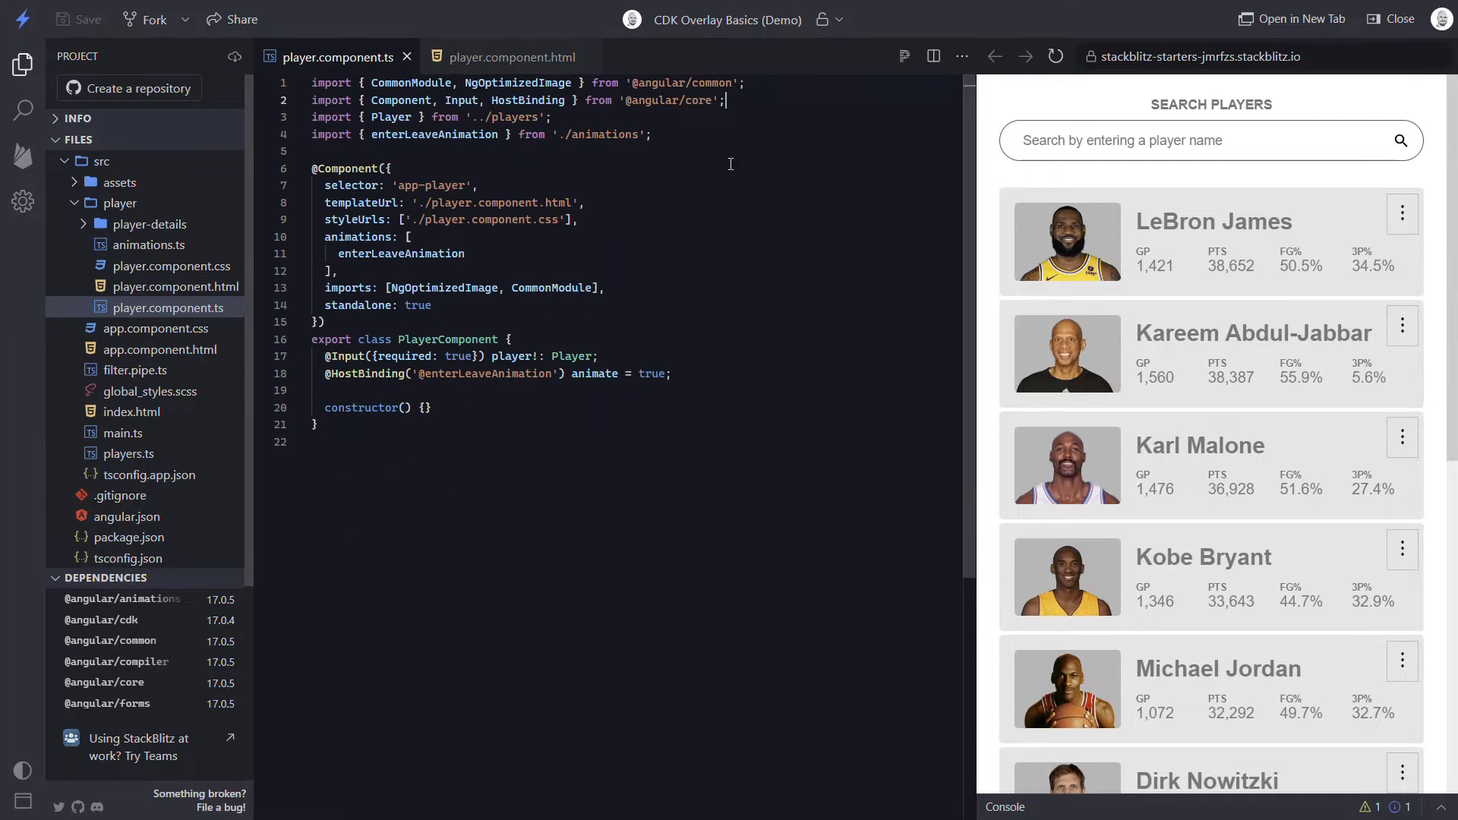
Inject 'private overlay: Overlay' and add openModal() with const overlayRef = this.overlay.create();.
type("private overlay: Overlay")
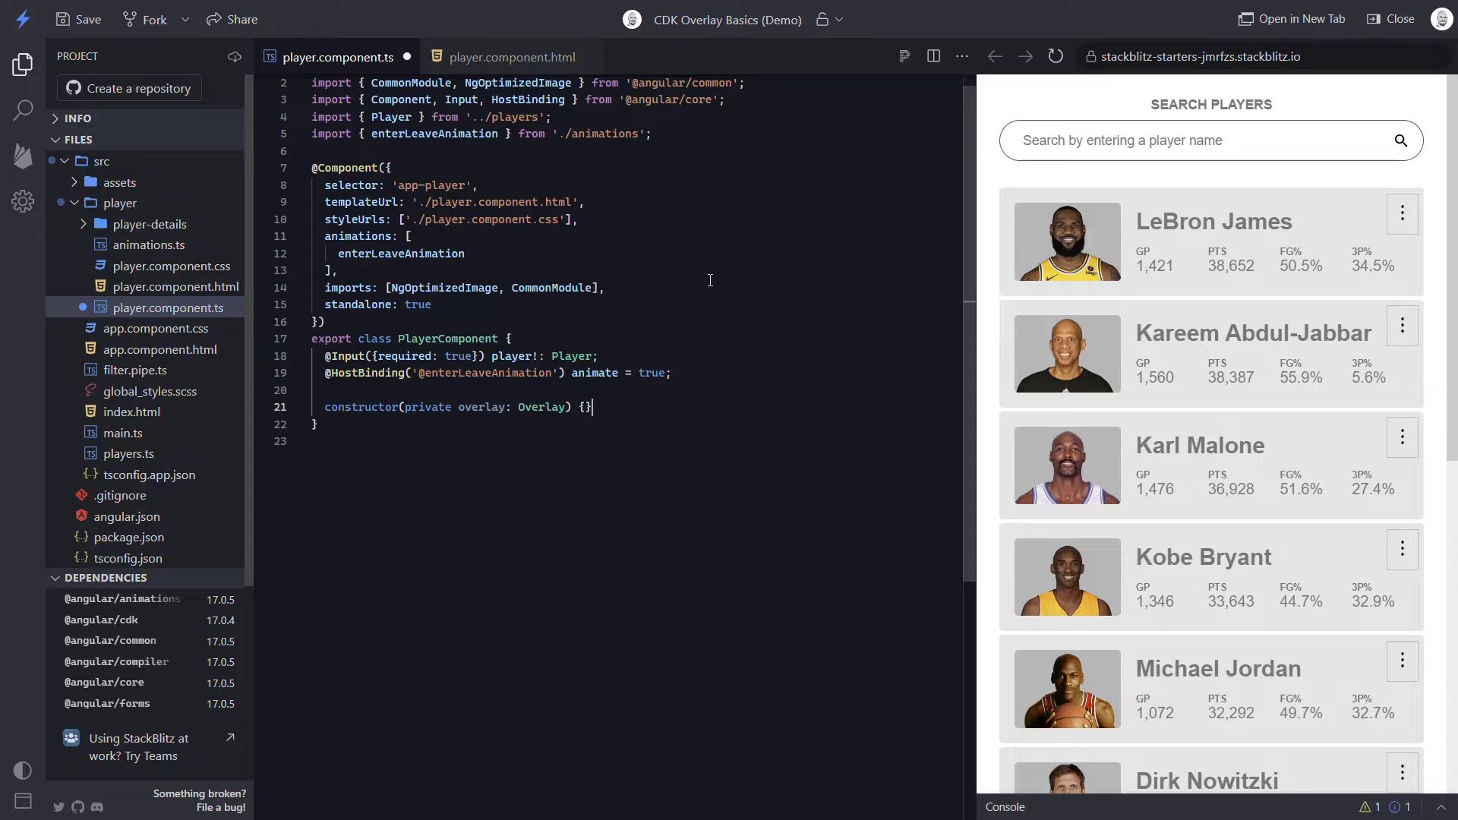
type("openM")
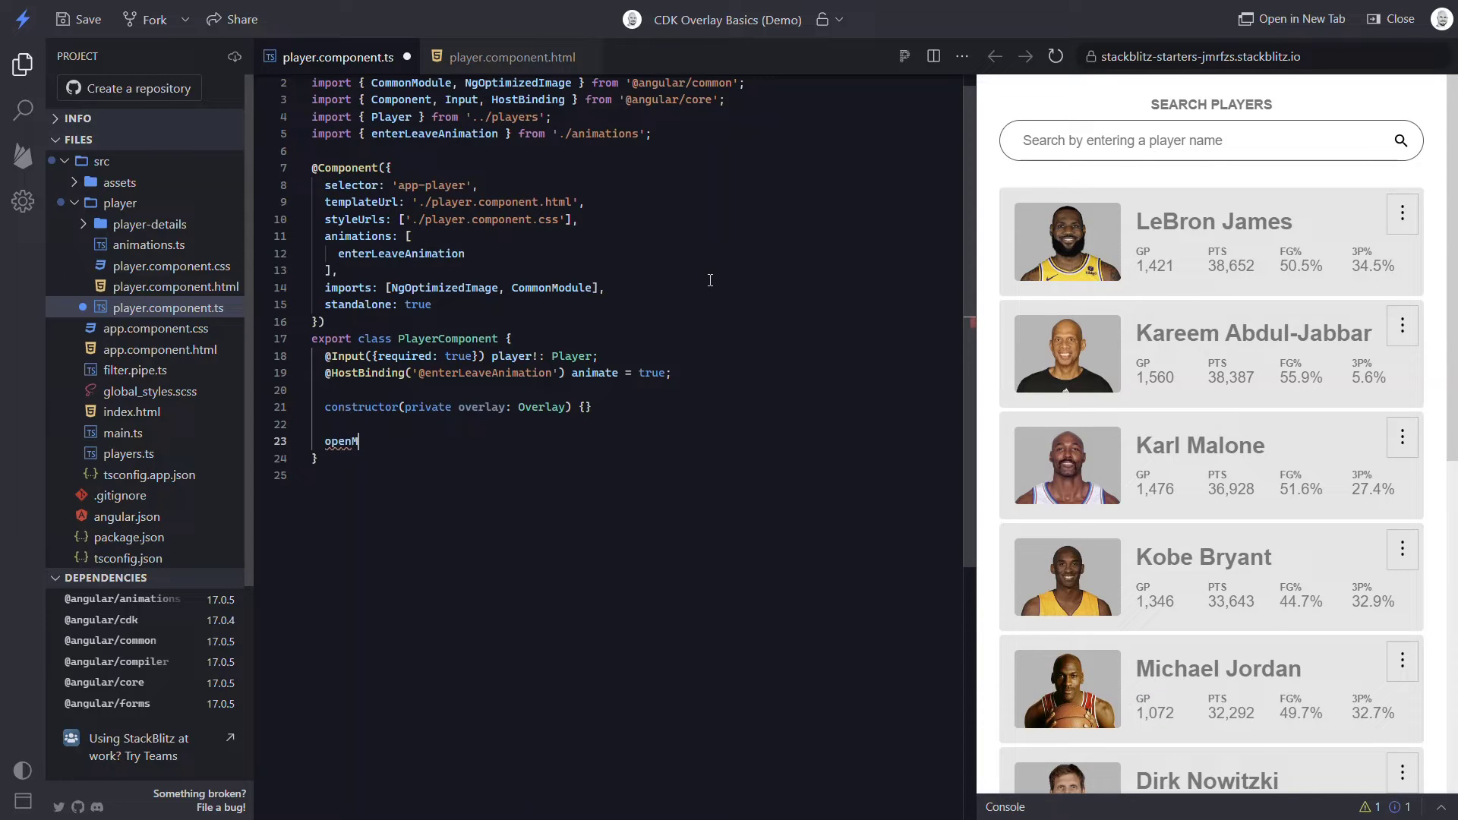
type("odal() {")
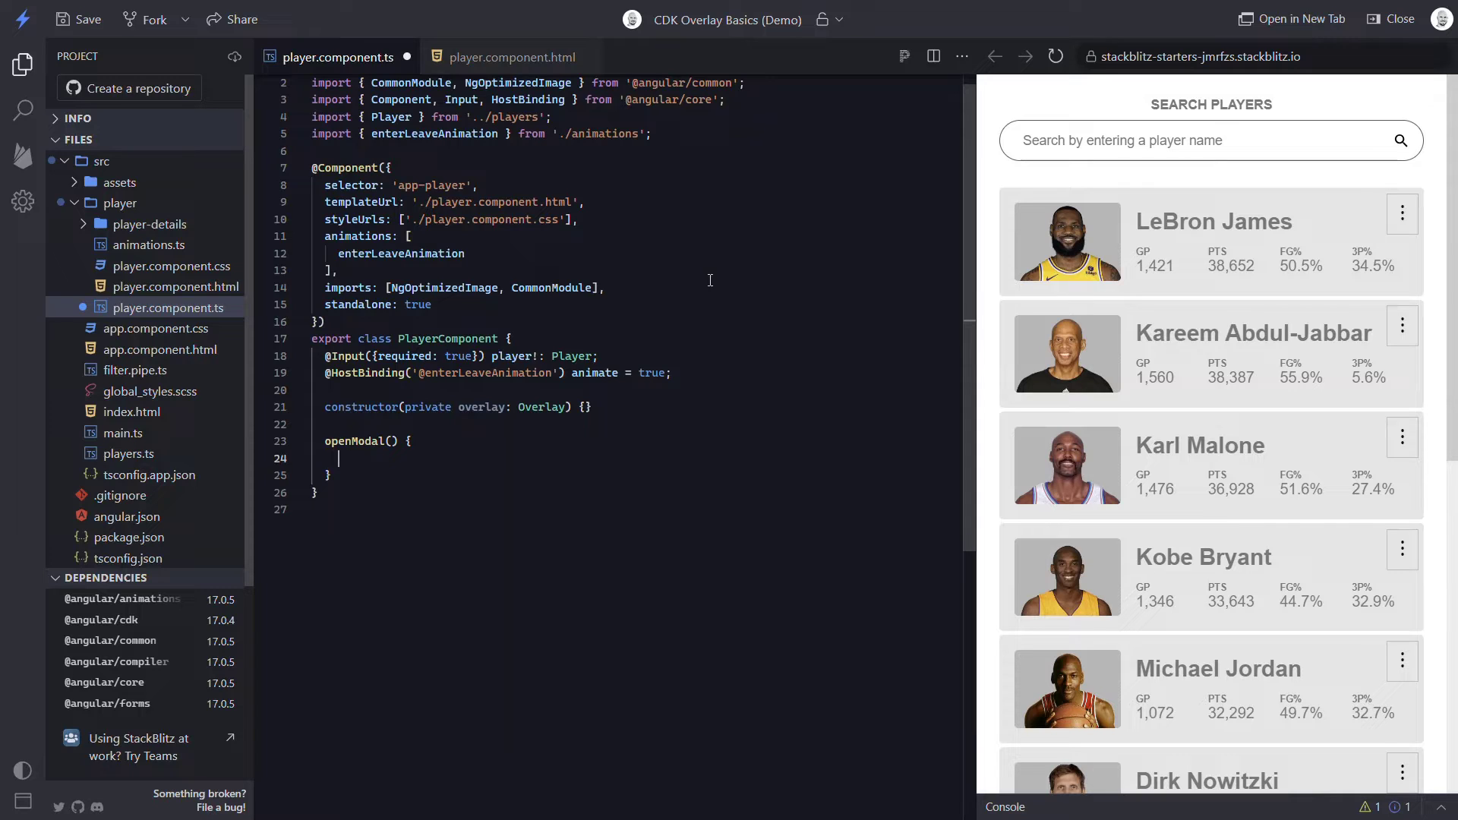
type("const o")
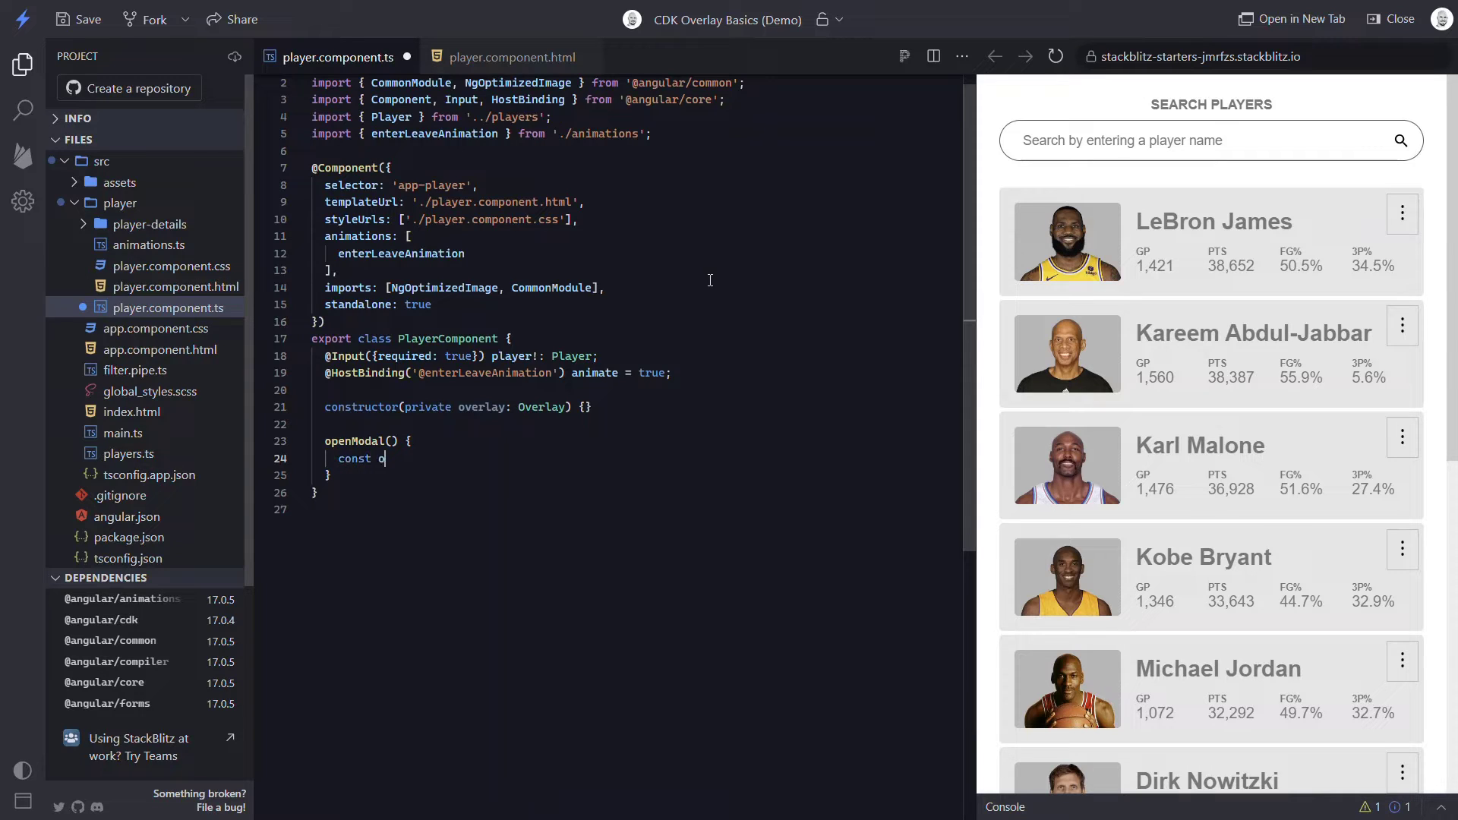
type("verlayRef =")
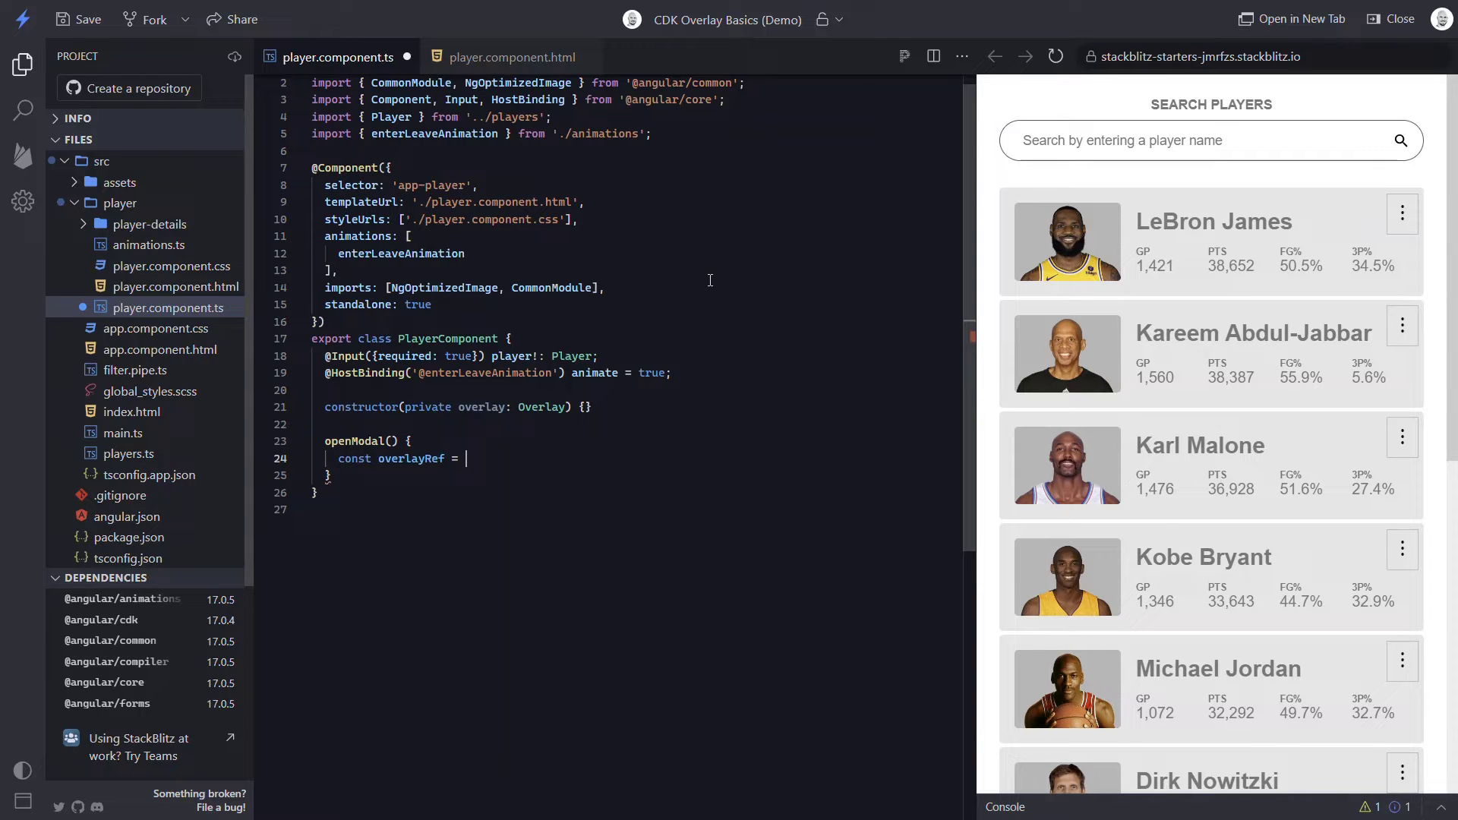
type("this.")
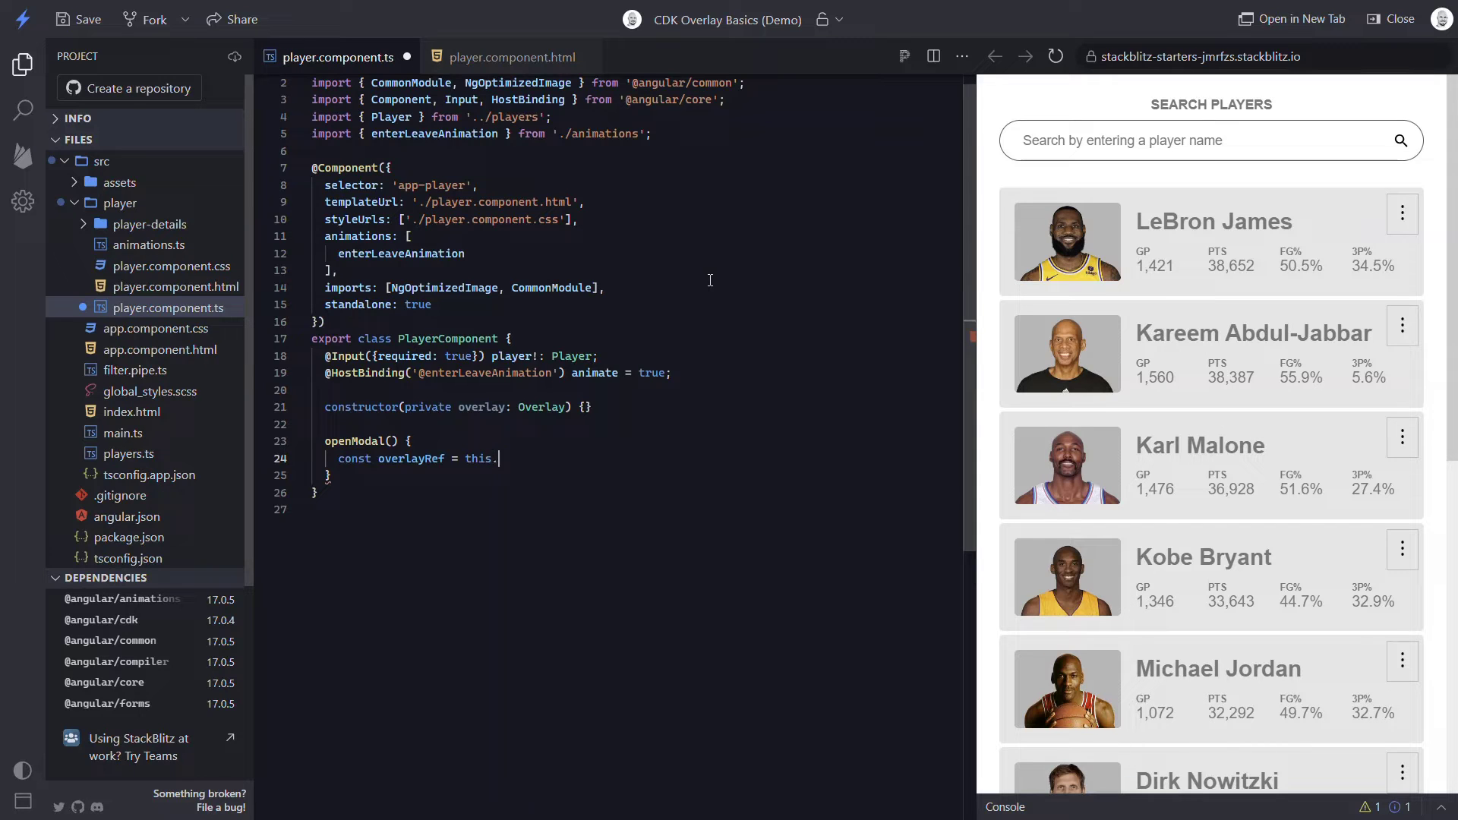
type("overlay")
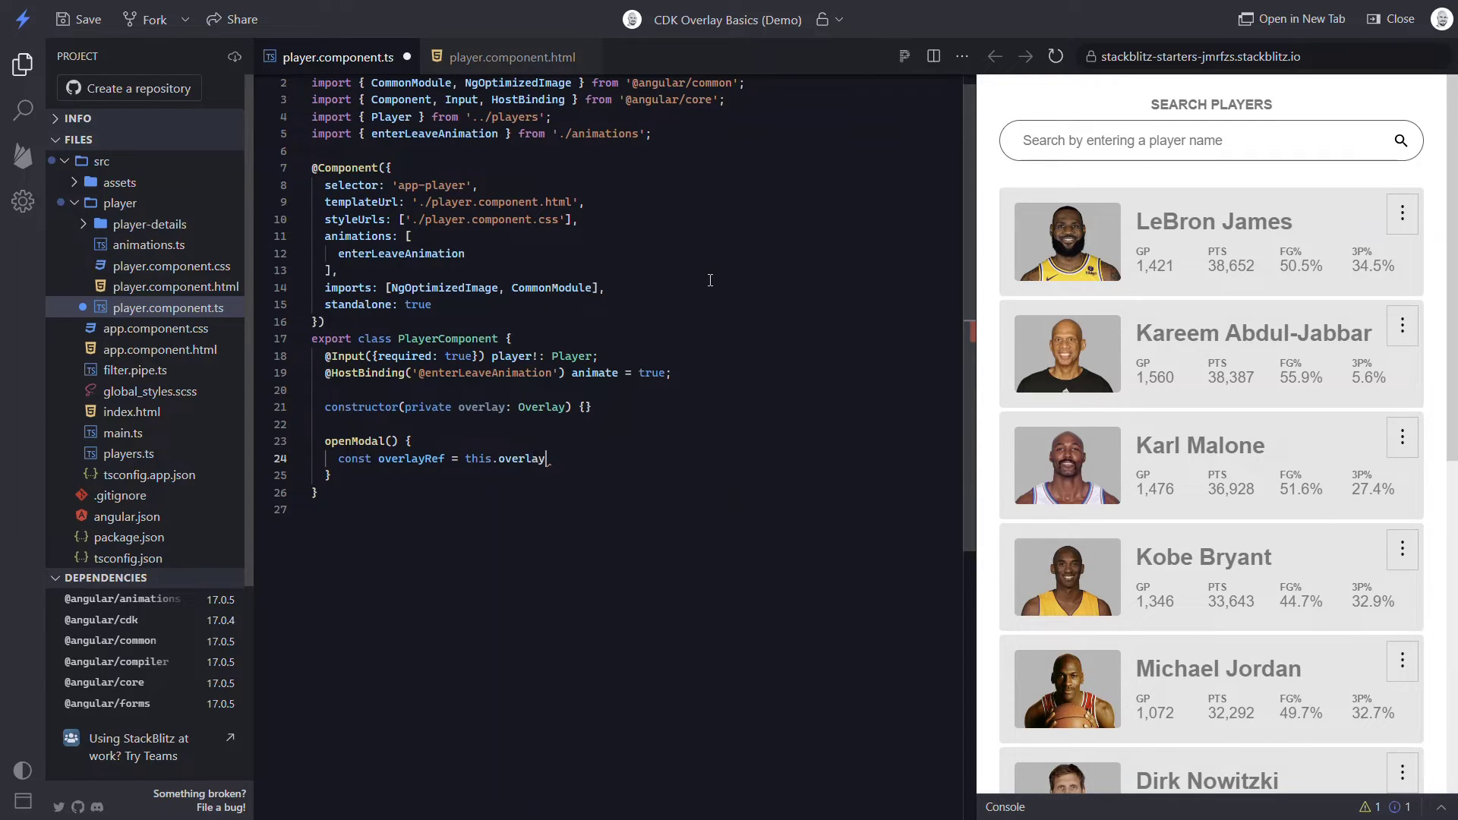
type(".create")
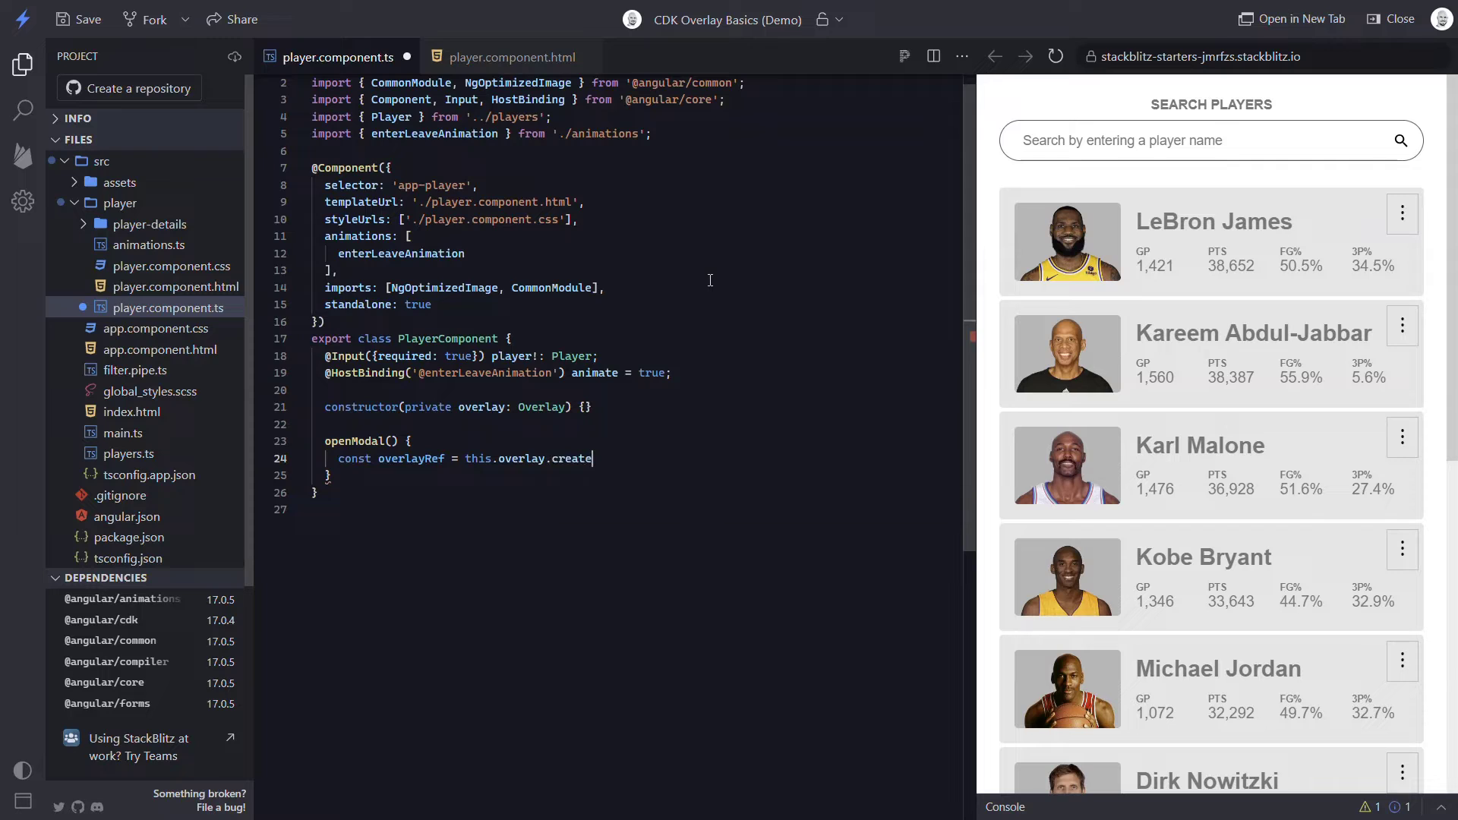
type("();")
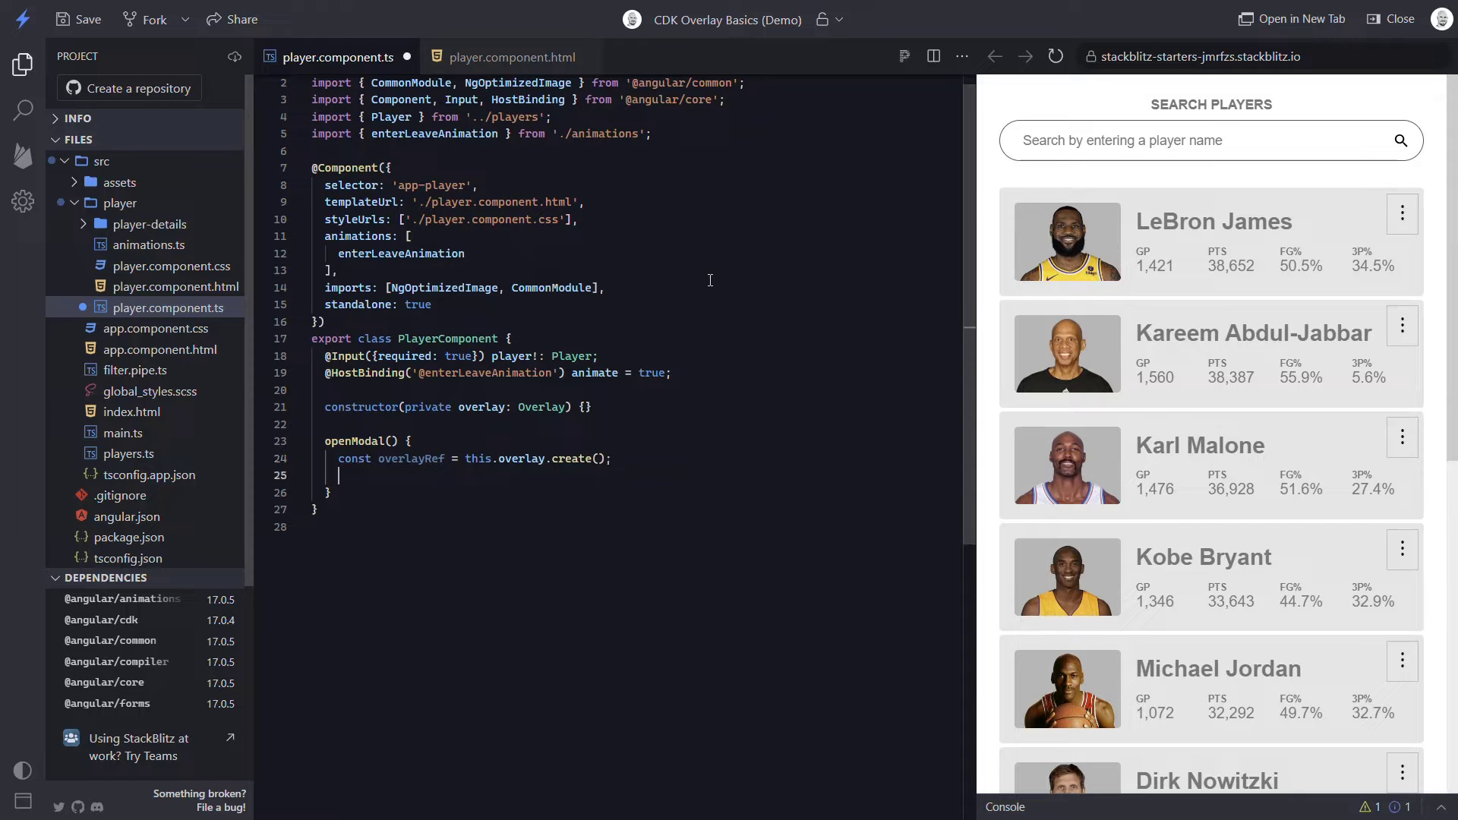
Call overlayRef.attach() inside openModal and add PortalModule to the component imports.
type("overlaRef.attach")
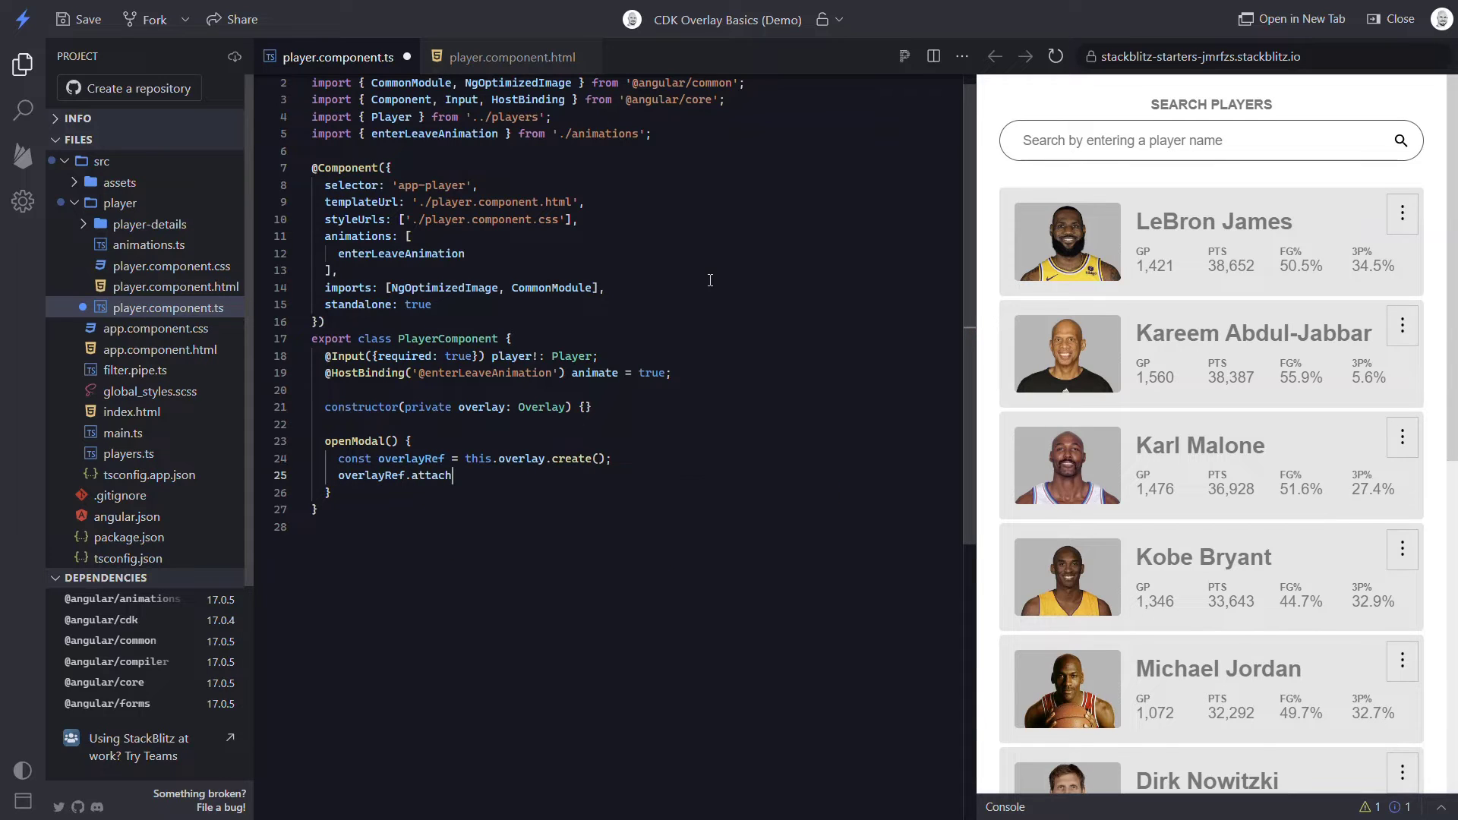
type("();")
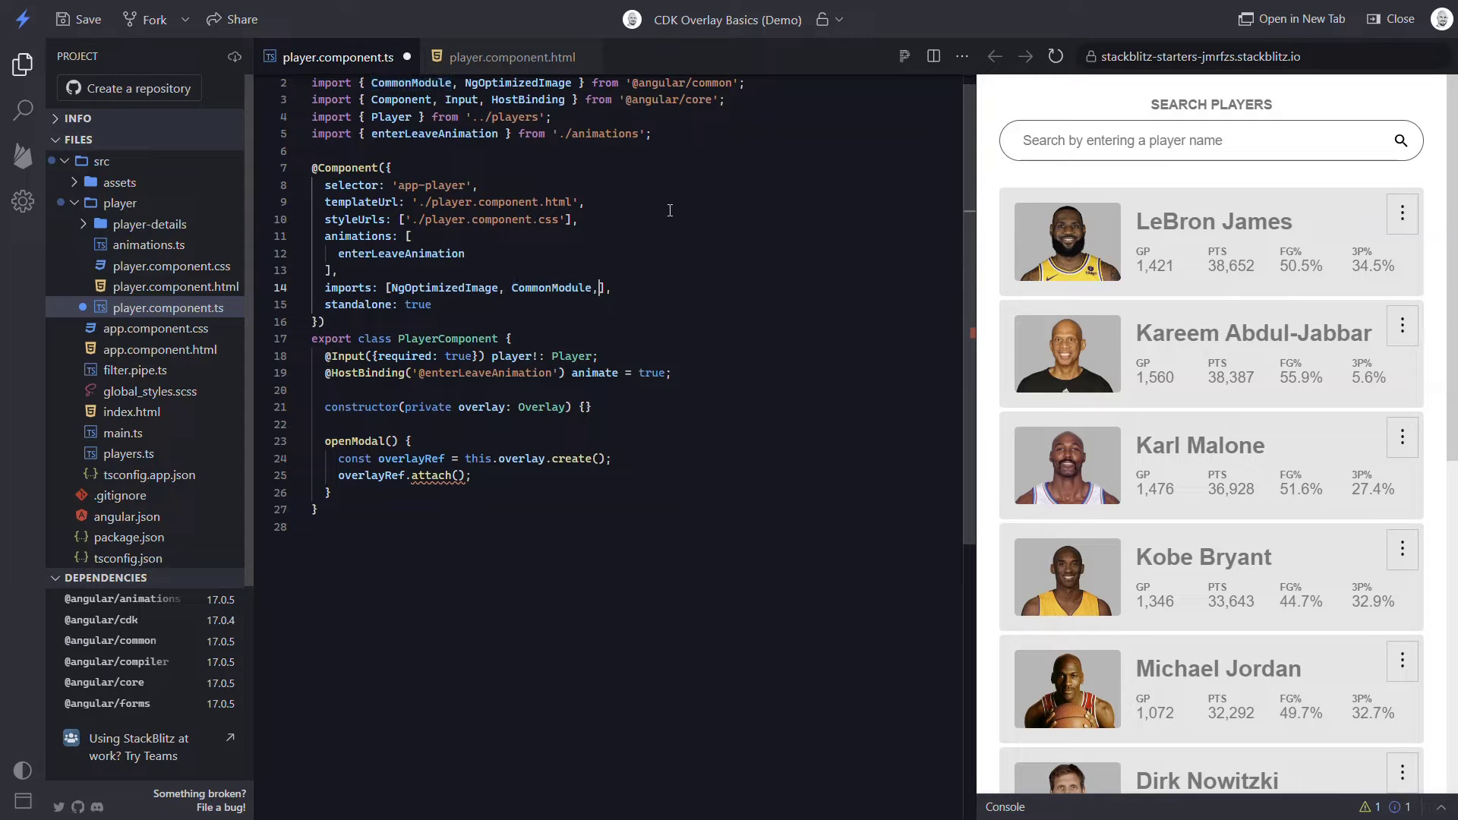
type("PortalModule")
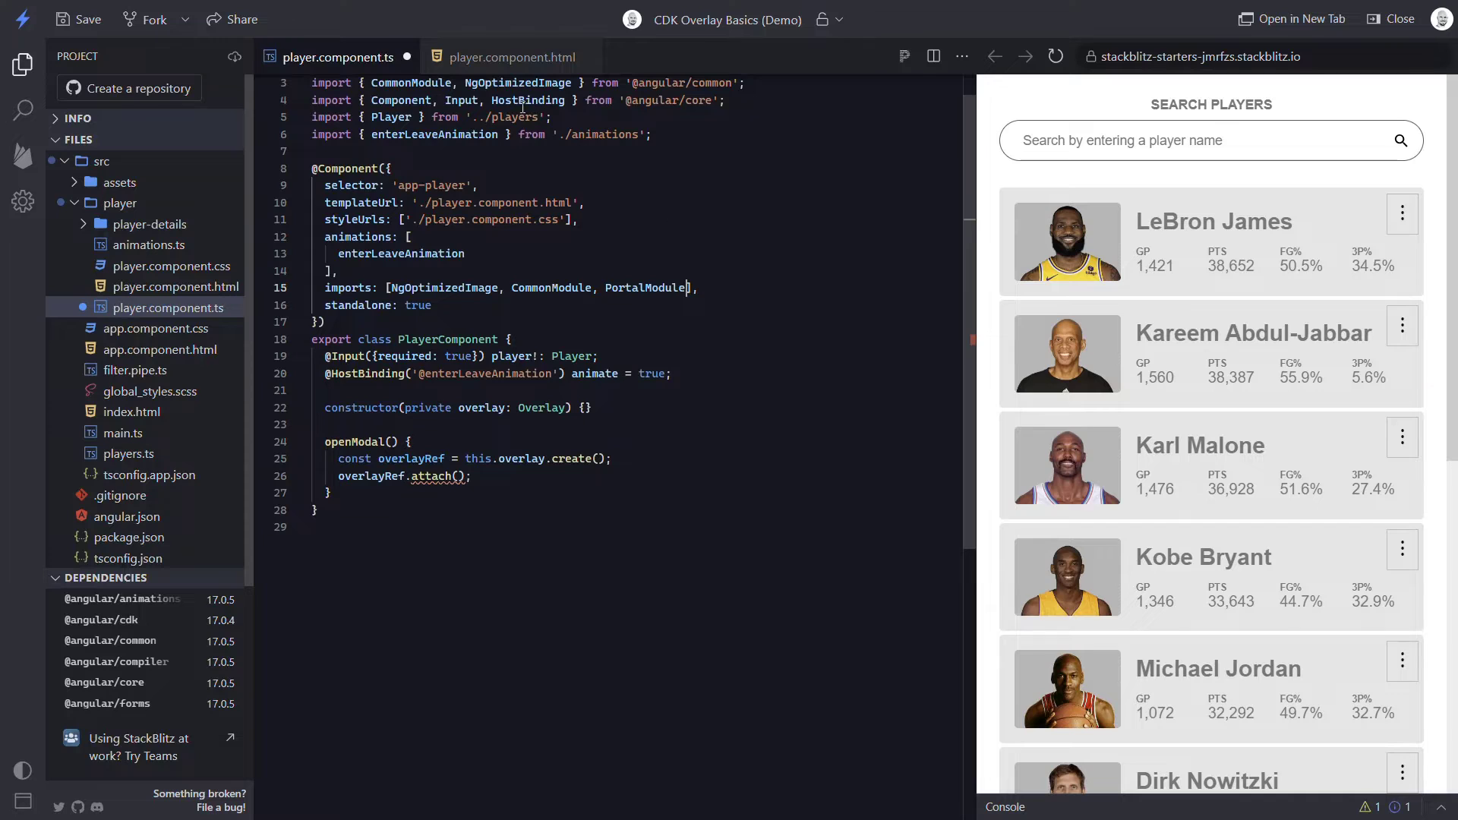
Add an ng-template cdkPortal containing <app-player-details [player]="player"> after the button.
left_click(510, 57)
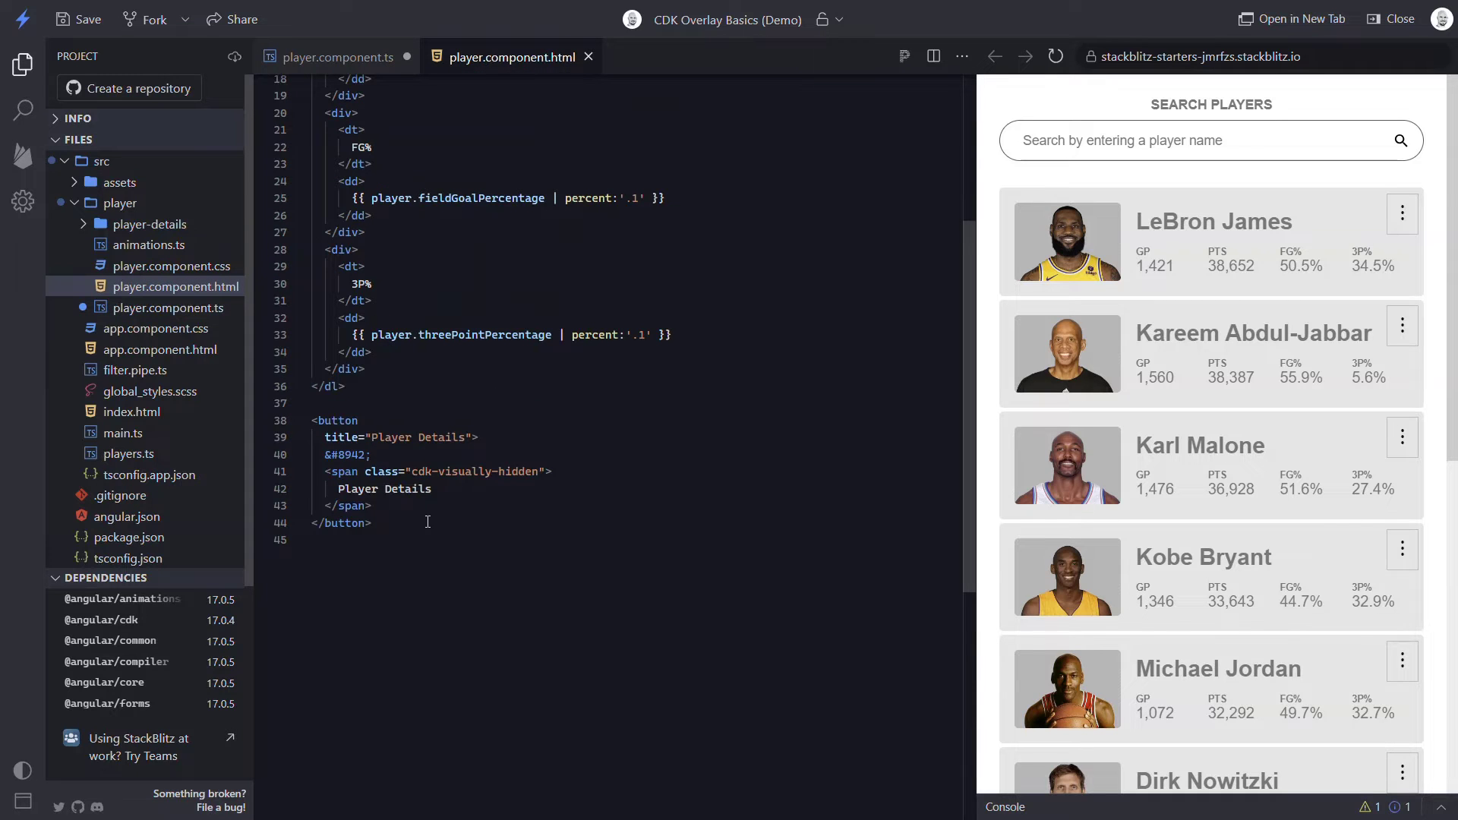
type("ng-template></ng-template>")
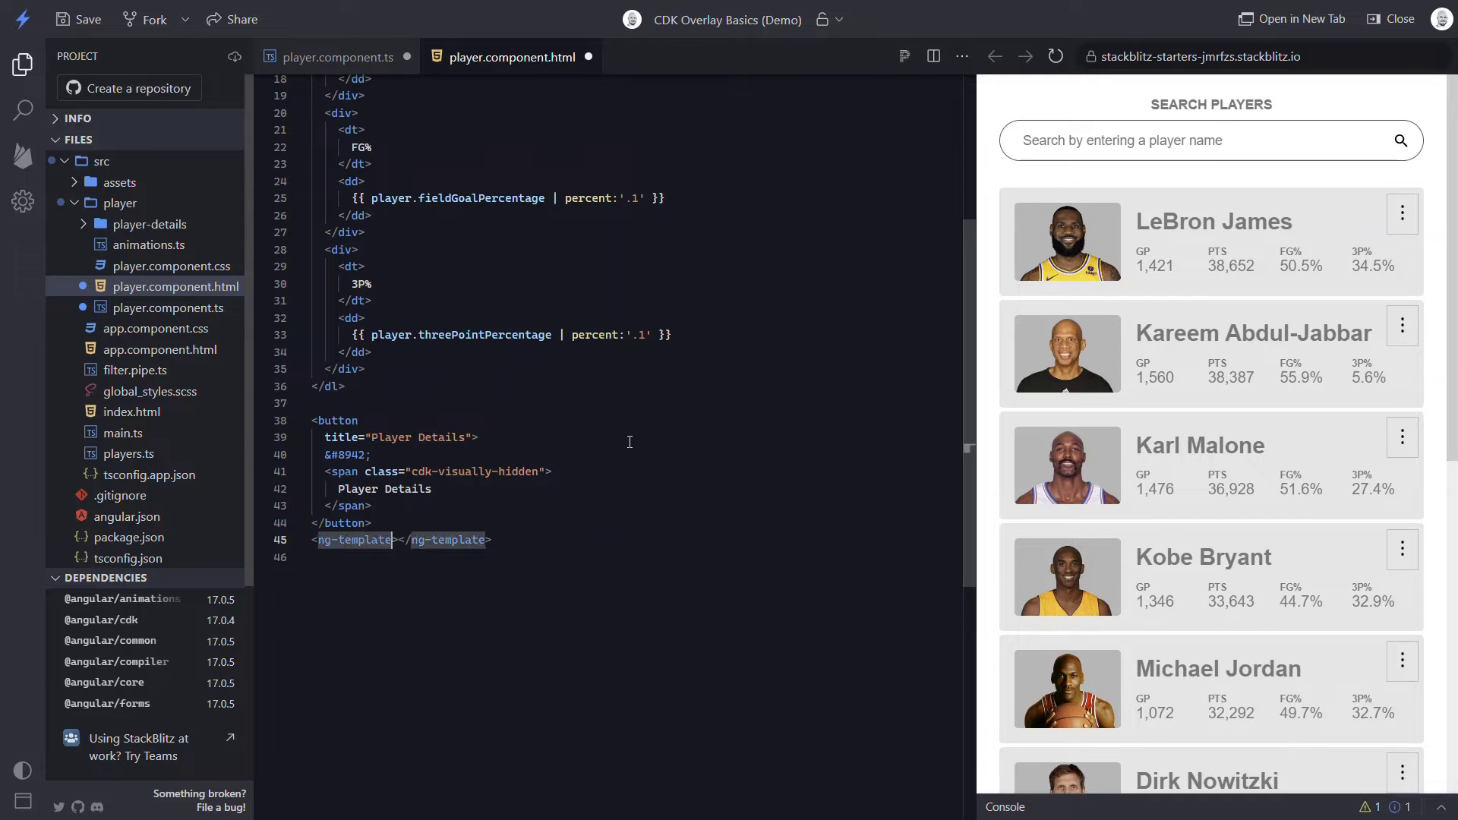
type("cdkPortal")
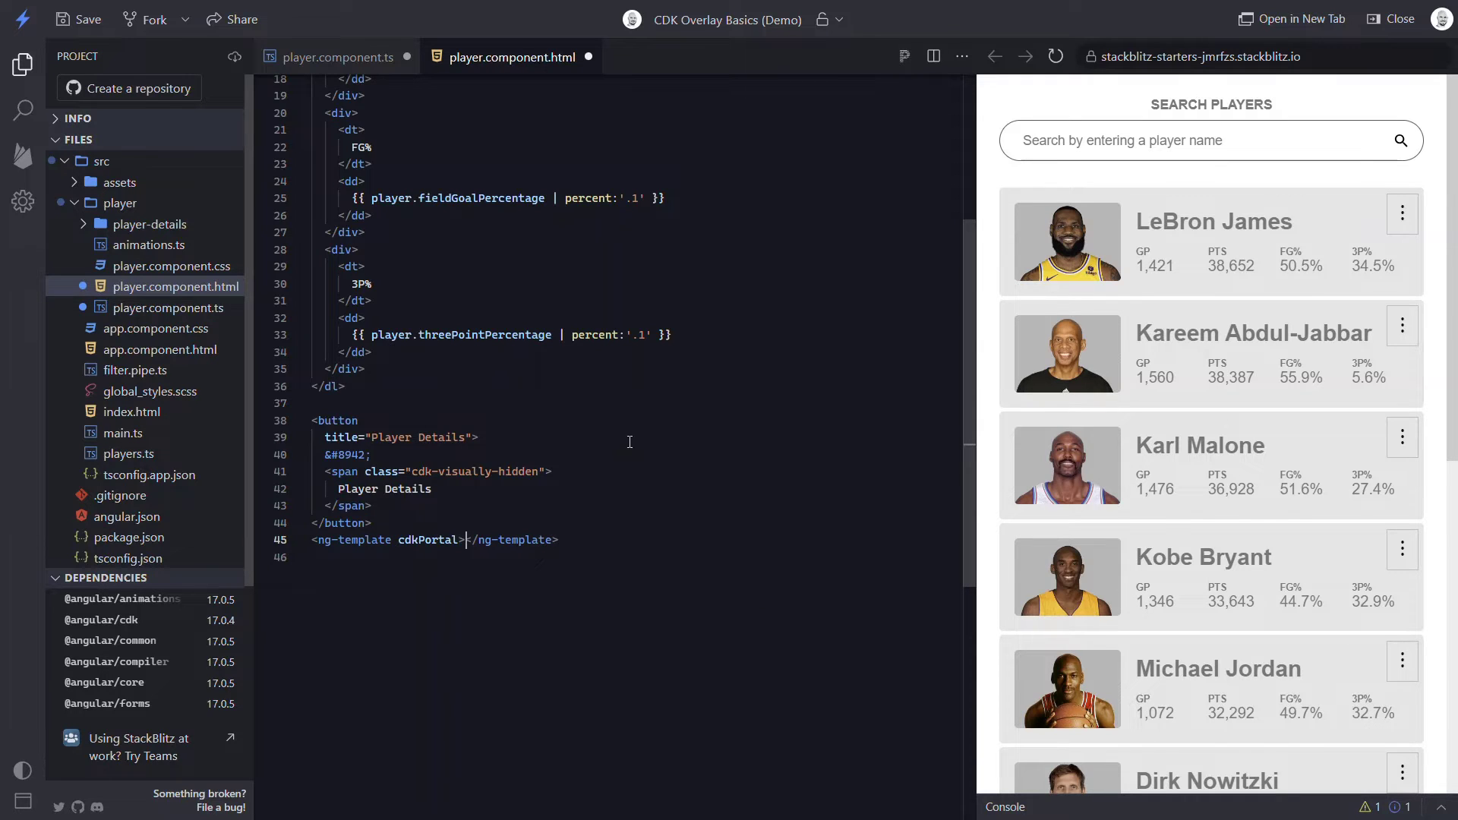
type("app-pl")
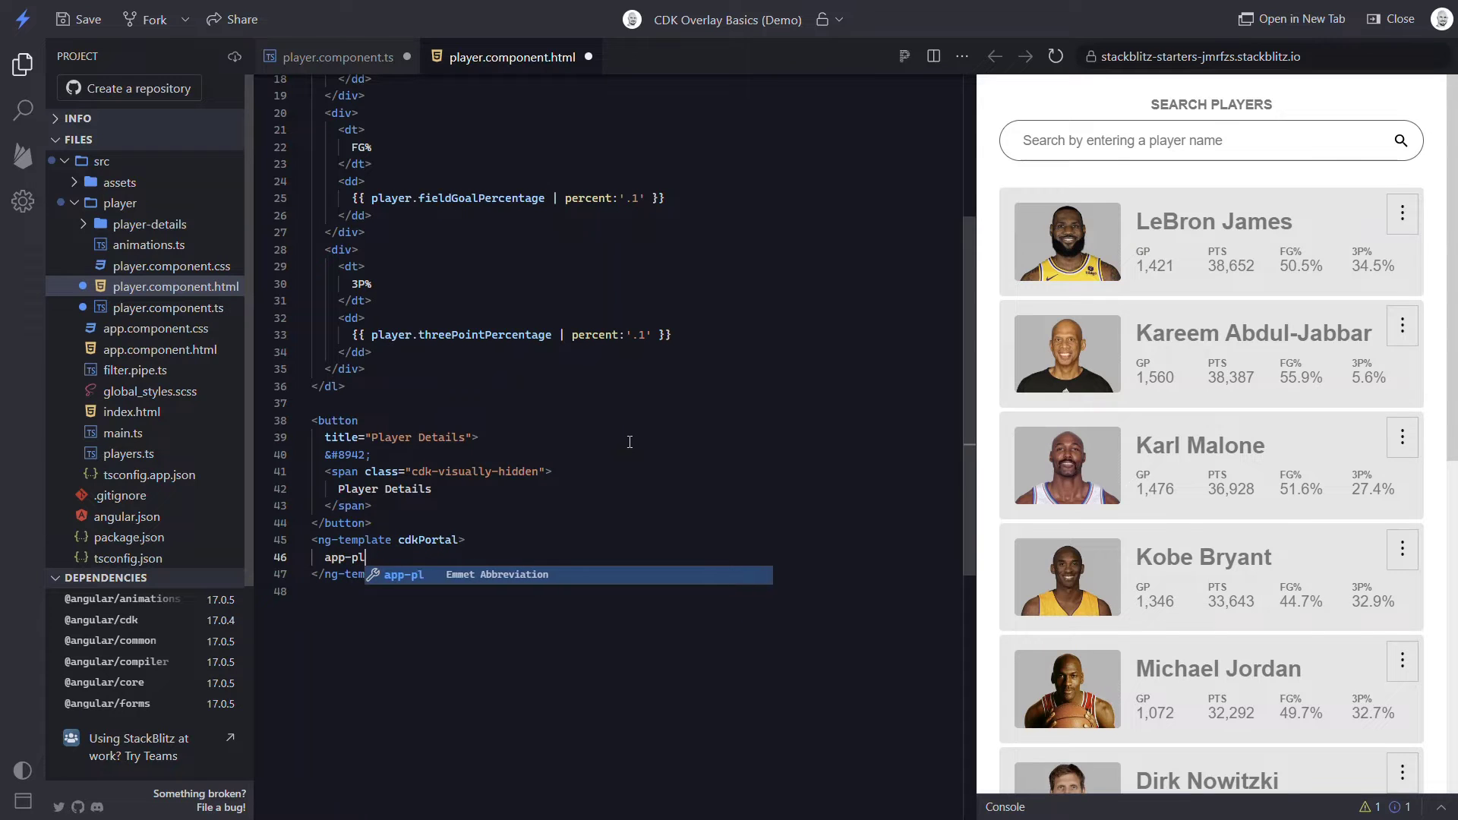
type("ayer-details")
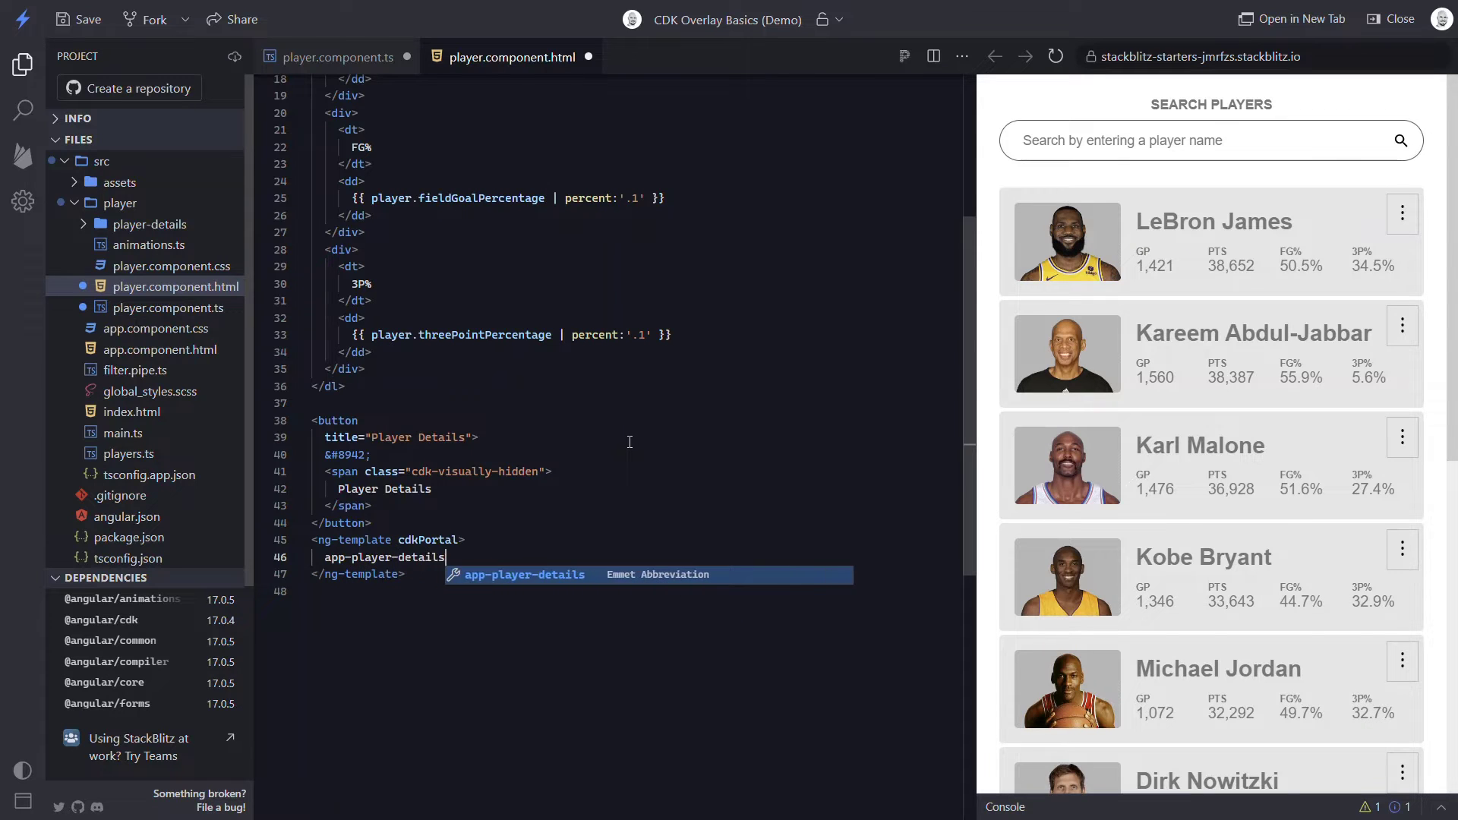
key("Tab")
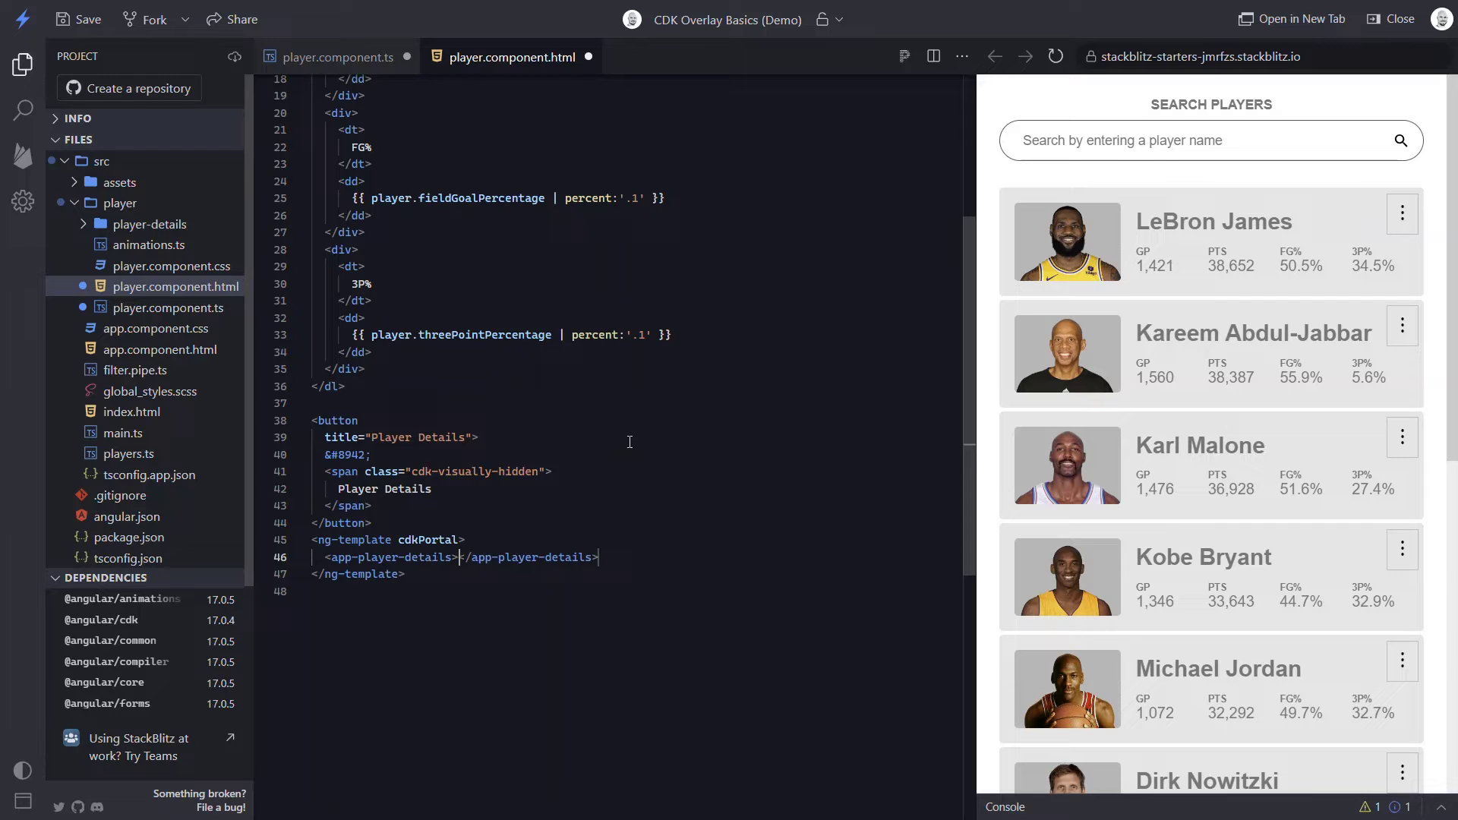
type("[player]=\"")
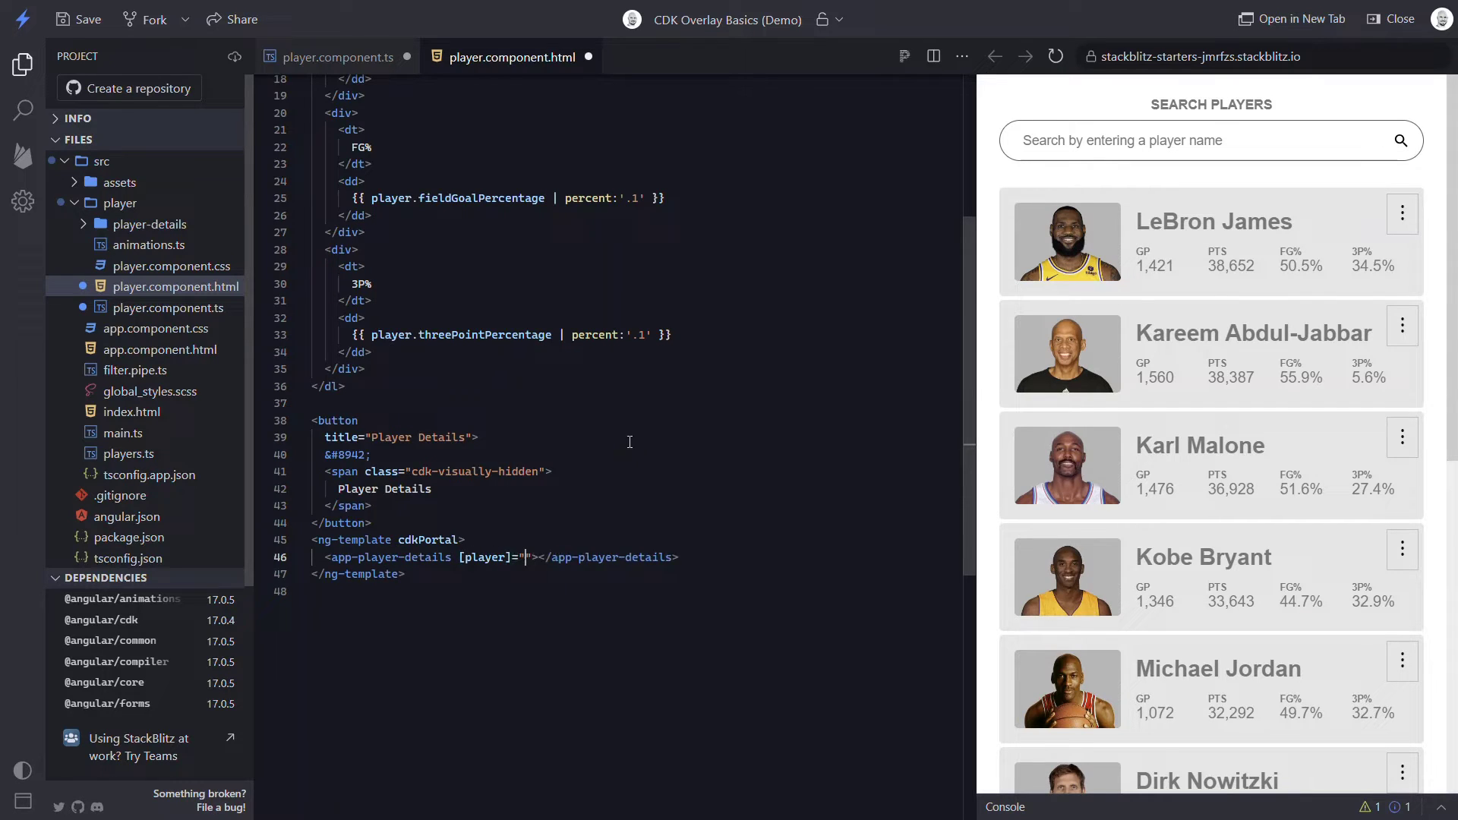
type("player")
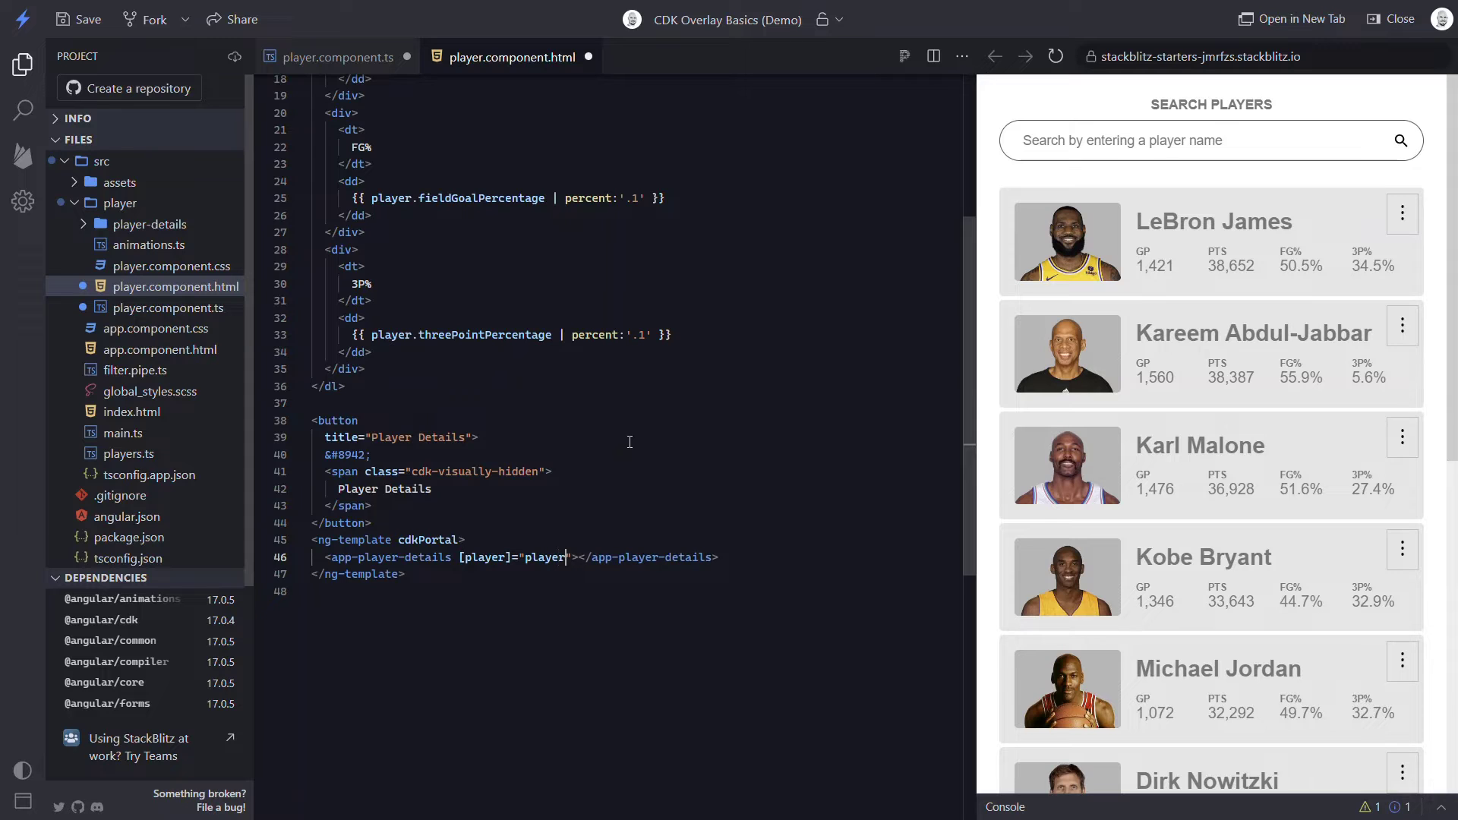
Add PlayerDetailsComponent to the player component's imports array.
left_click(331, 57)
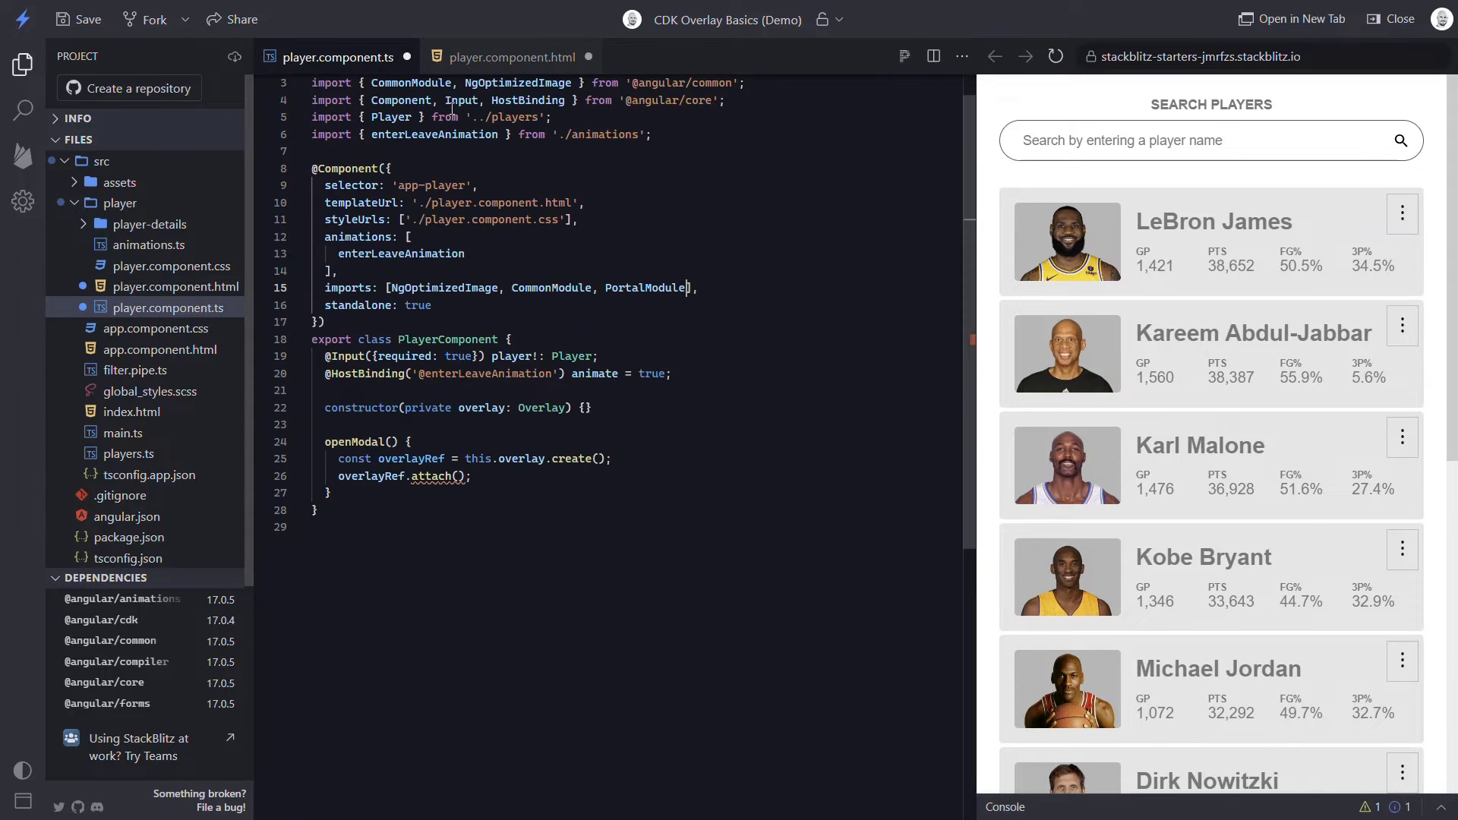
type(", PlayerDetailsComponent")
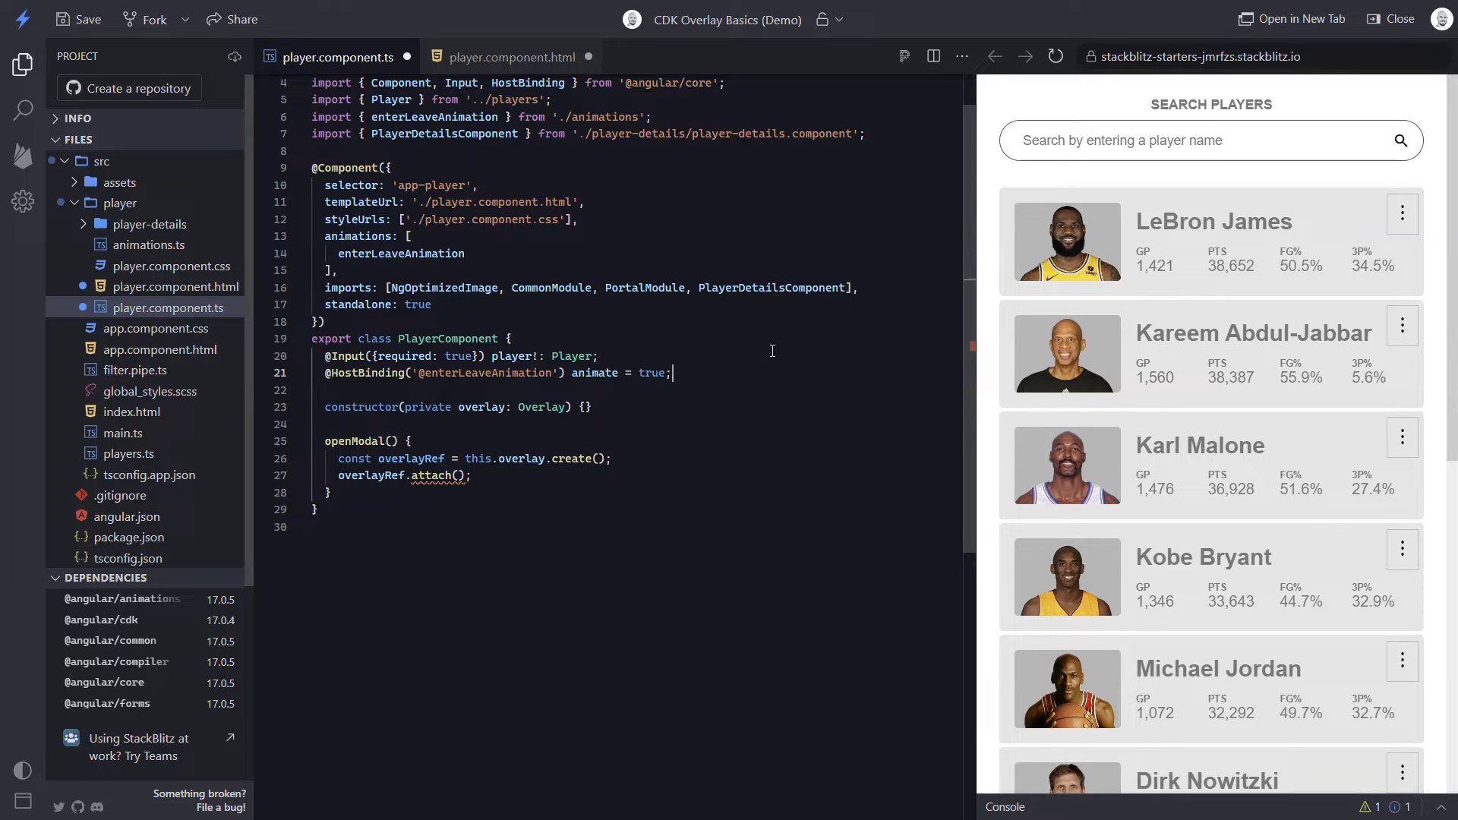
type("@V")
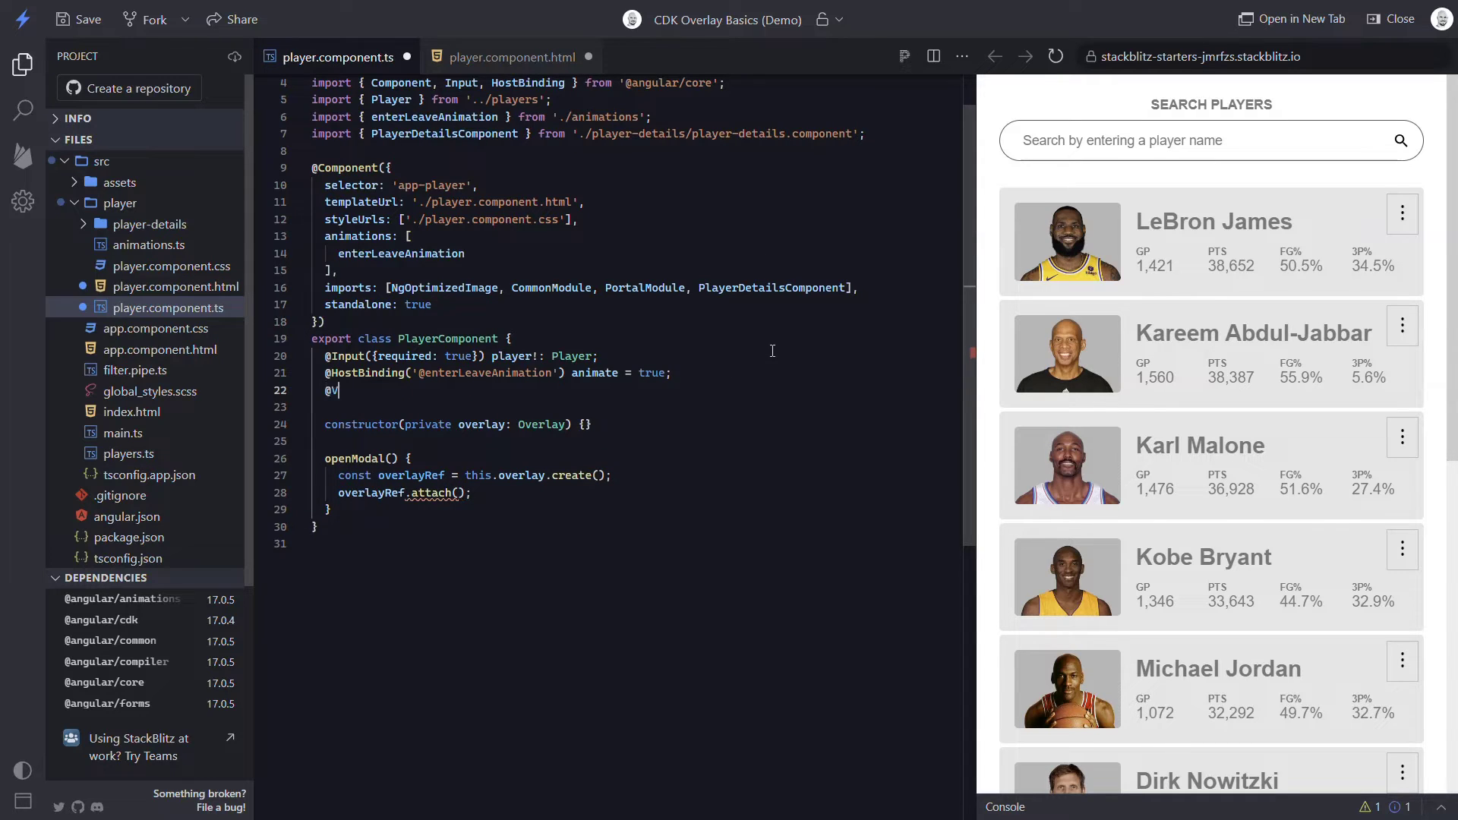
type("iewChild")
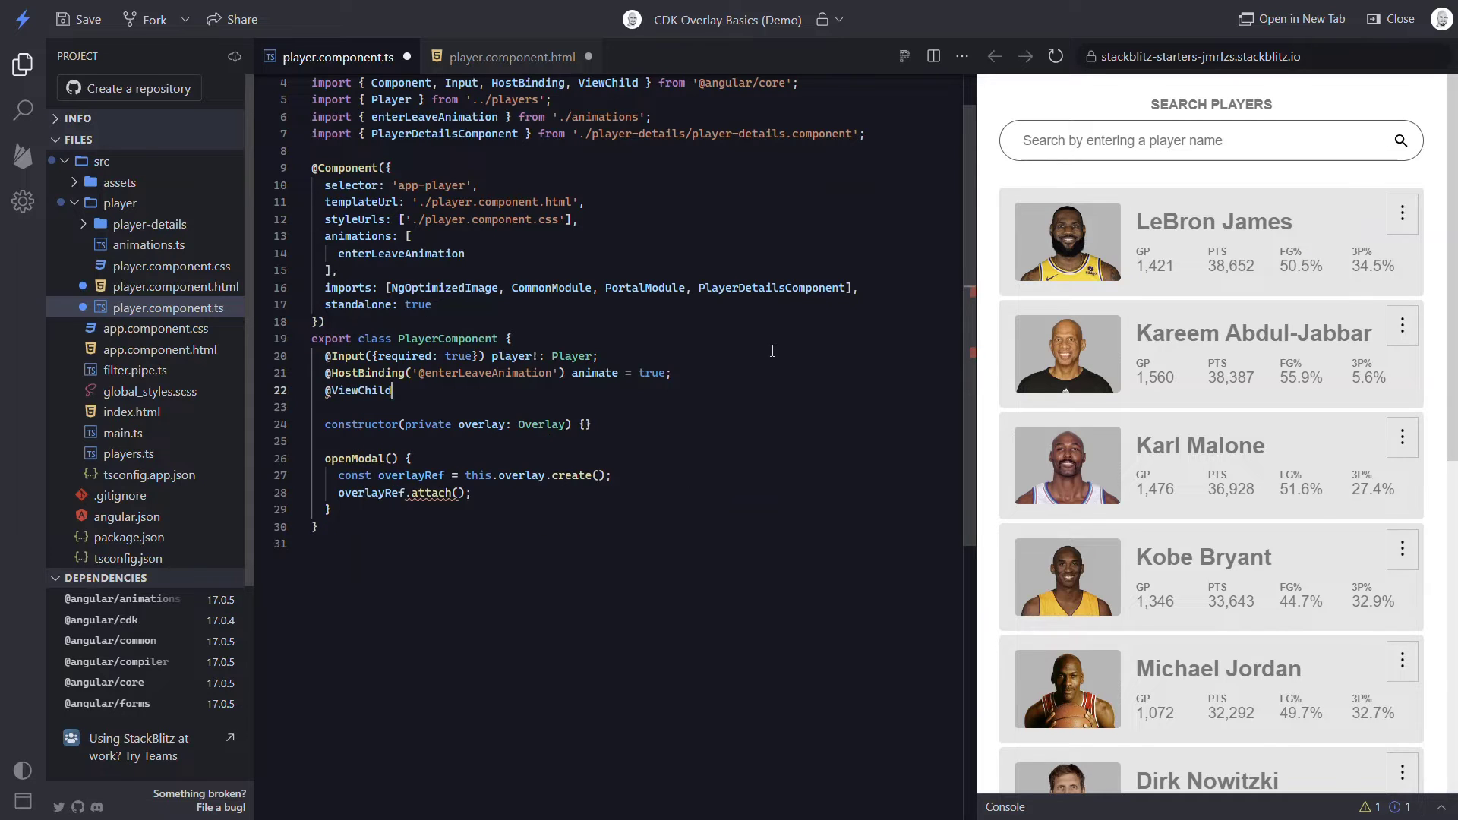
type("()")
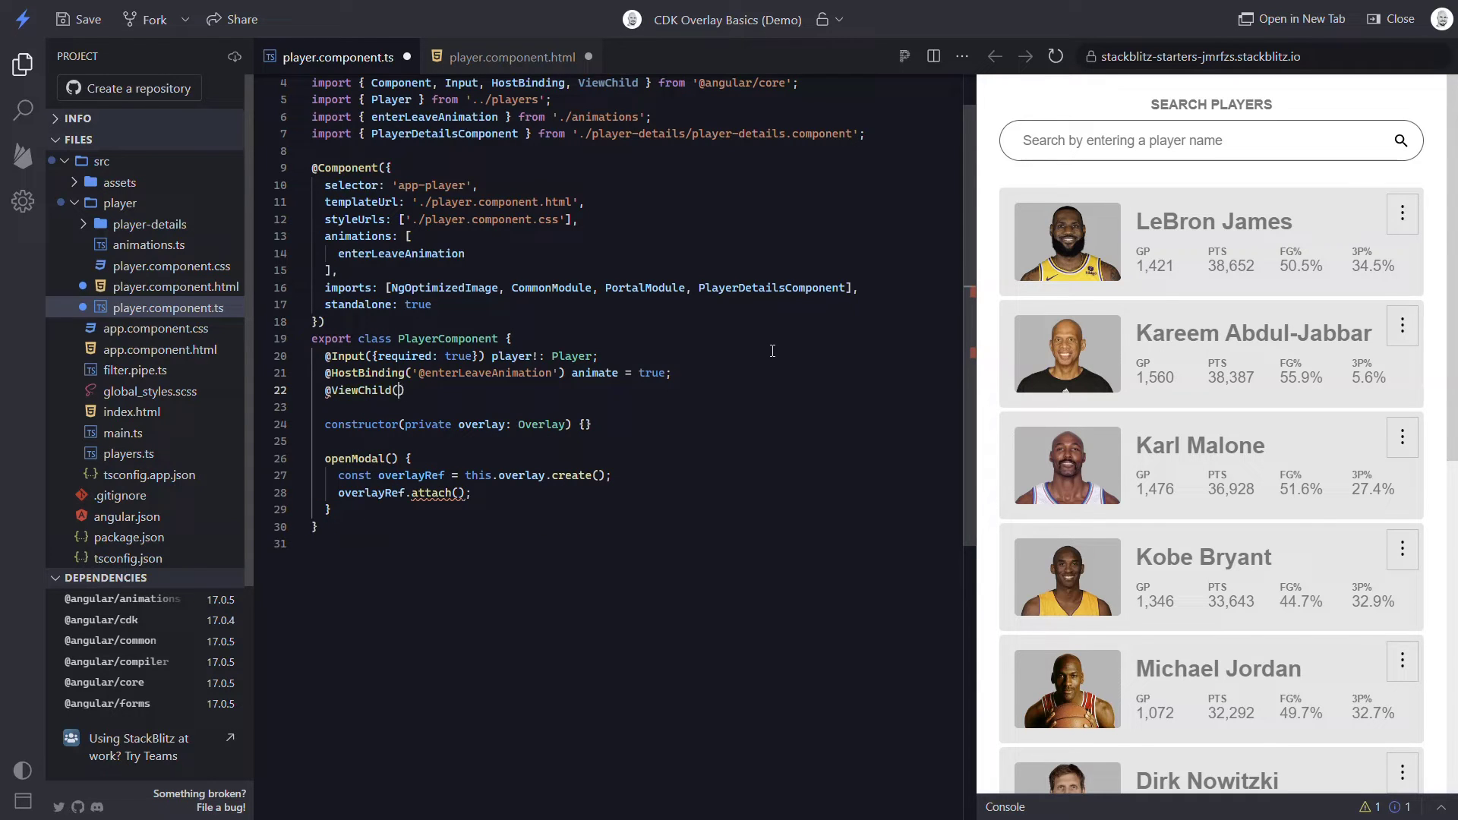
type("Cd")
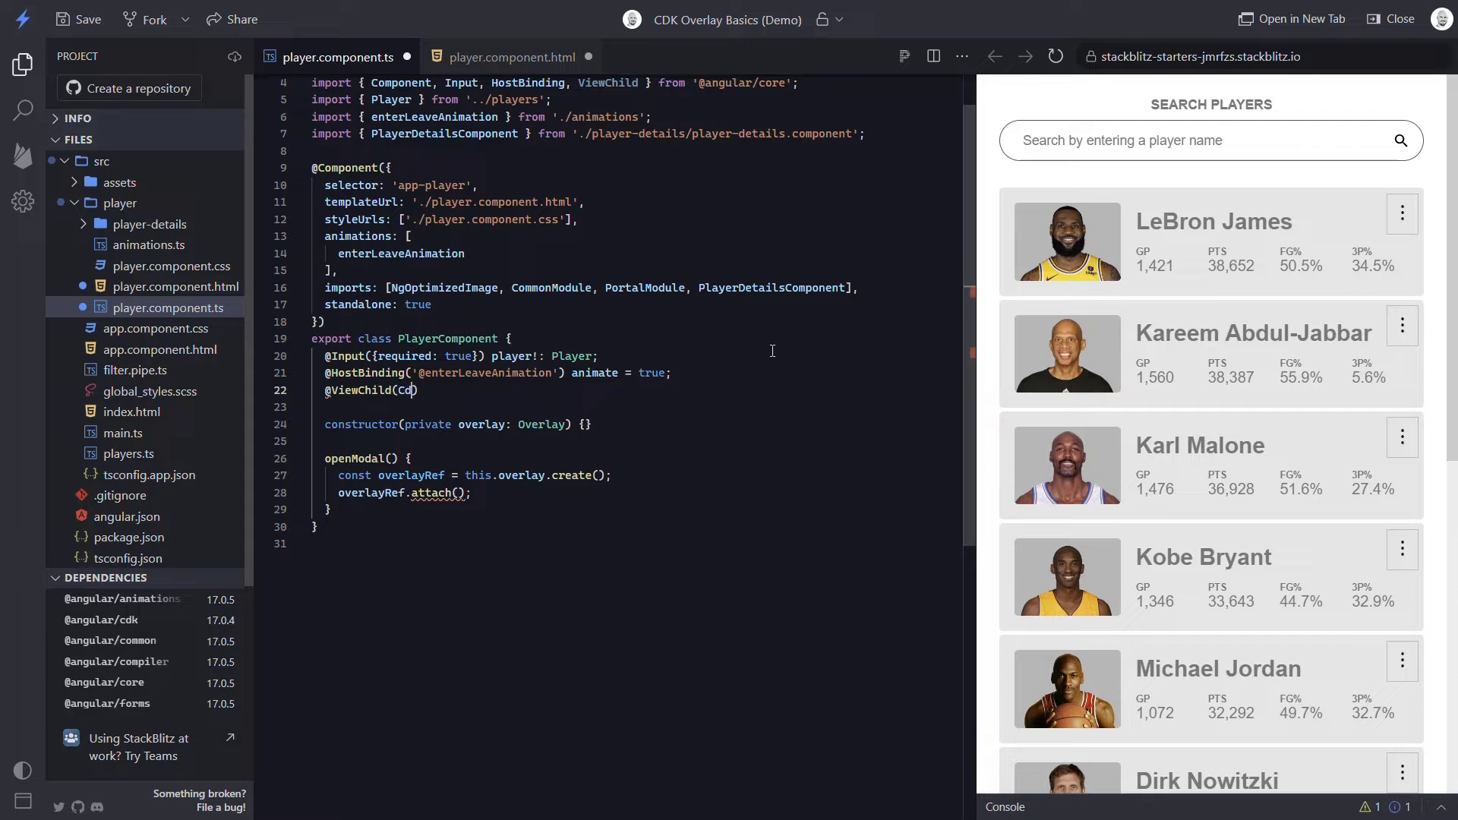
type("kPortal")
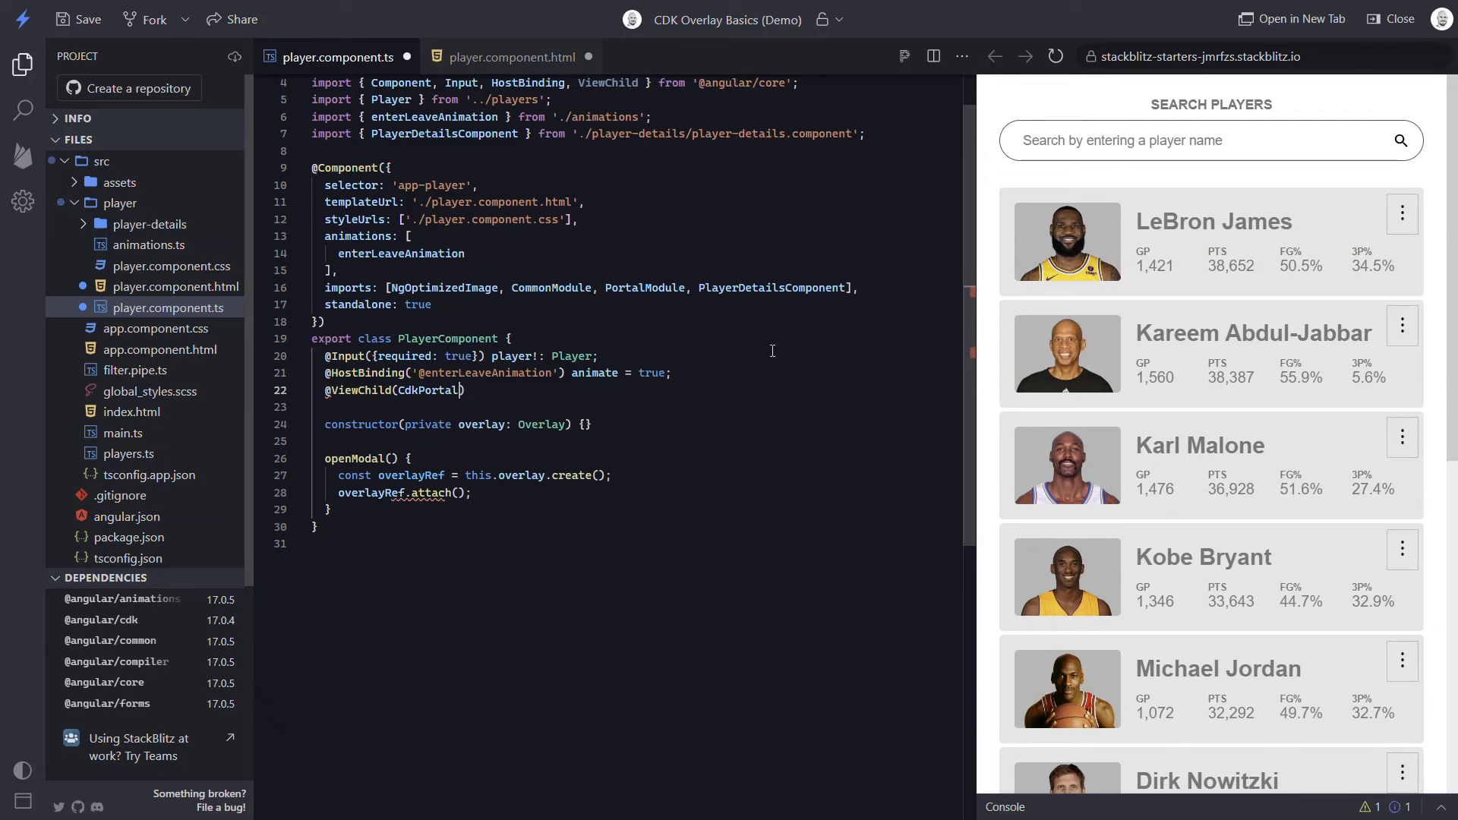
type("portal!: CdkPortal;")
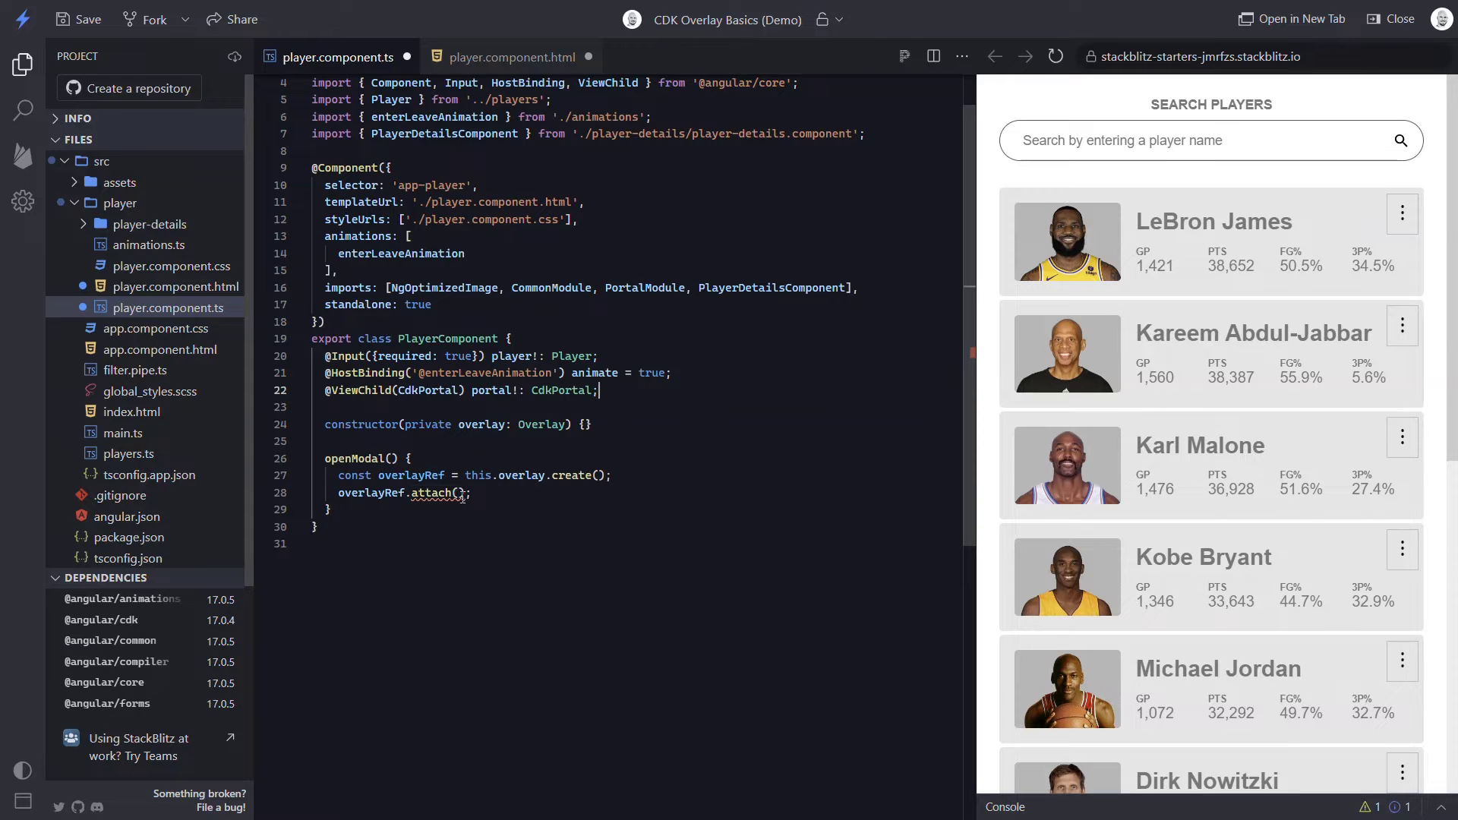
type("this.")
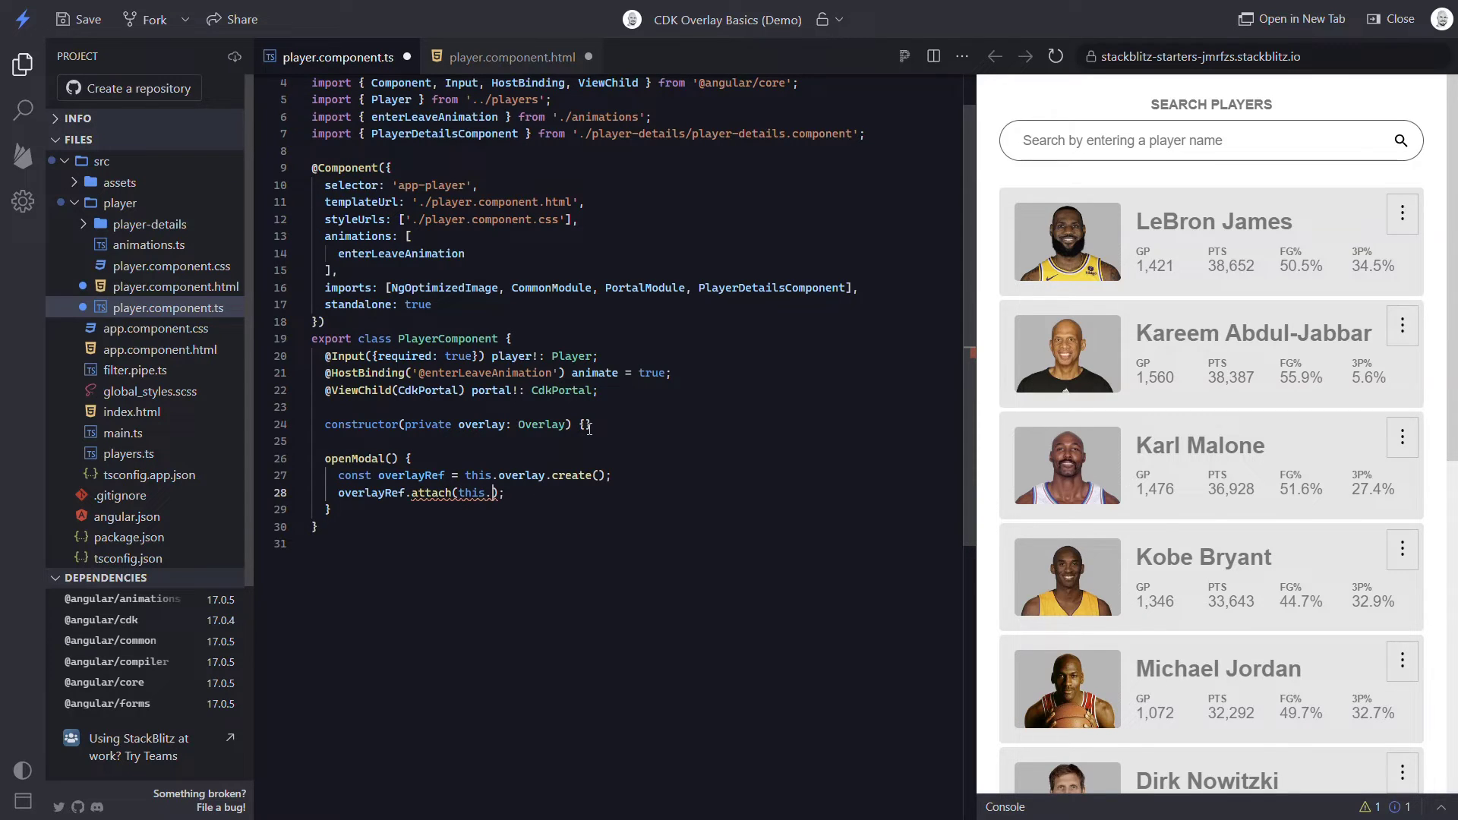
type("portal")
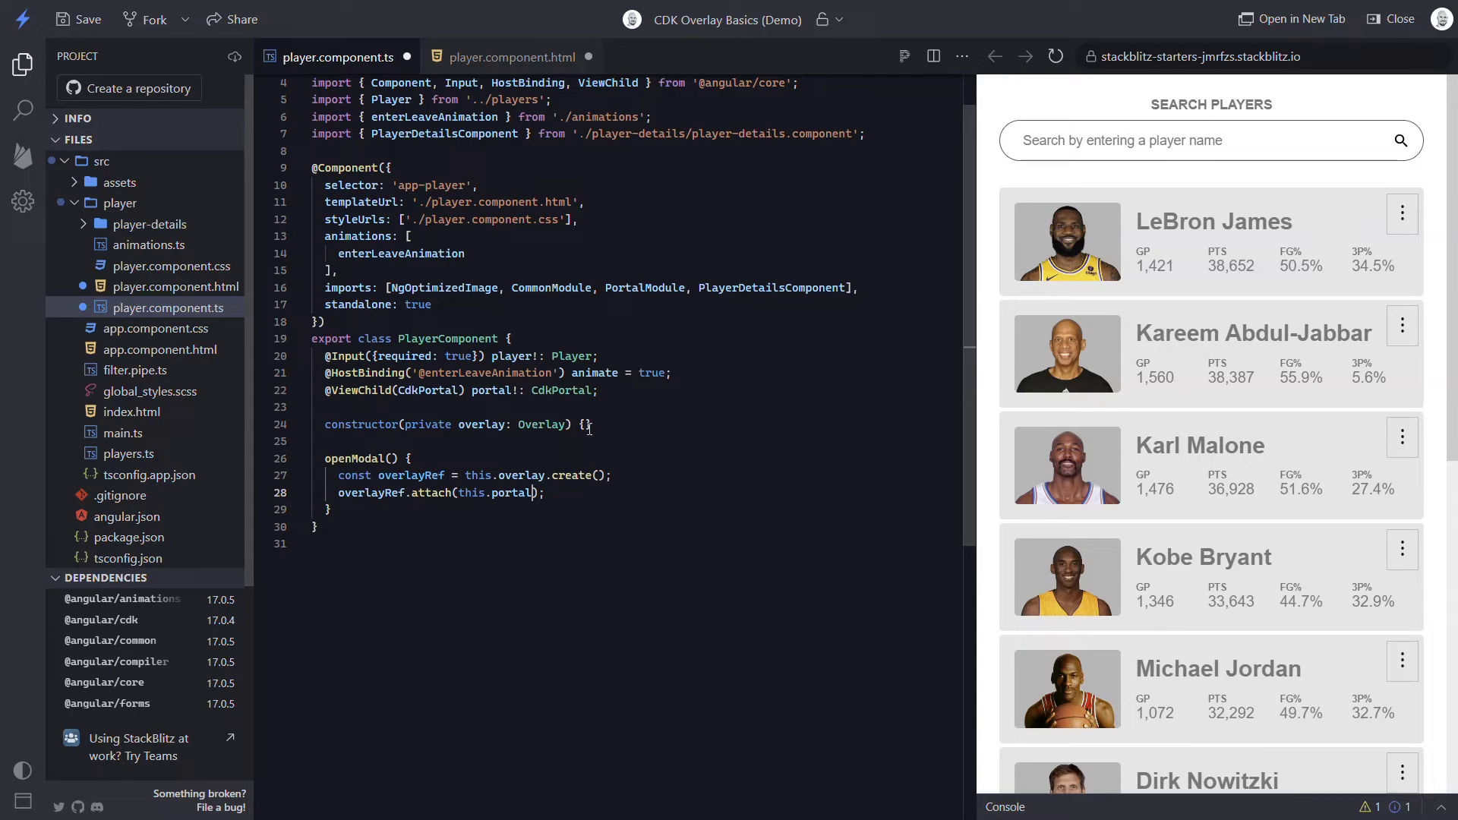
Bind the player details button's (click) to openModal() in player.component.html.
left_click(509, 57)
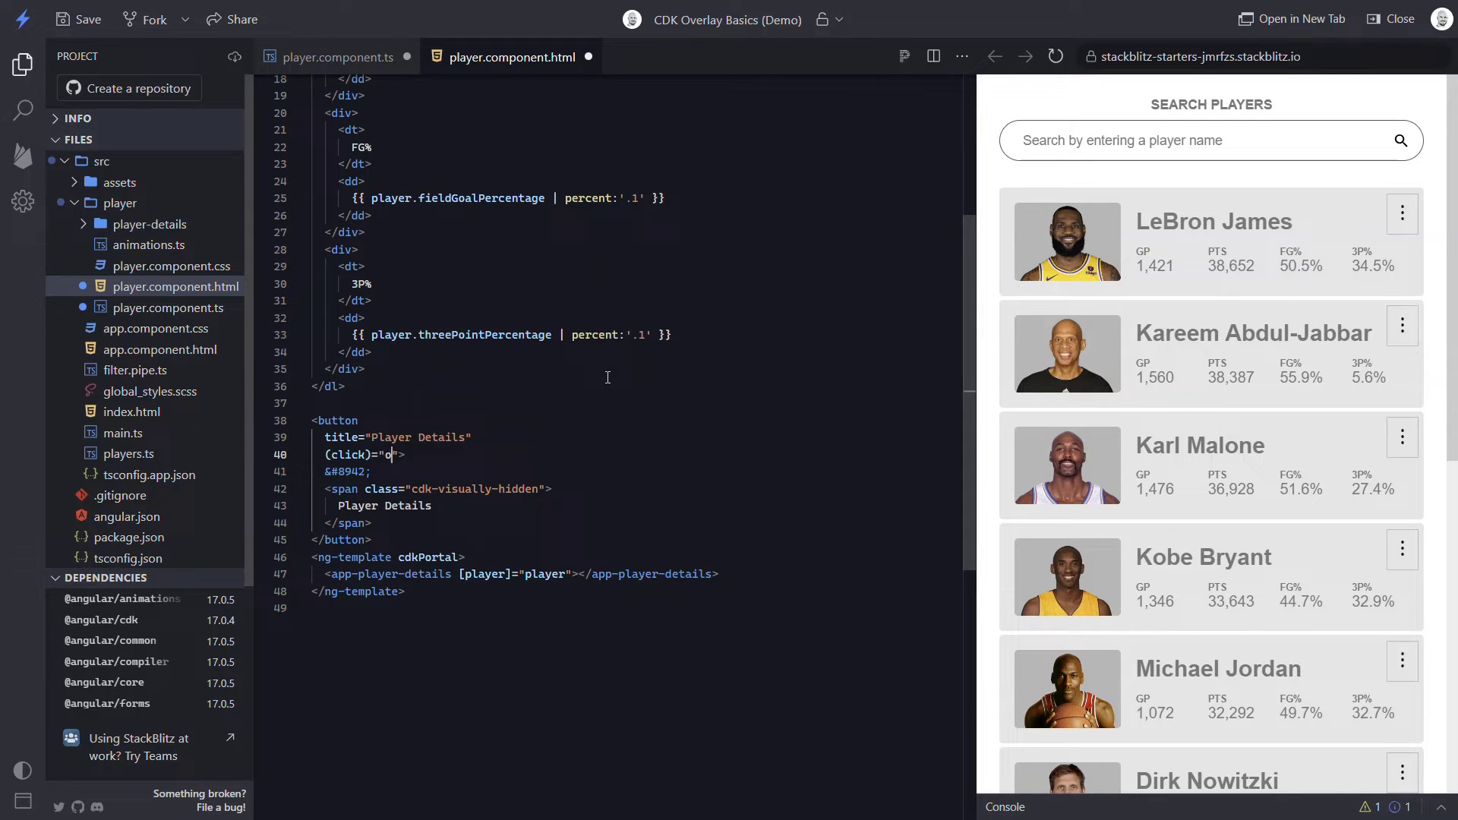
type("penModal()")
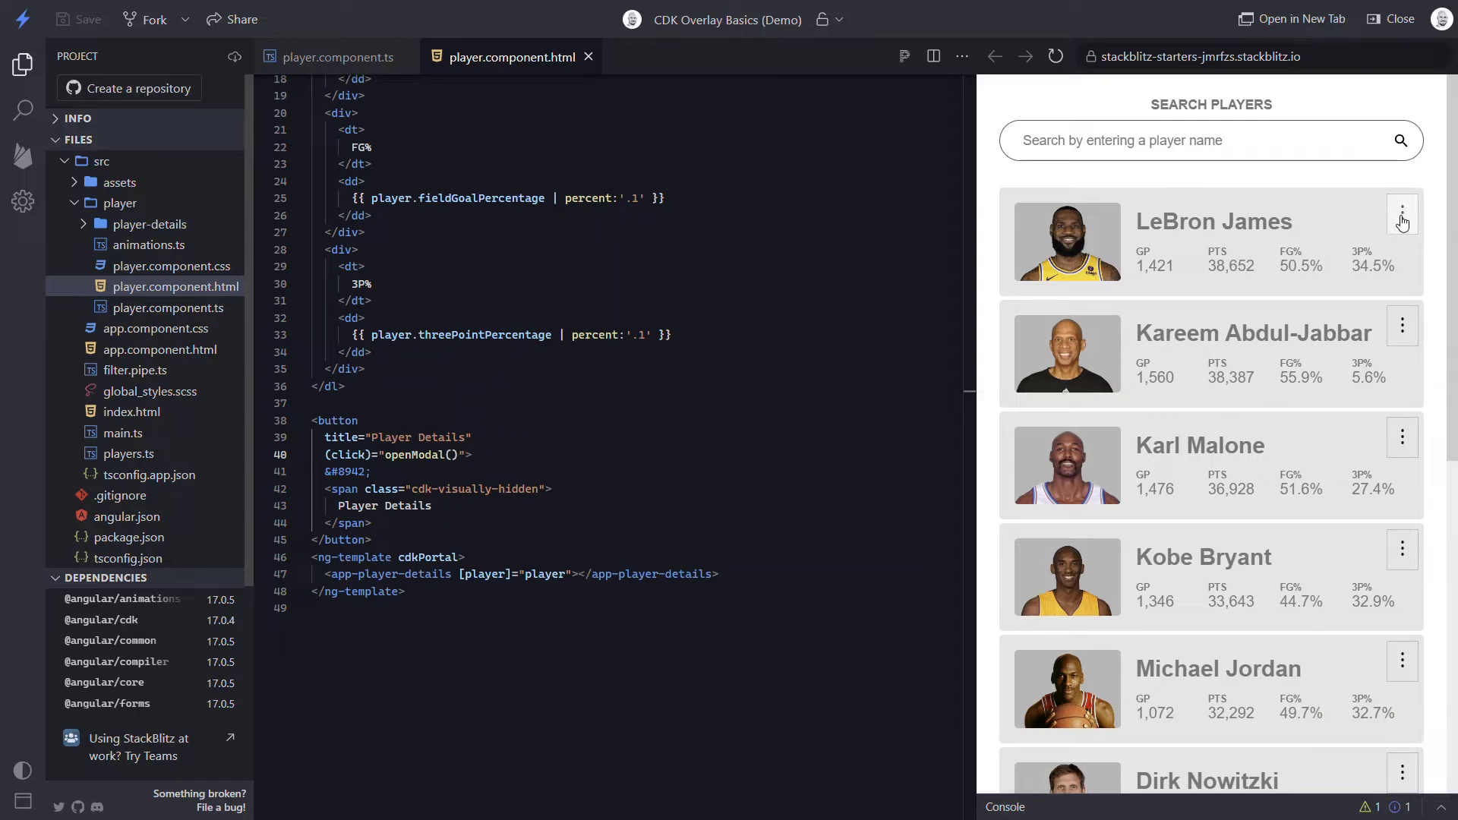
Open LeBron James's details overlay in the preview, then right-click the page.
left_click(1401, 211)
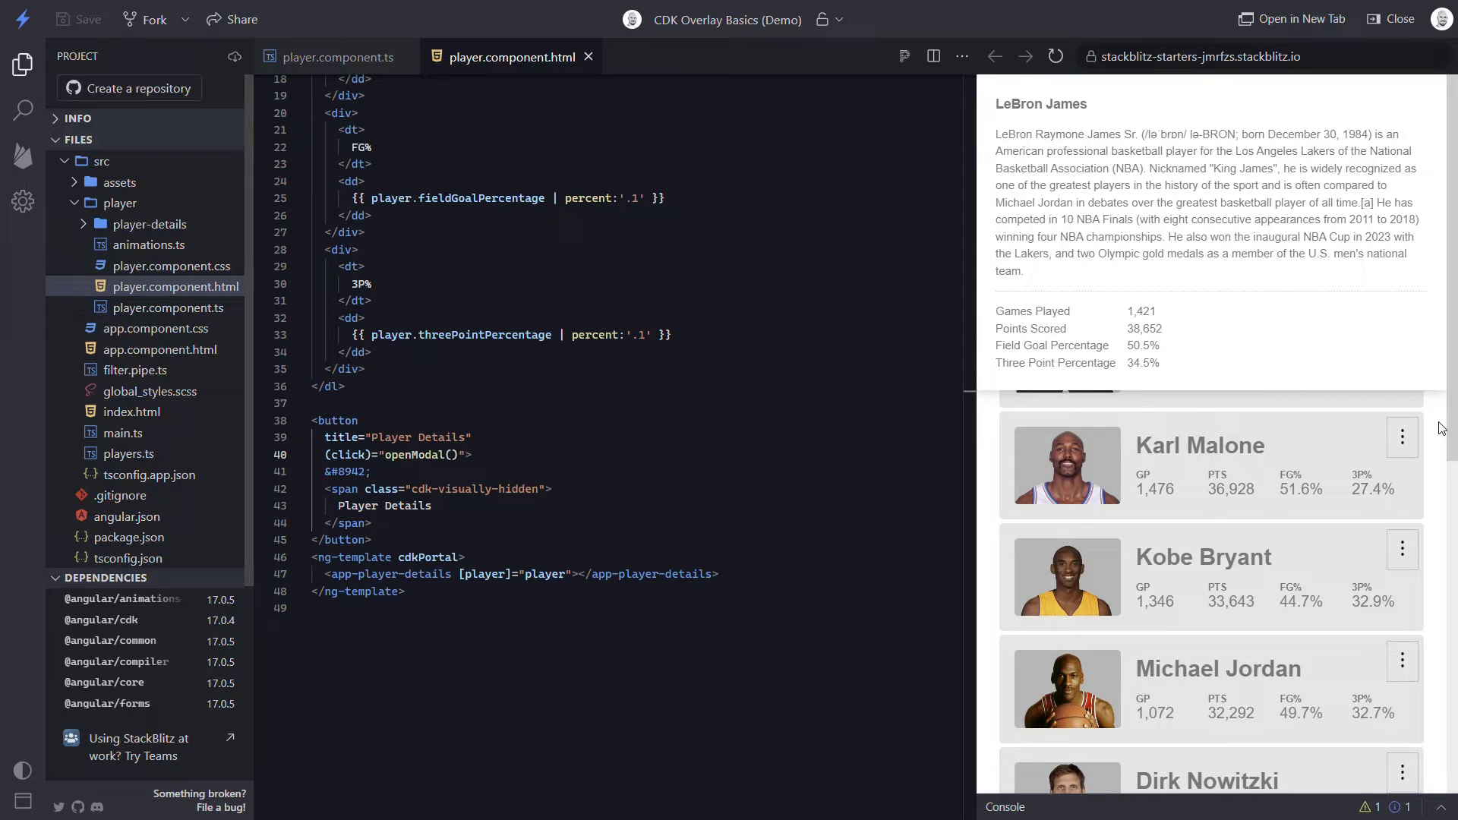
right_click(1205, 117)
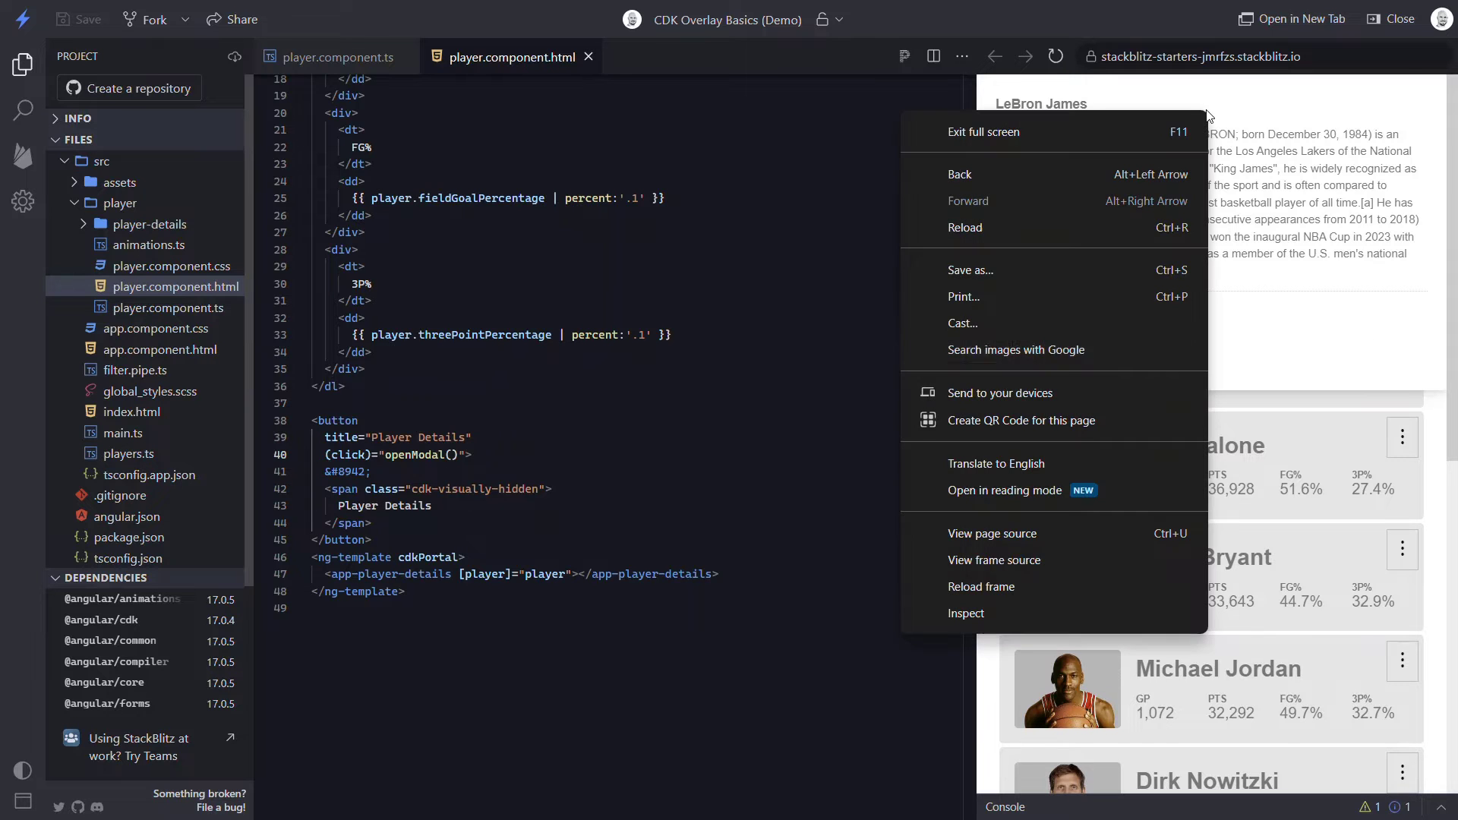
Inspect the preview to locate the cdk-overlay-container at body's end, outside app-root.
left_click(965, 613)
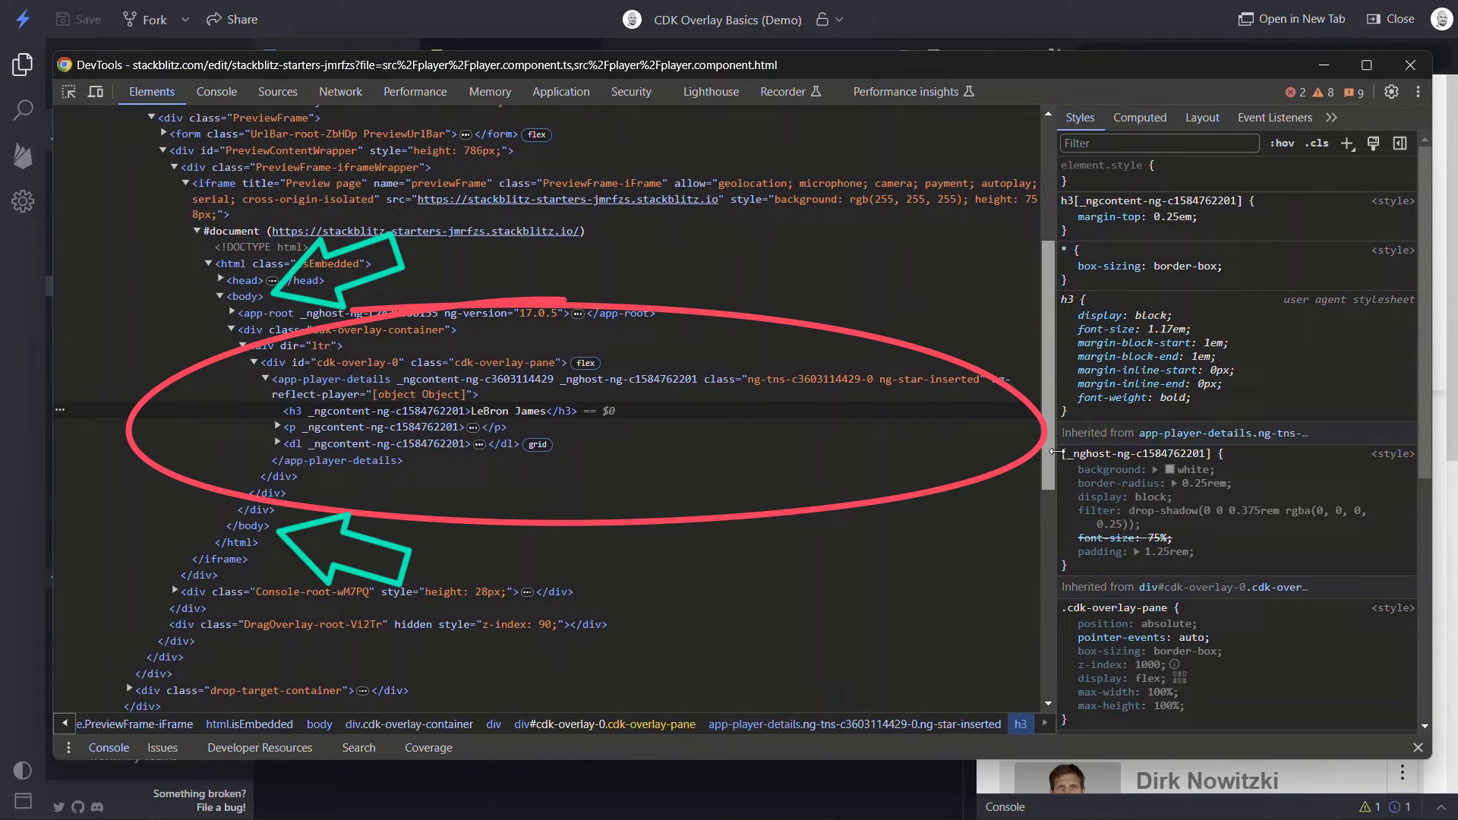
left_click(231, 312)
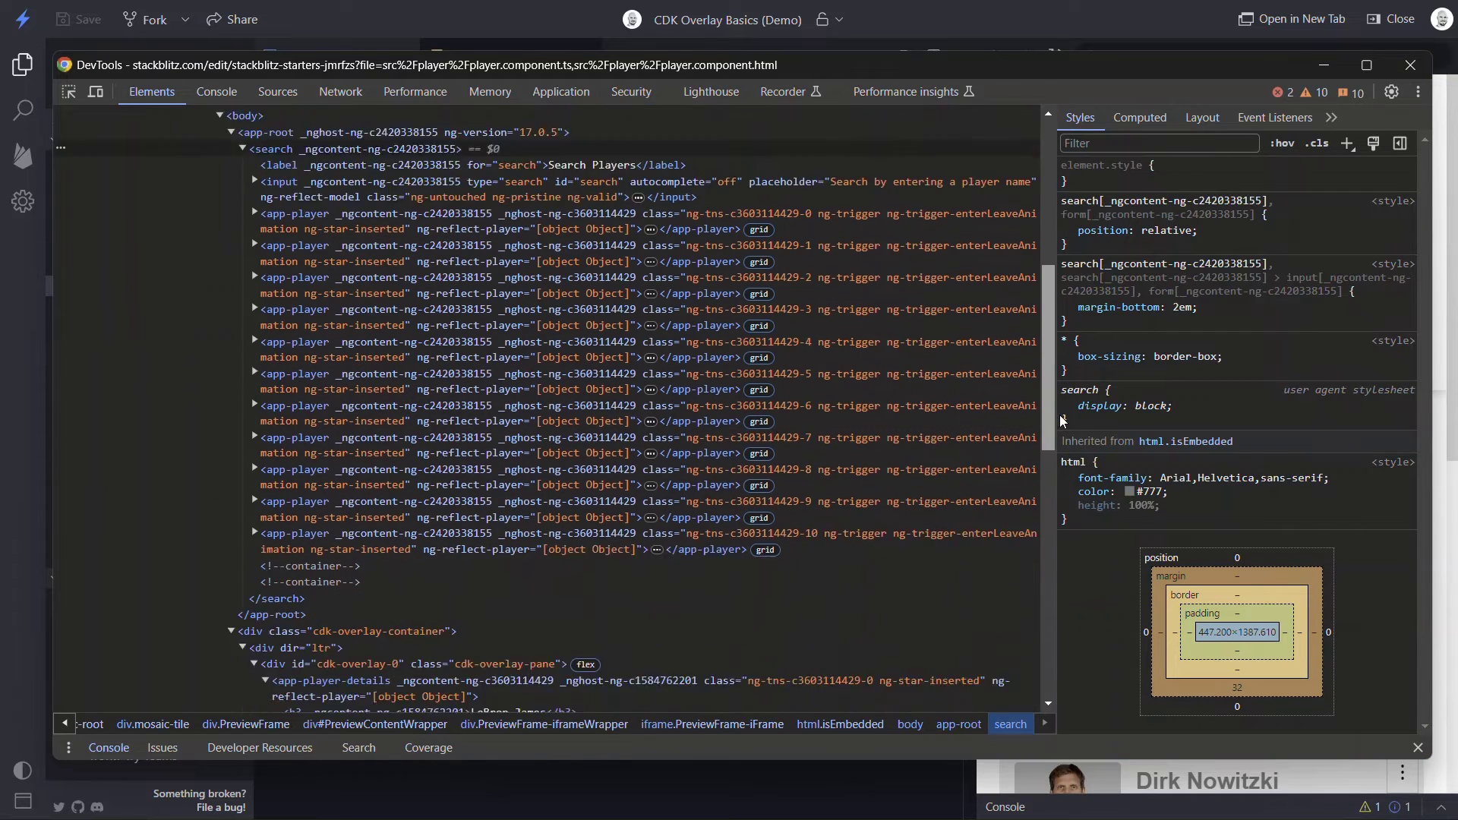
scroll("down", 3)
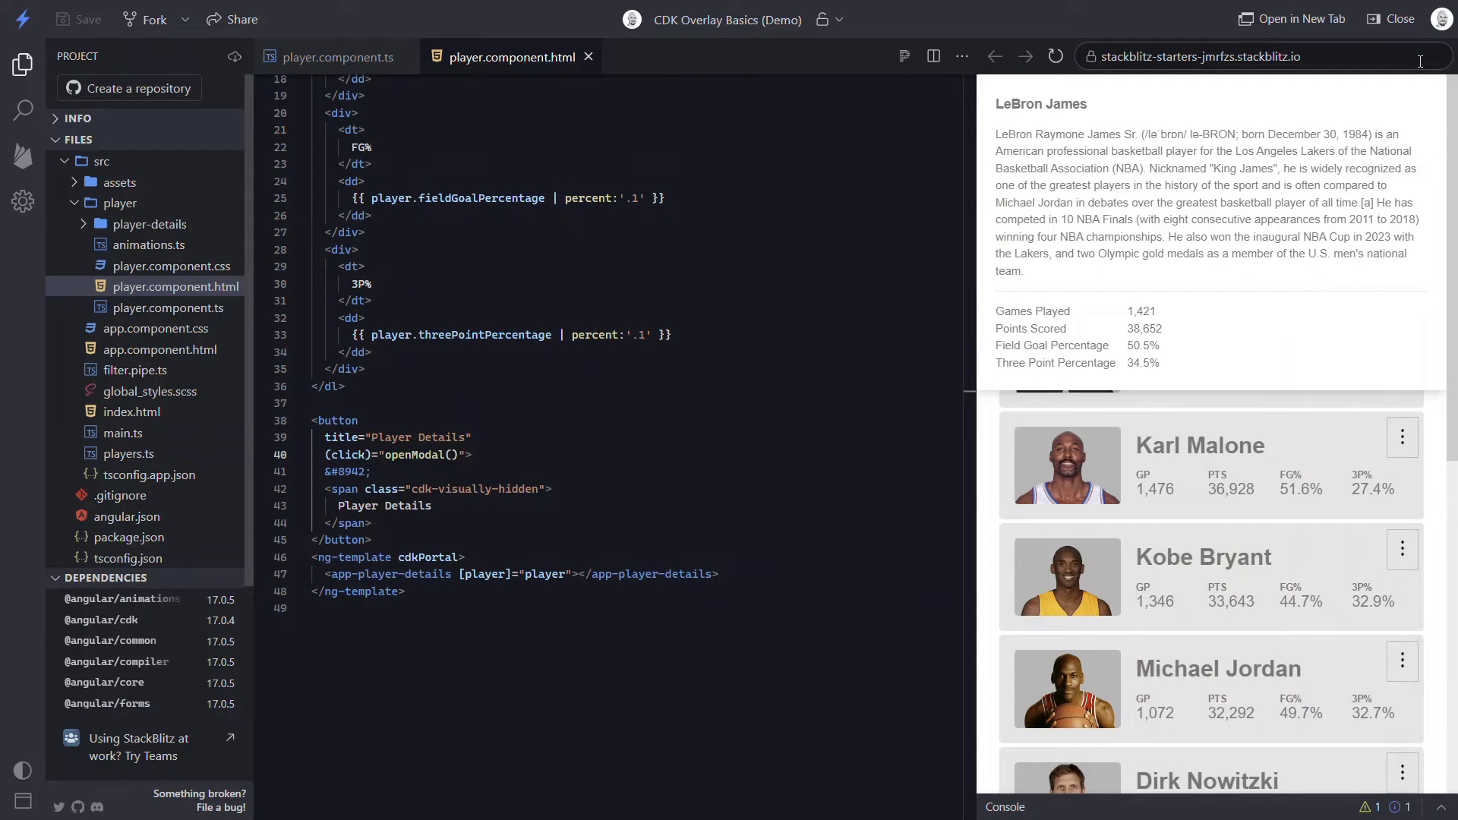
Create a new OverlayConfig object named config in openModal.
left_click(335, 57)
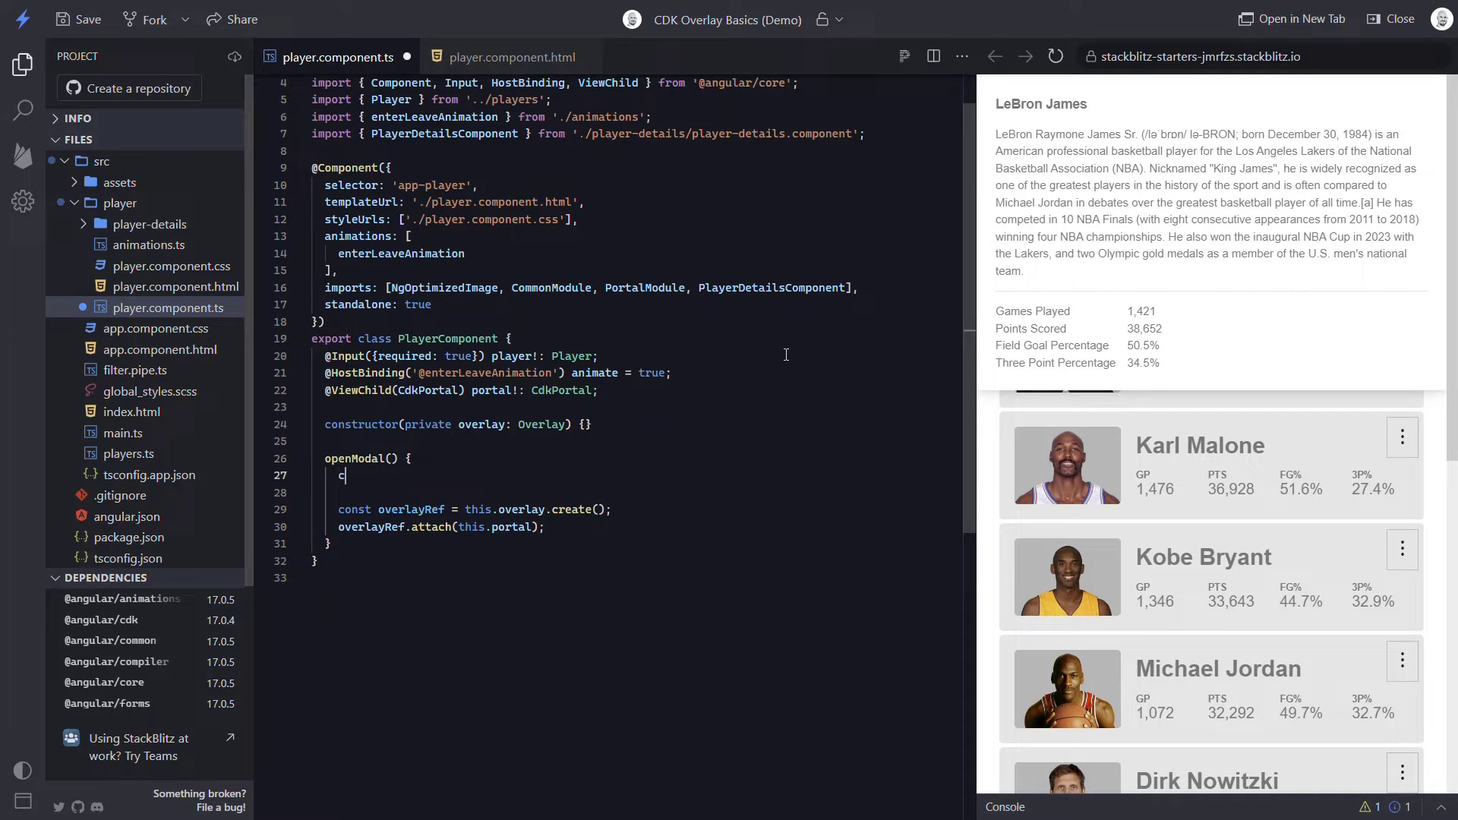
type("onst config =")
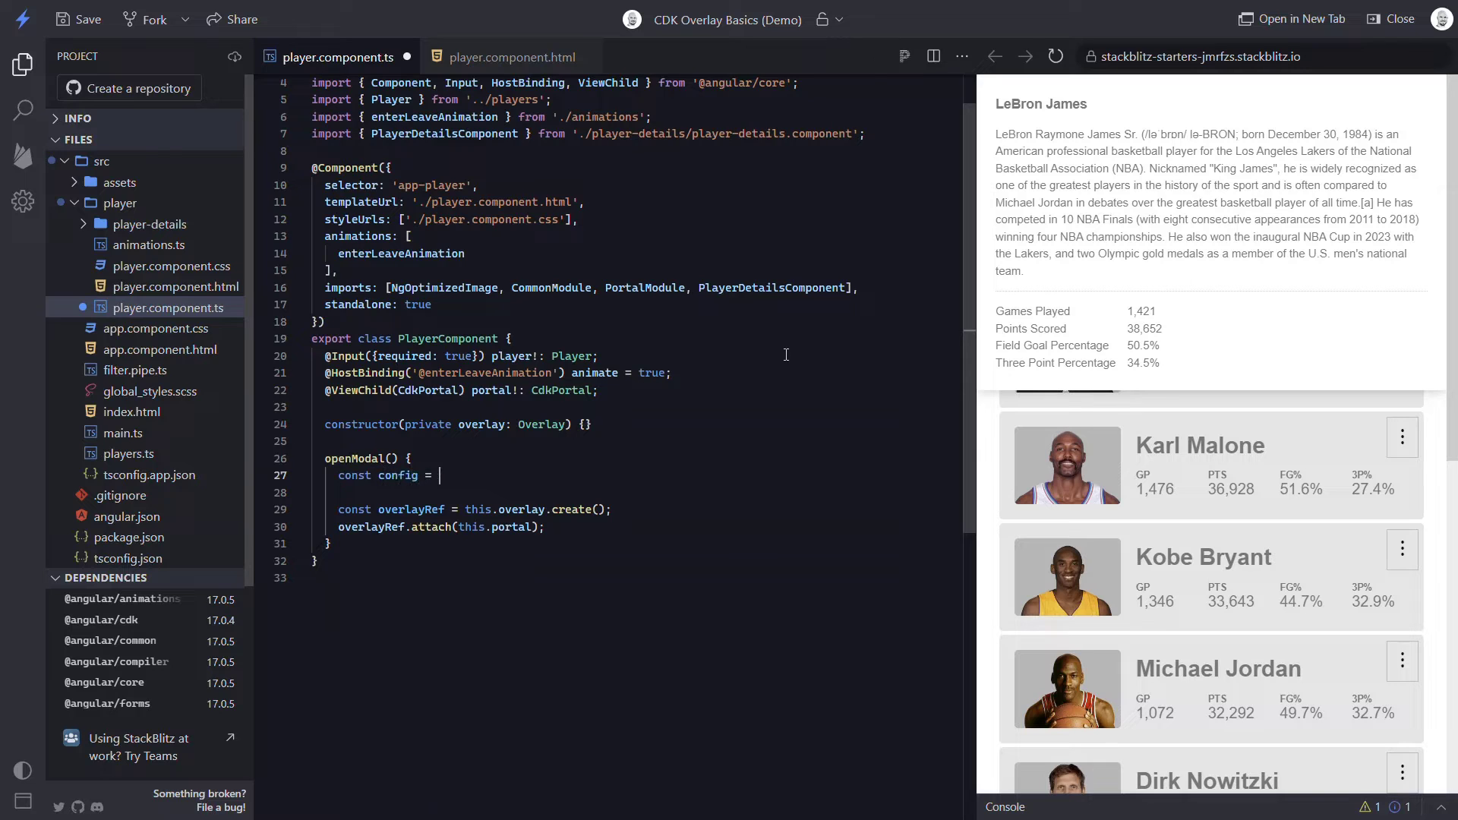
type("new")
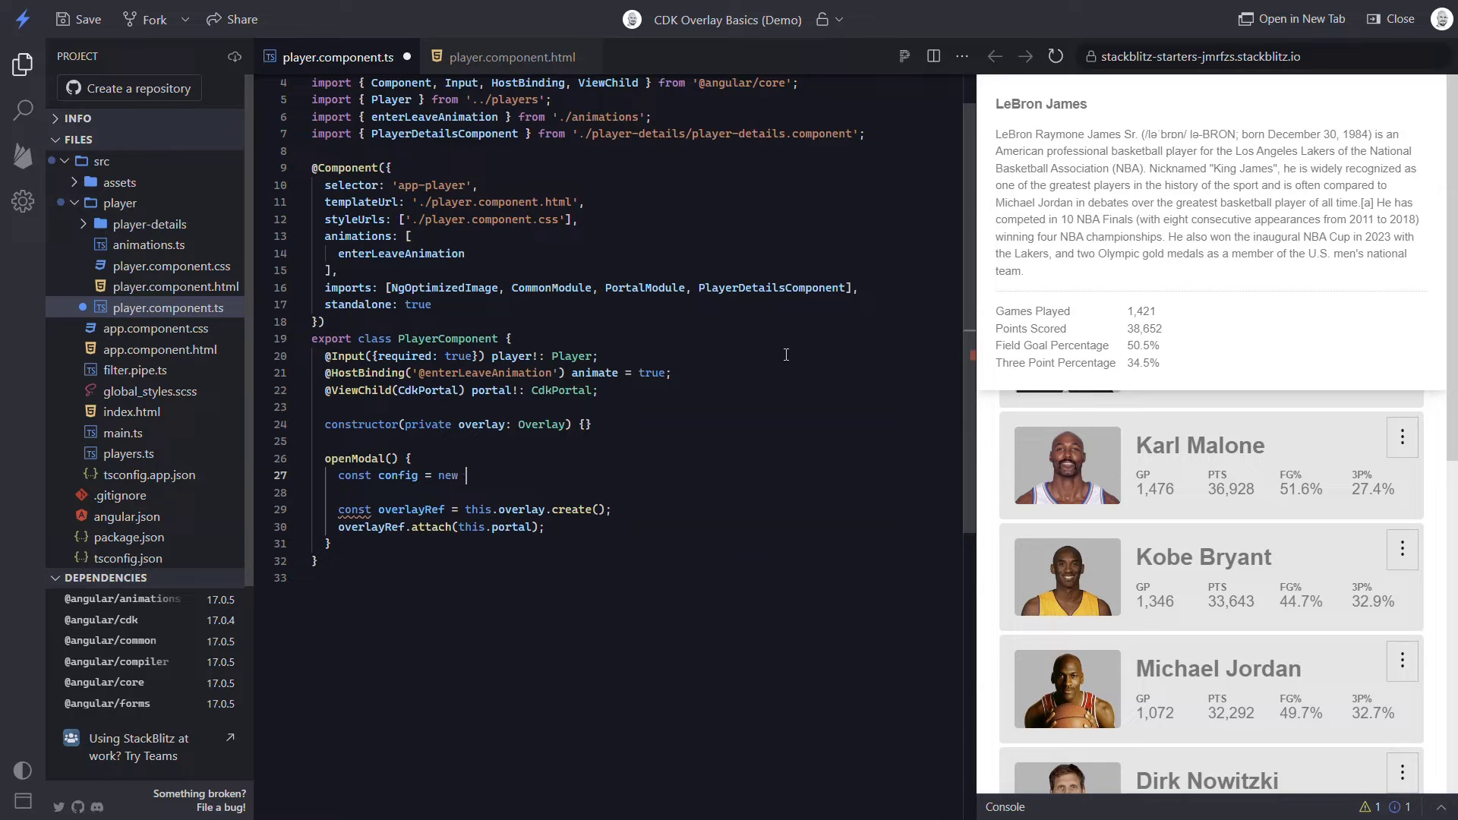
type("OverlayConfig")
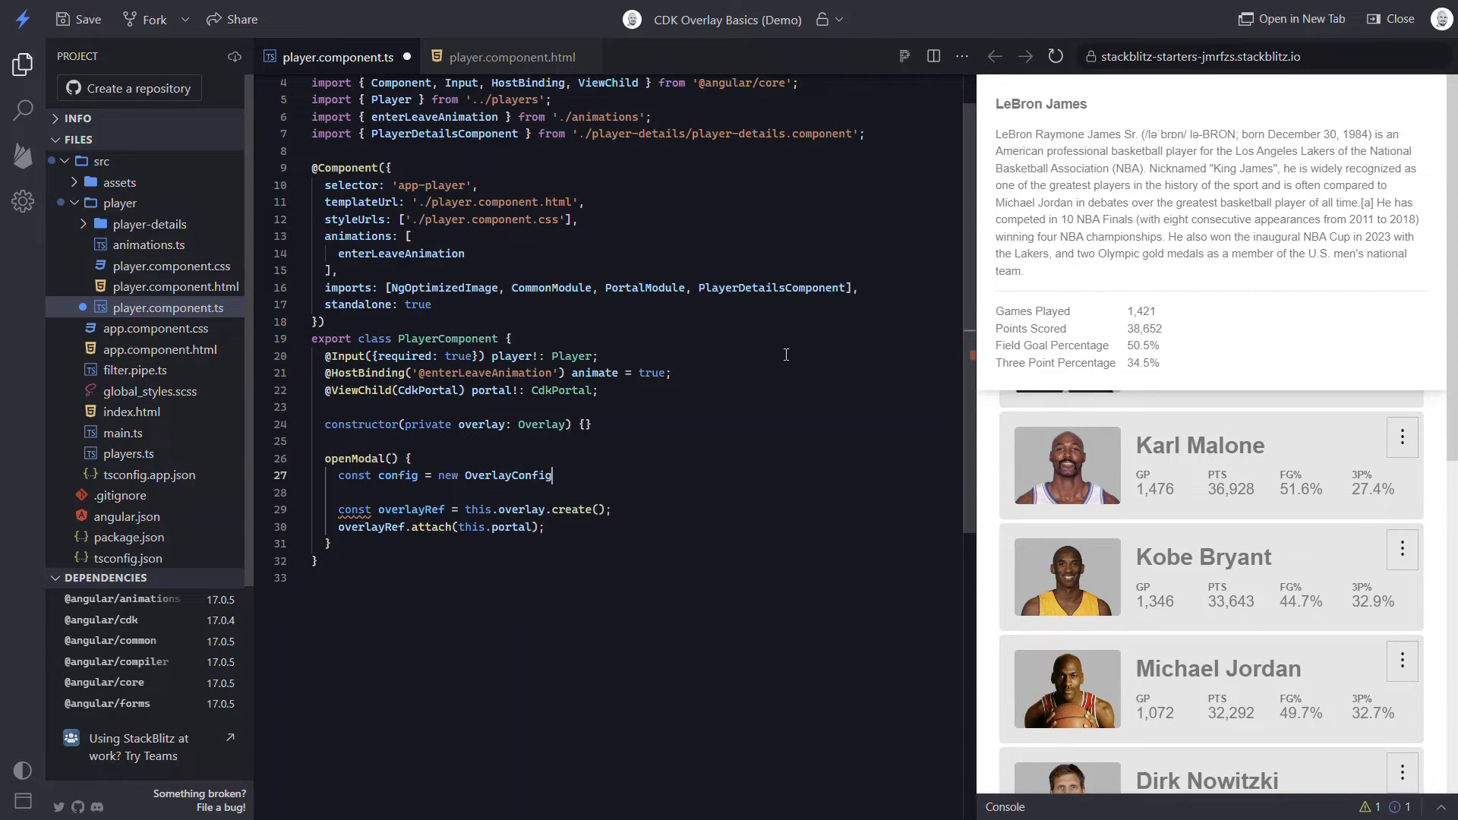
type("();")
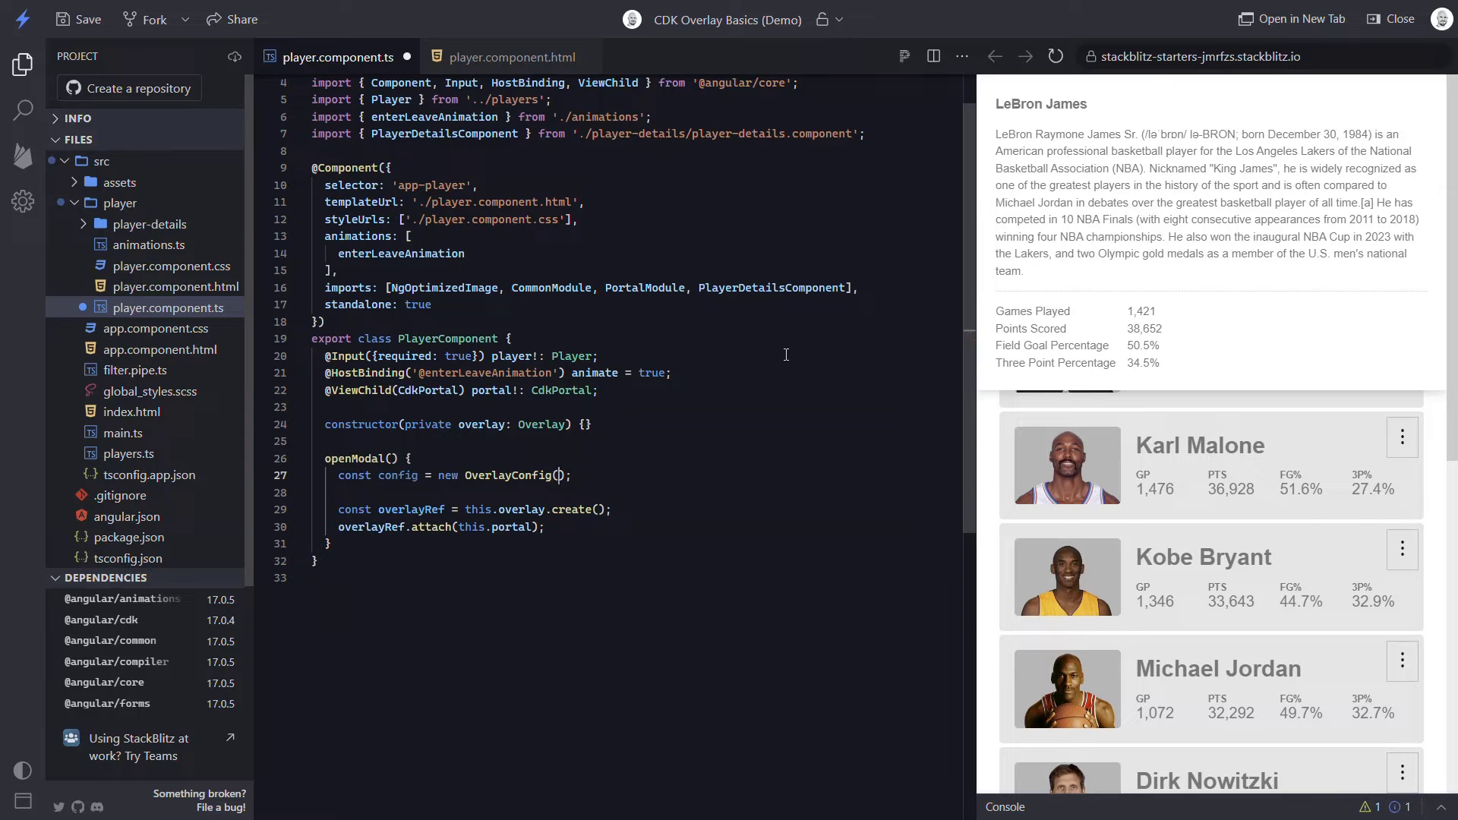
type("{")
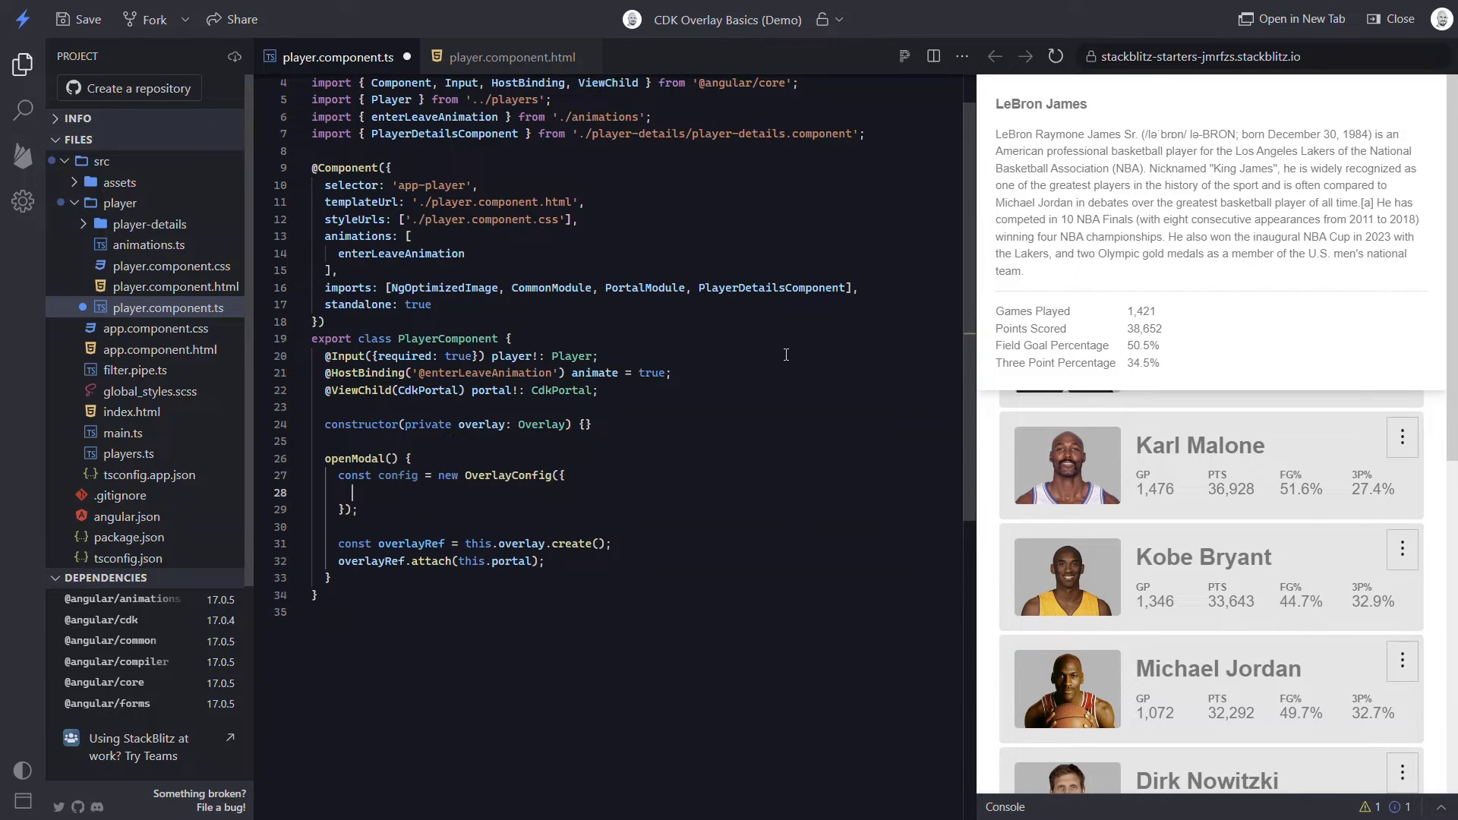
Set positionStrategy to global, centered horizontally and vertically, with width '60%'.
type("pos")
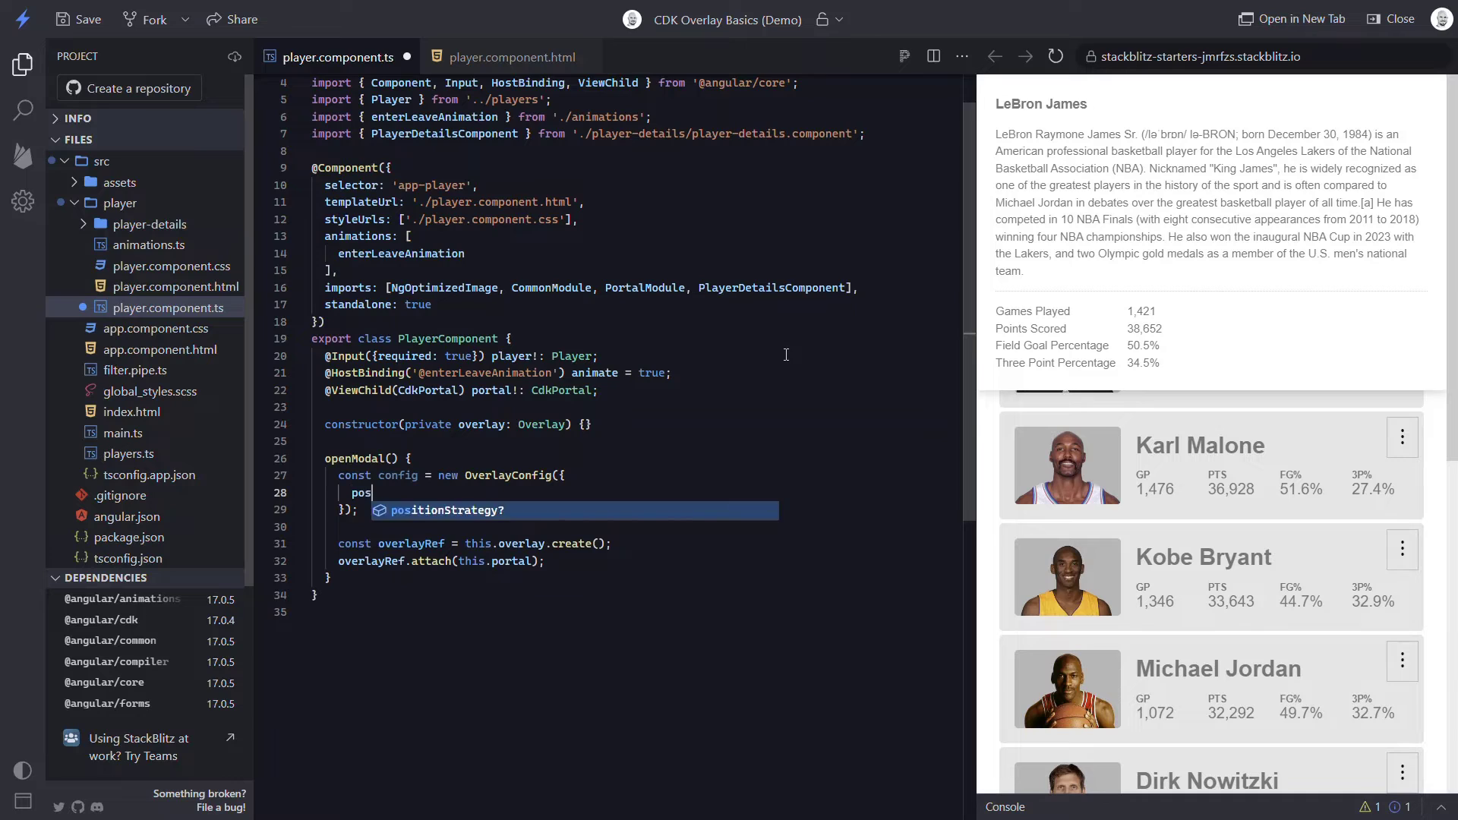
key("Tab")
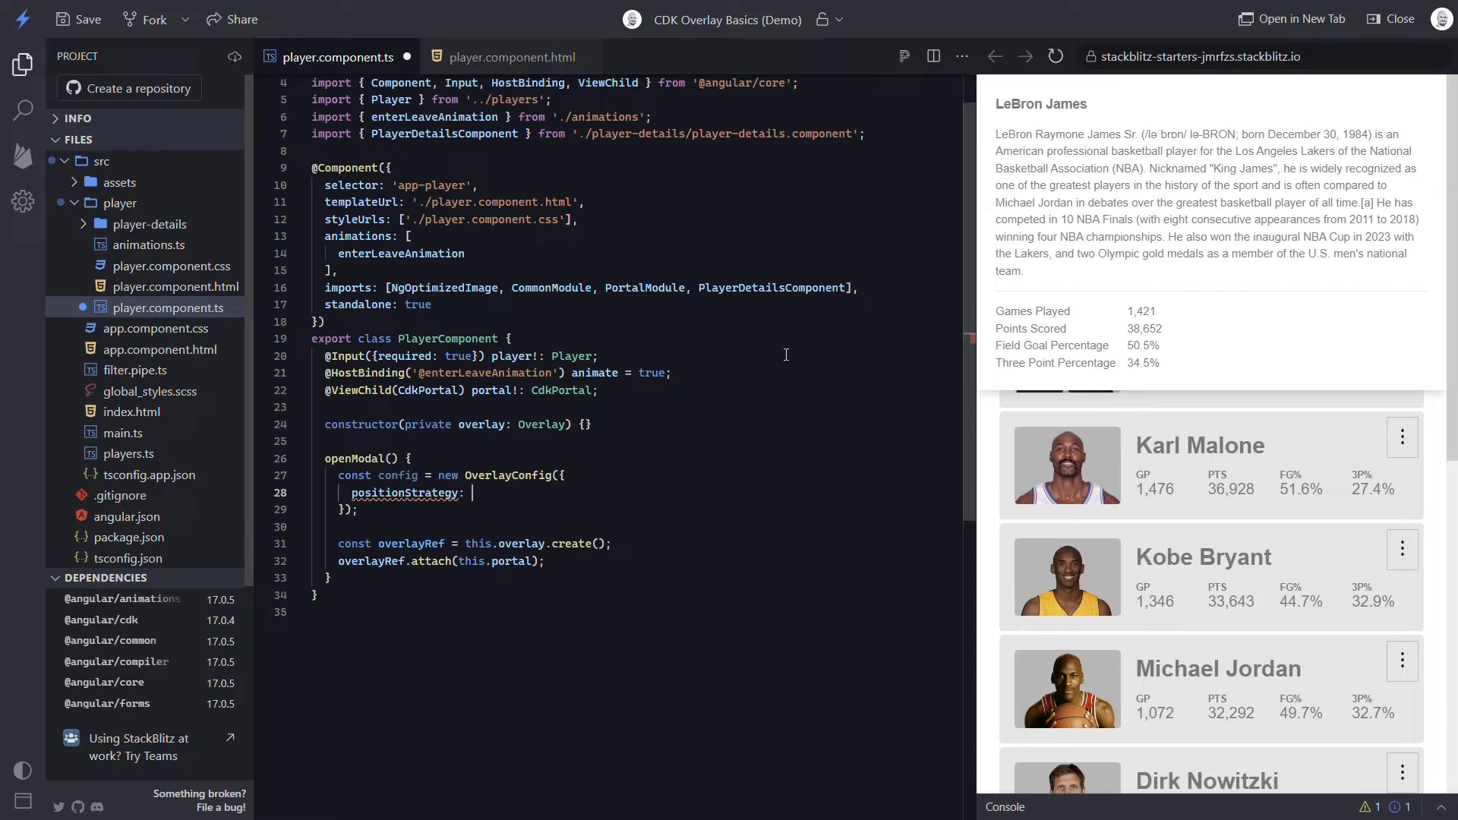
type("this.o")
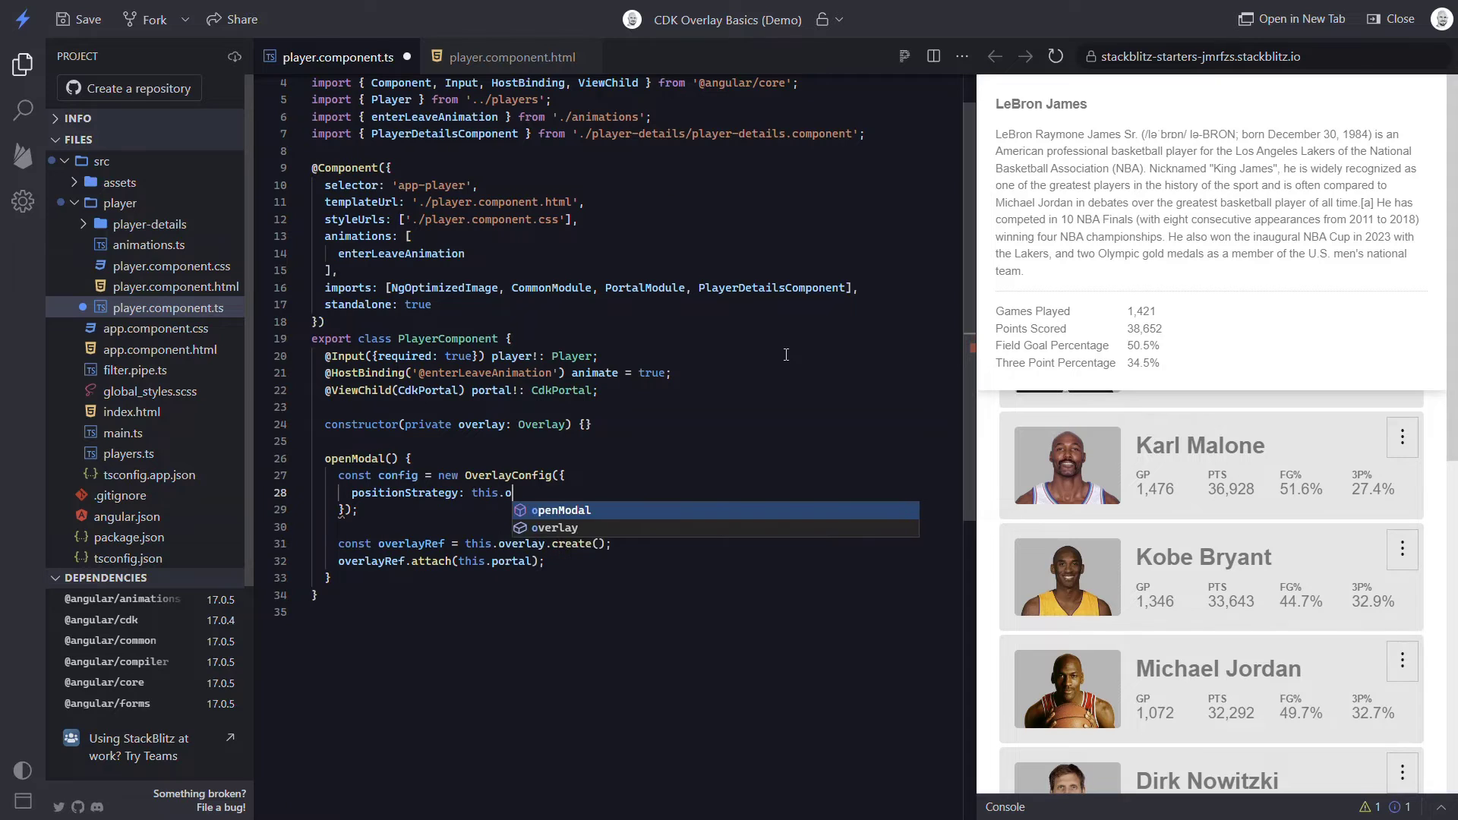
type("verlay")
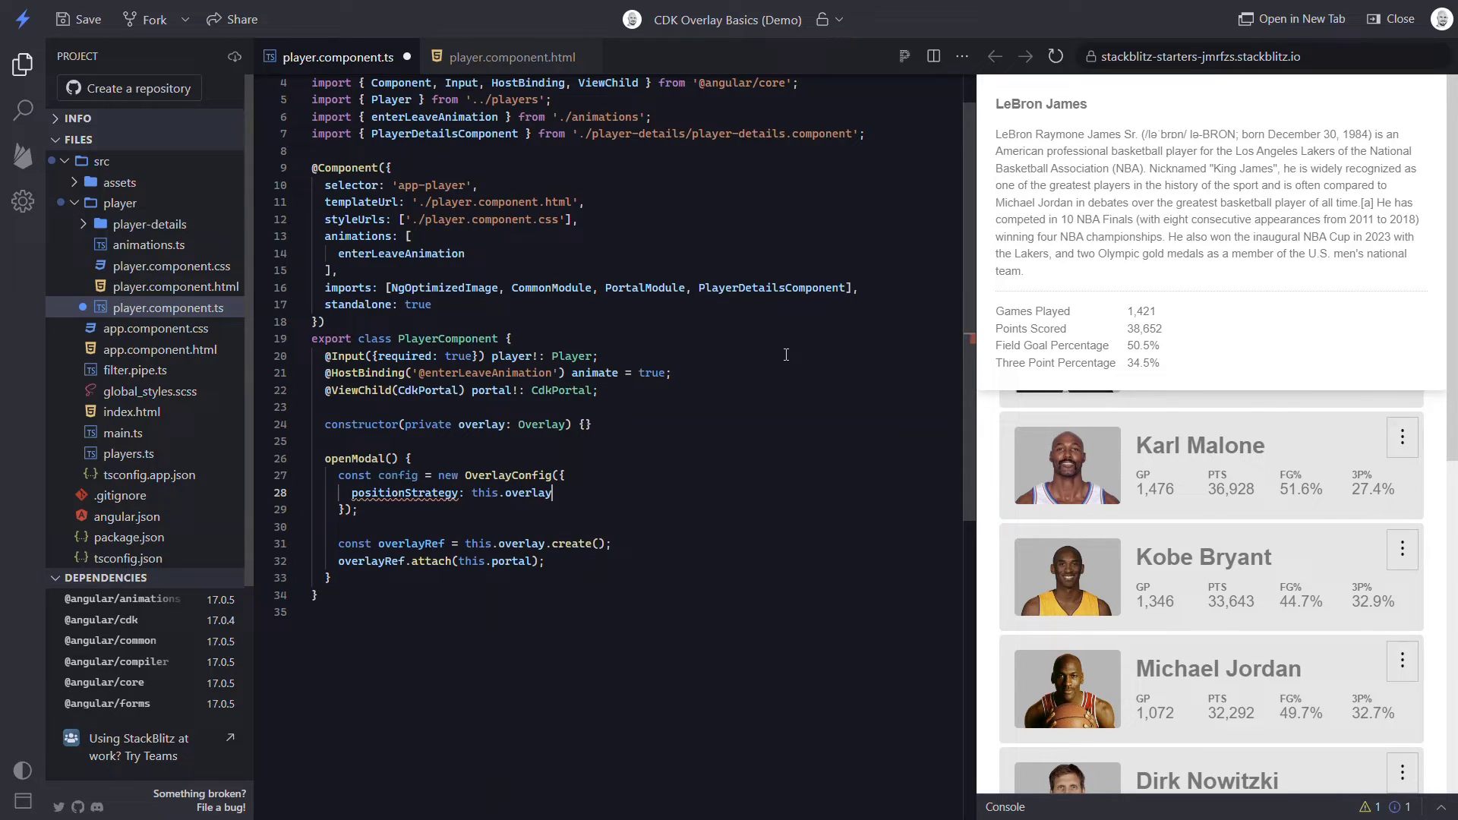
type(".position")
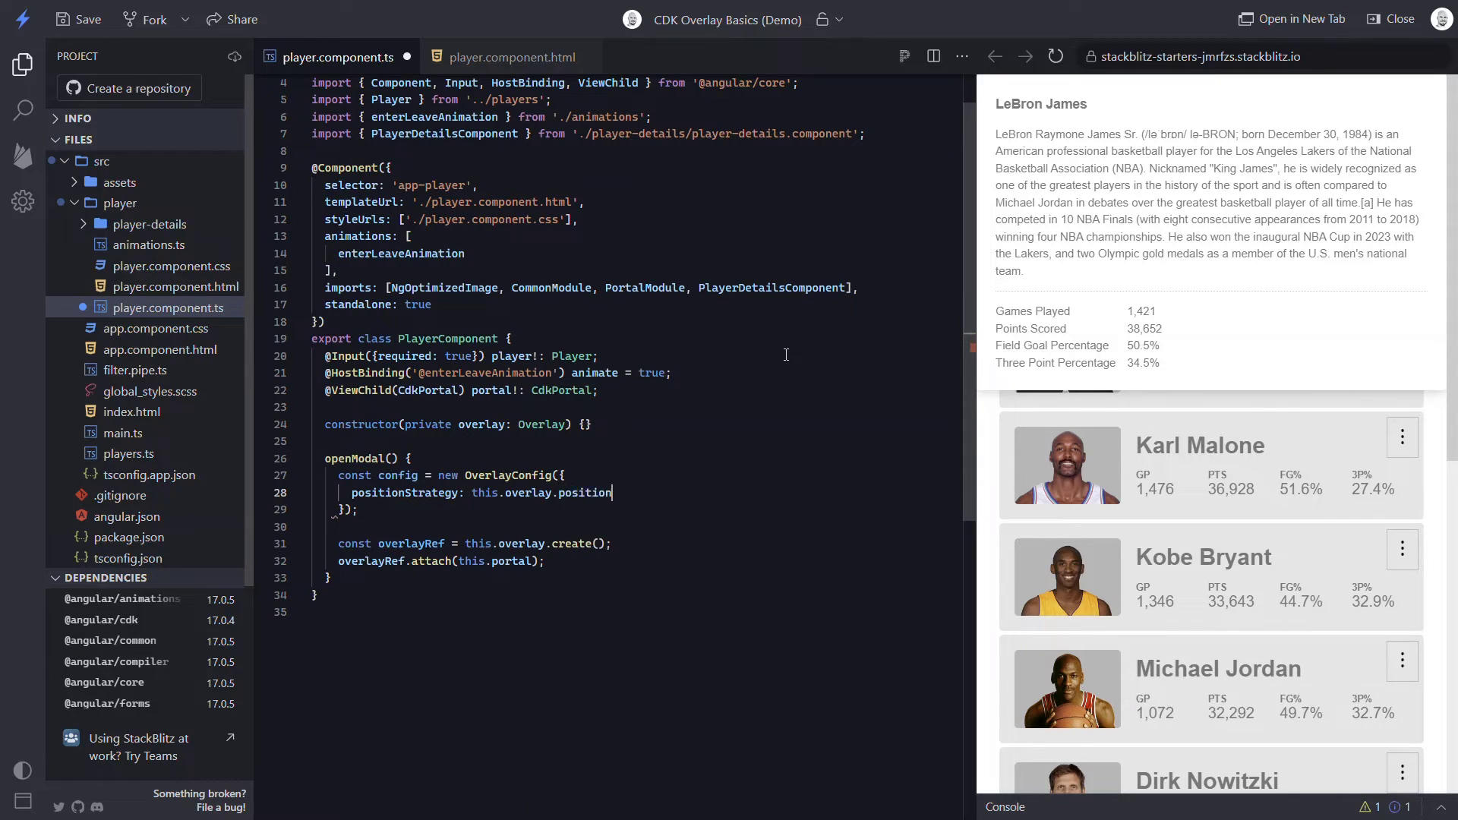
type("()")
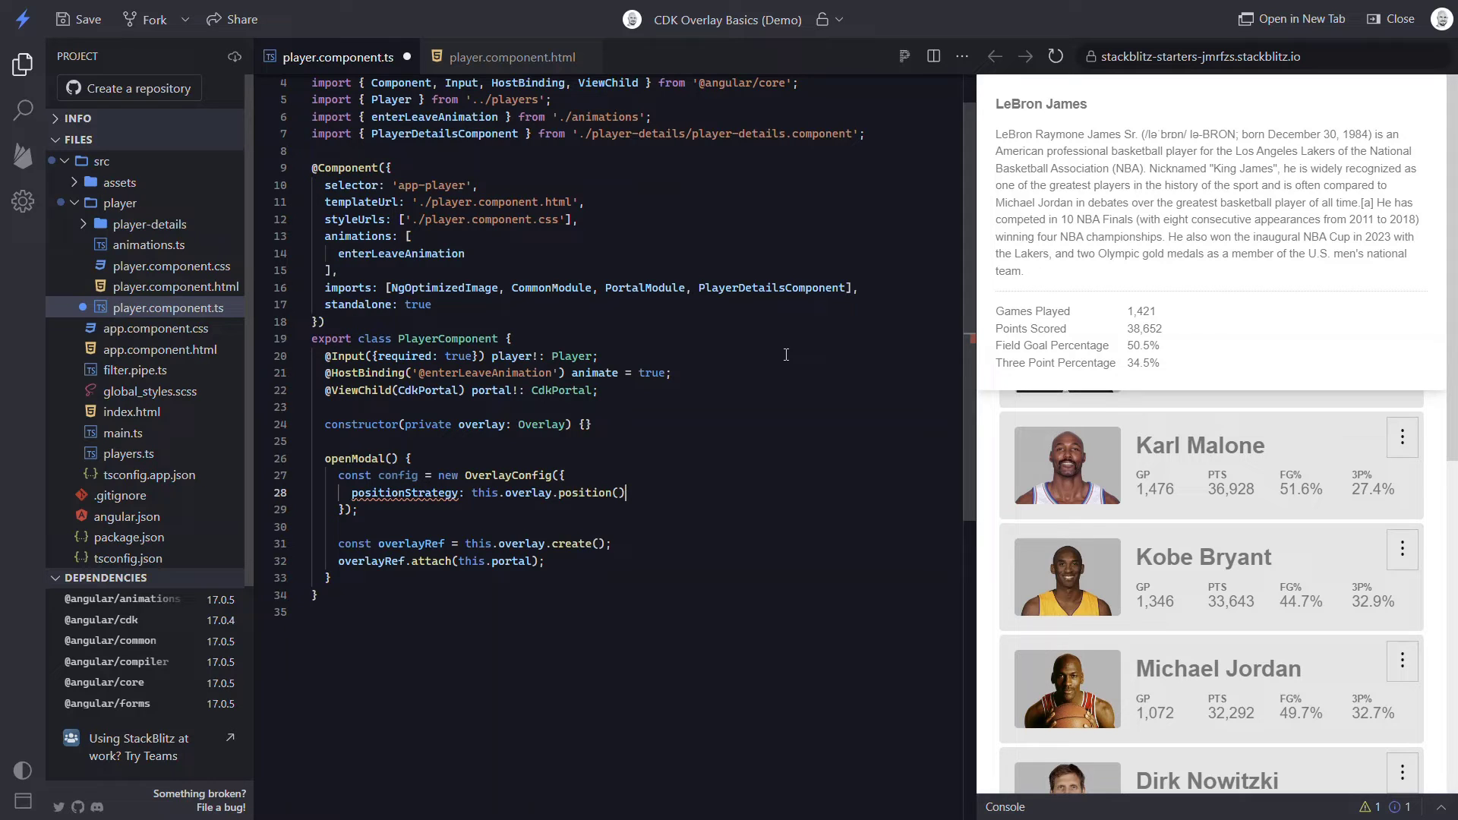
type(".global")
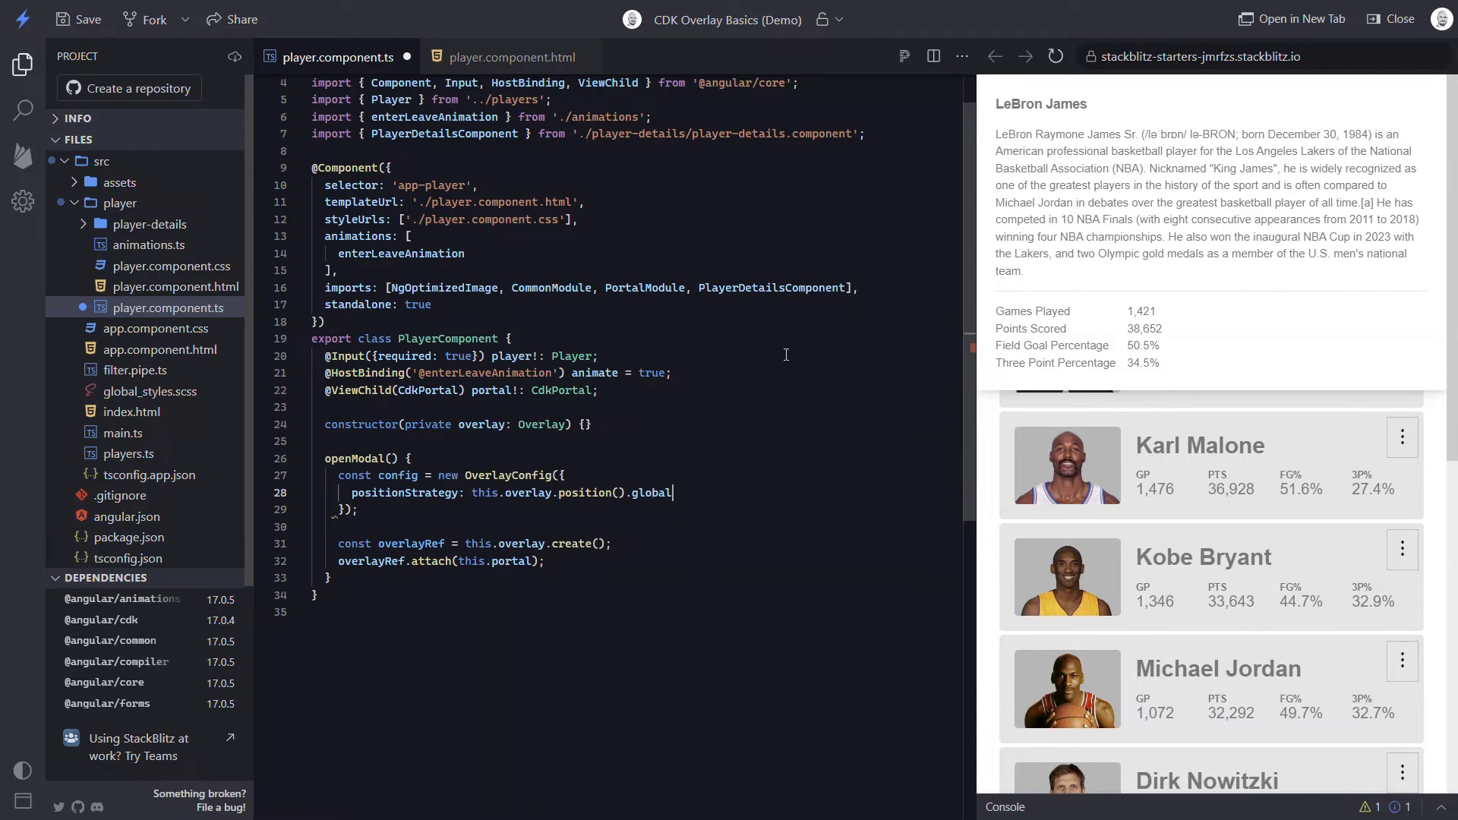
type("().centerHorizontally")
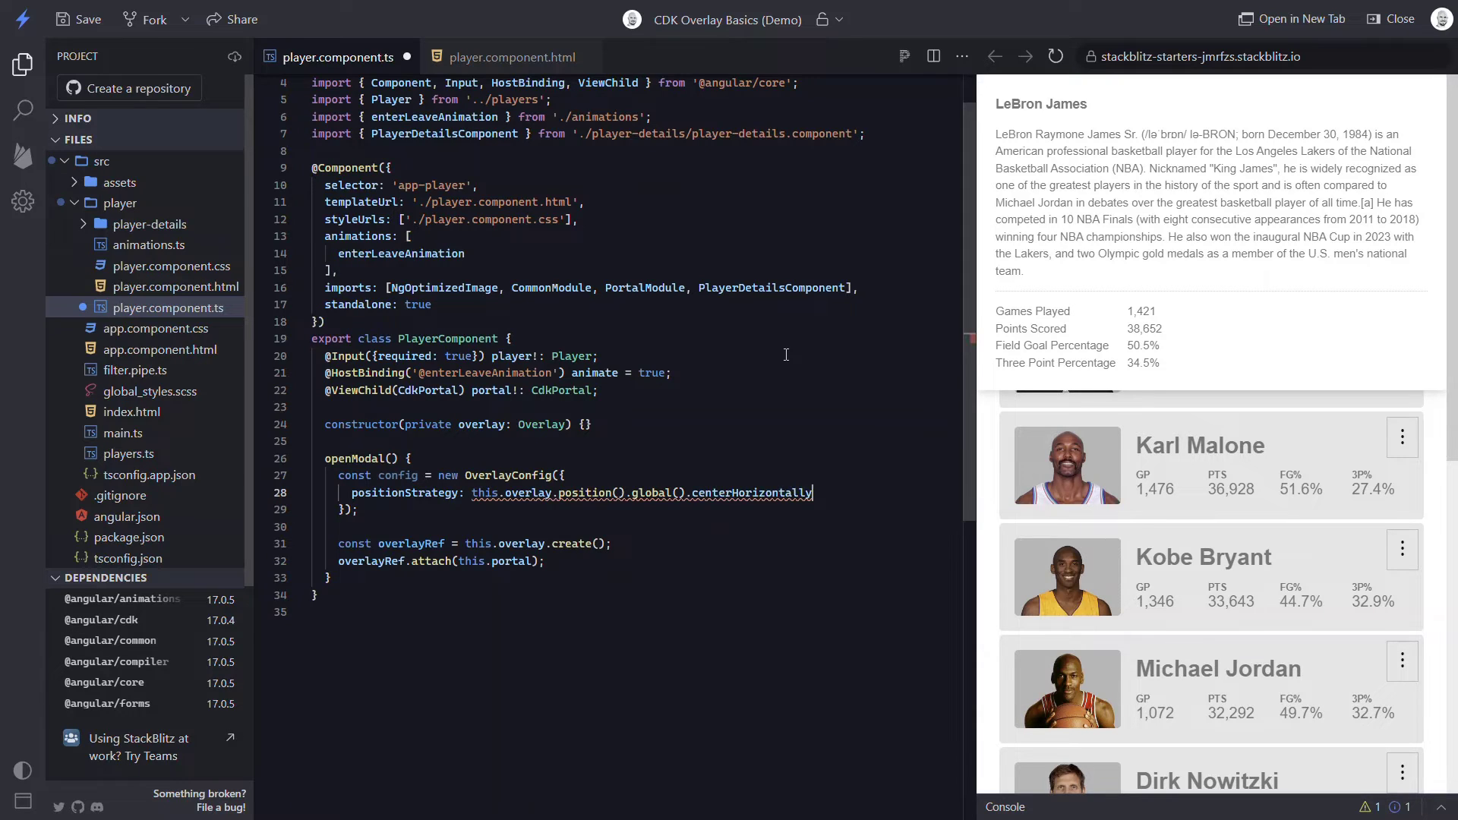
type("().centerVertically(),")
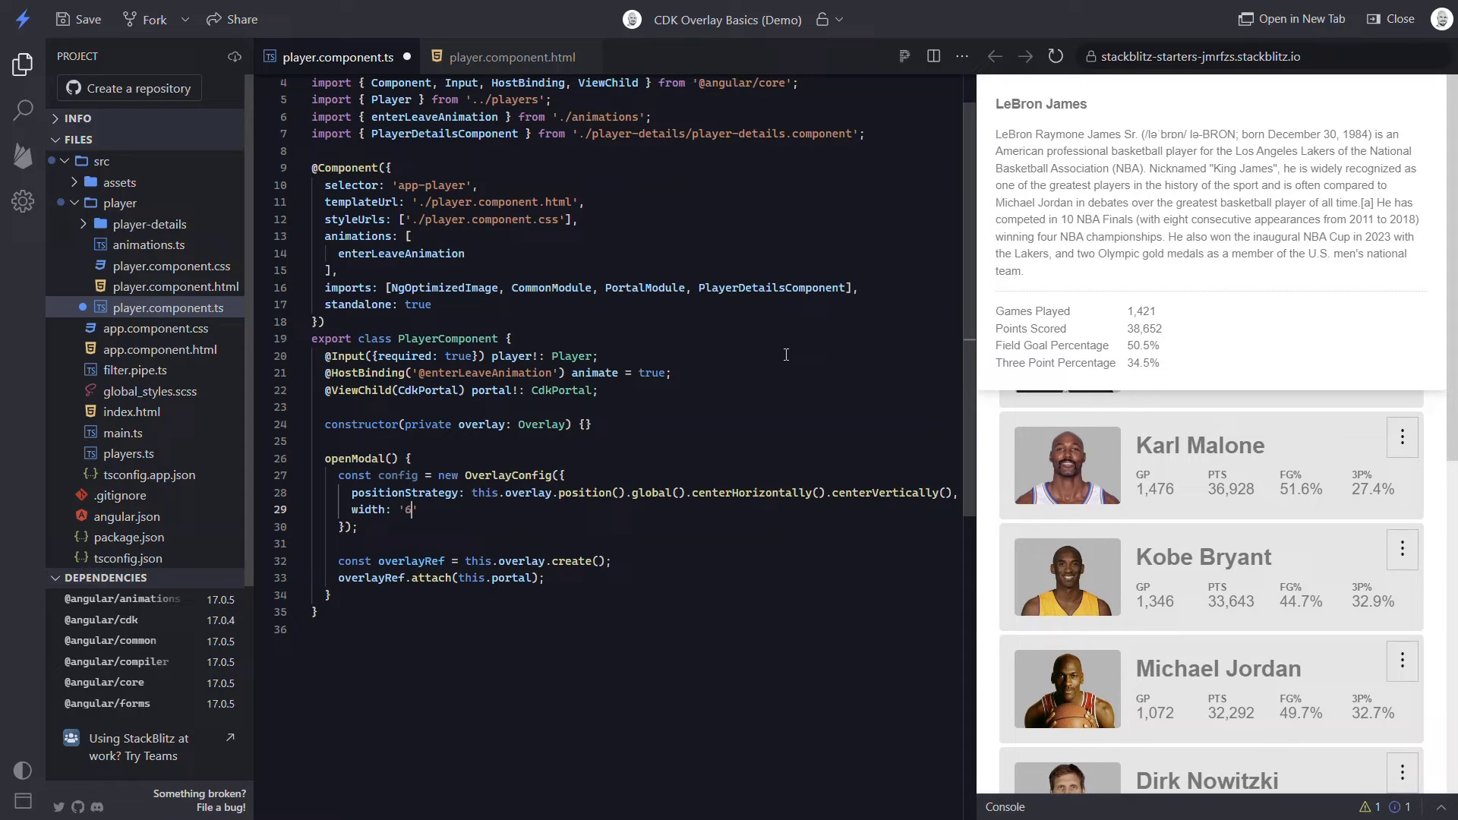
type("60%")
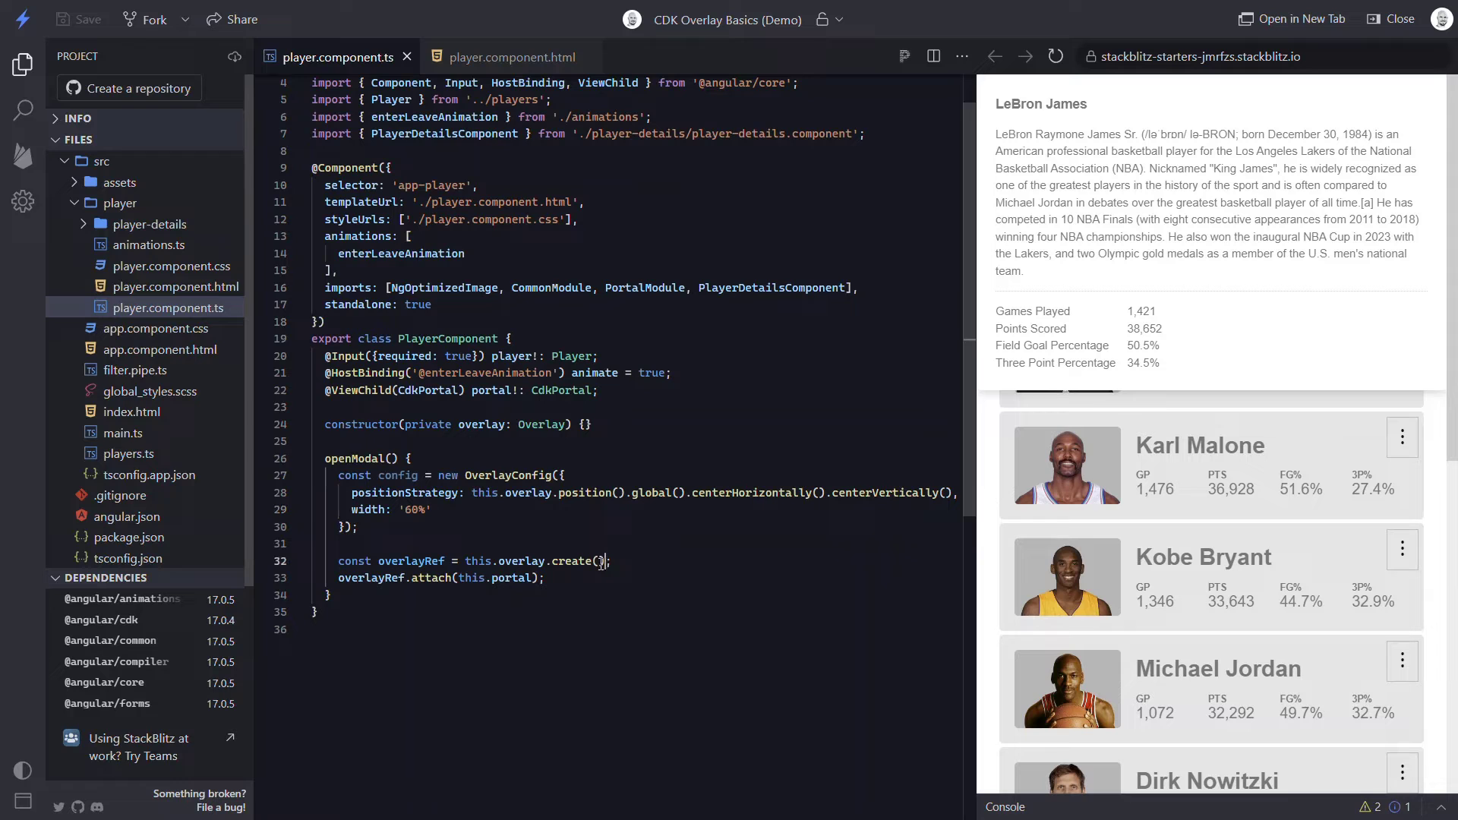
Pass config to this.overlay.create() and save, so LeBron James's details open centred.
type("config")
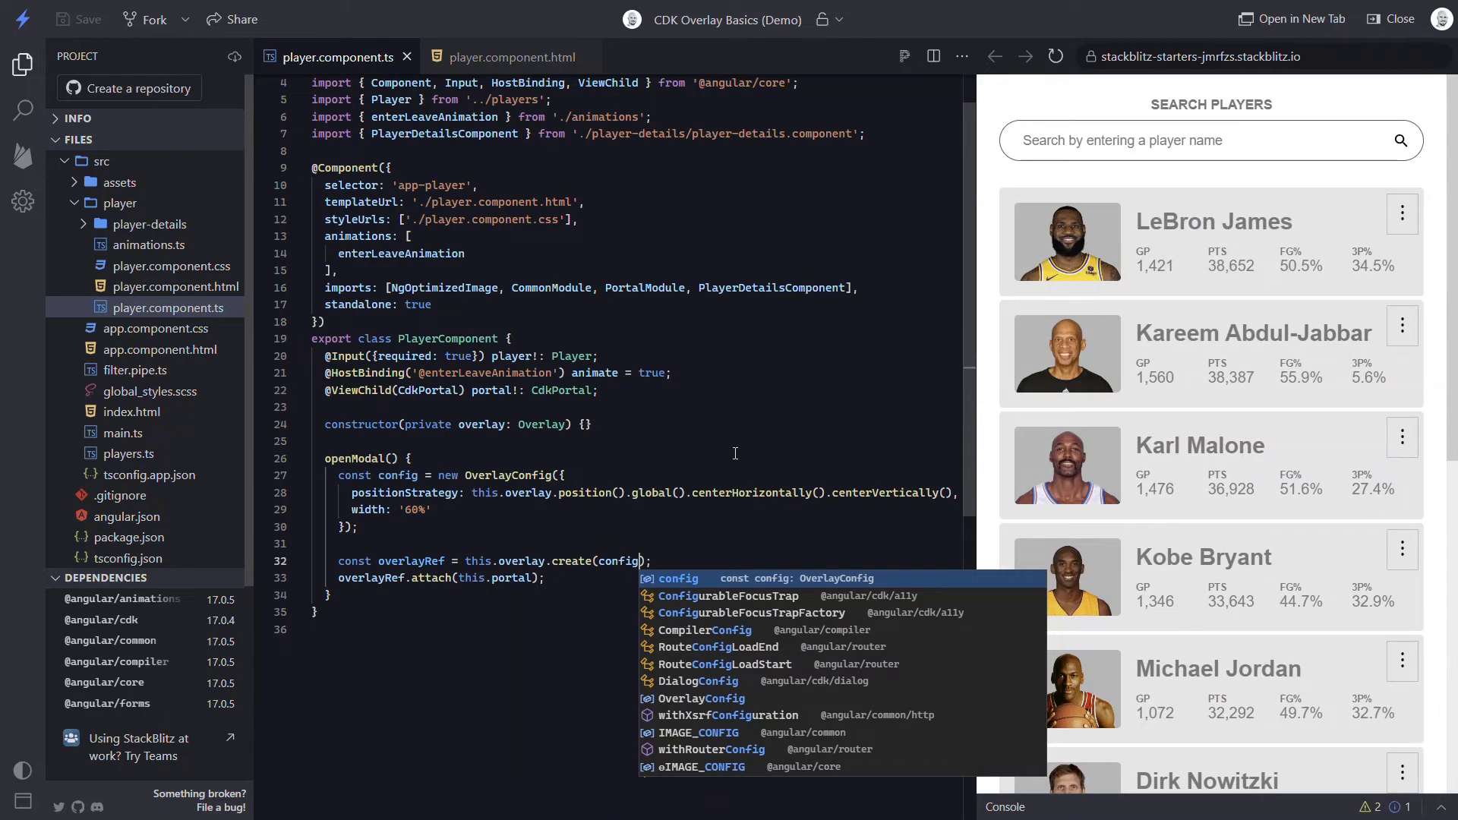
key("Escape")
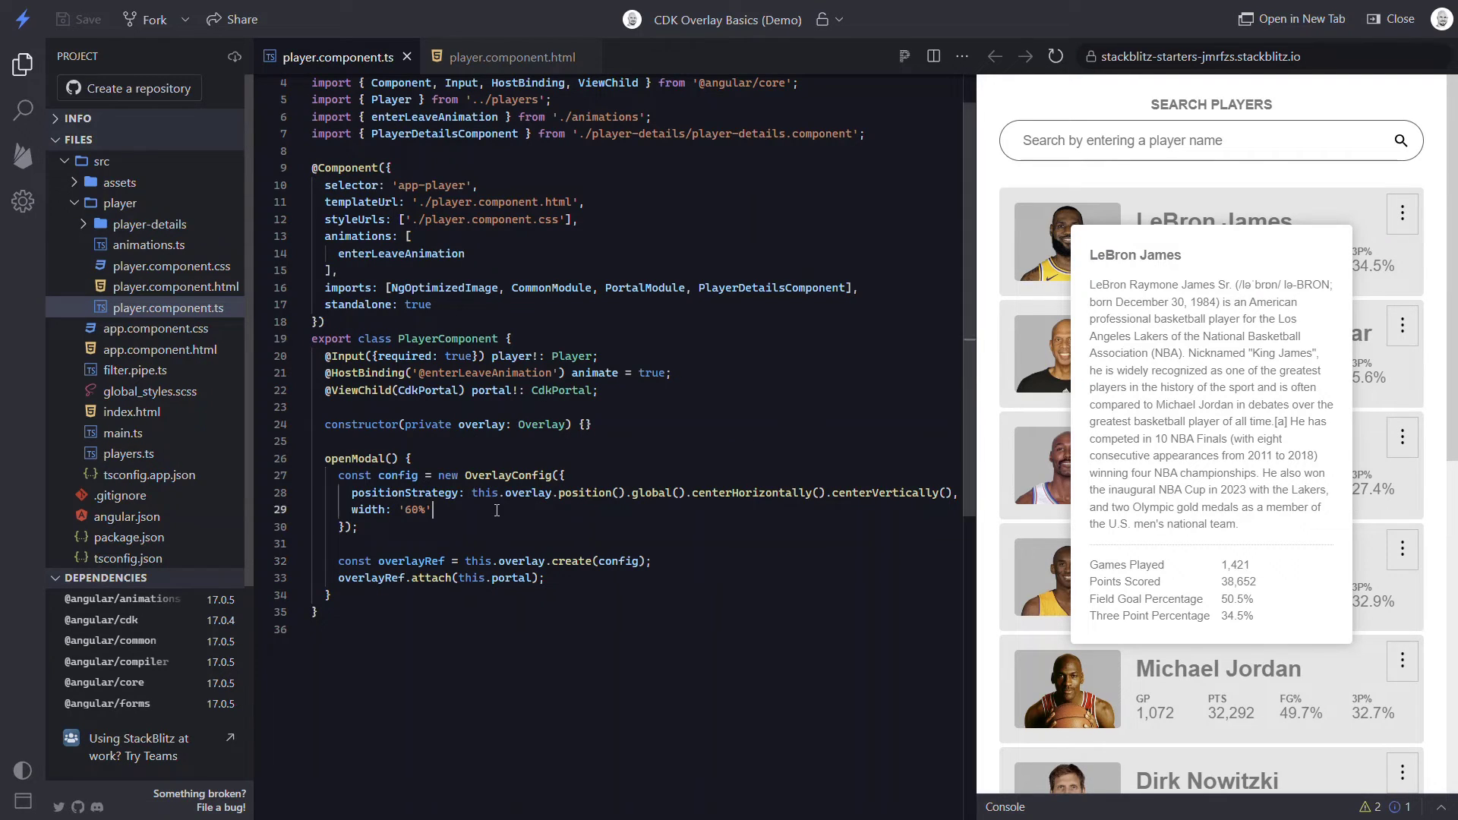
Add hasBackdrop: true and subscribe to overlayRef.backdropClick() to detach the overlay.
type("has")
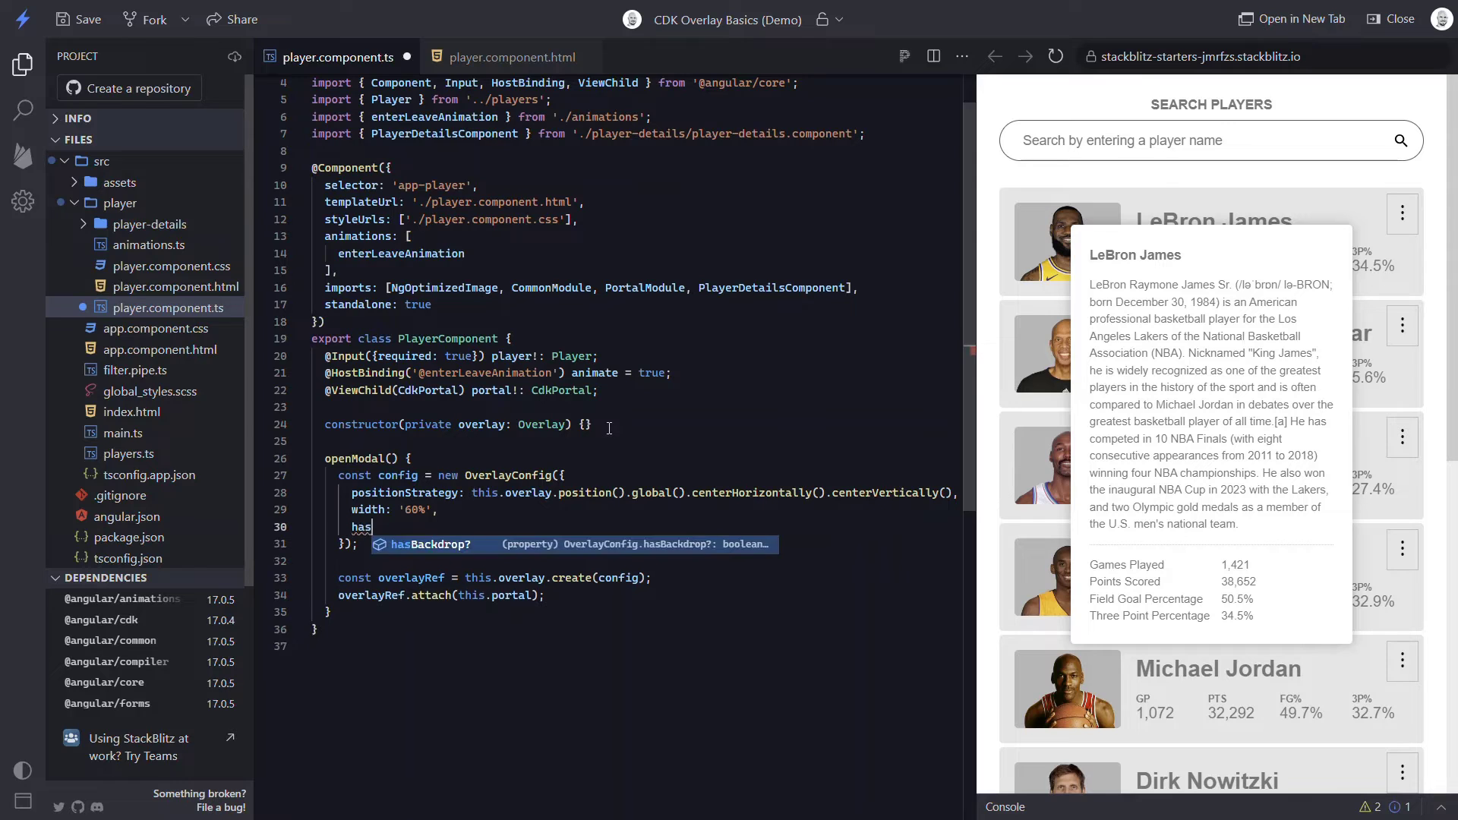
type("Backdrop: true")
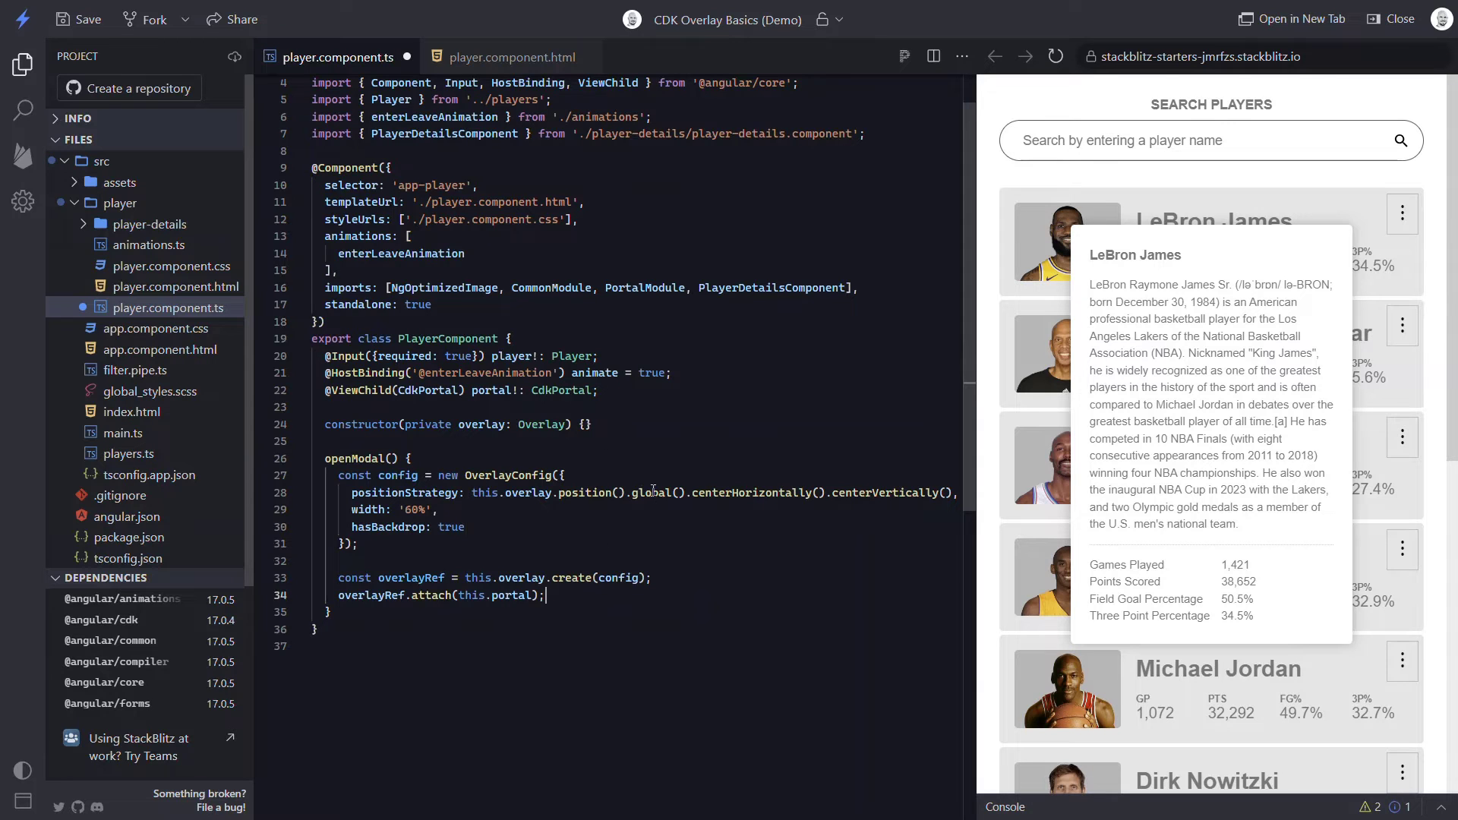
type("overlayRef.")
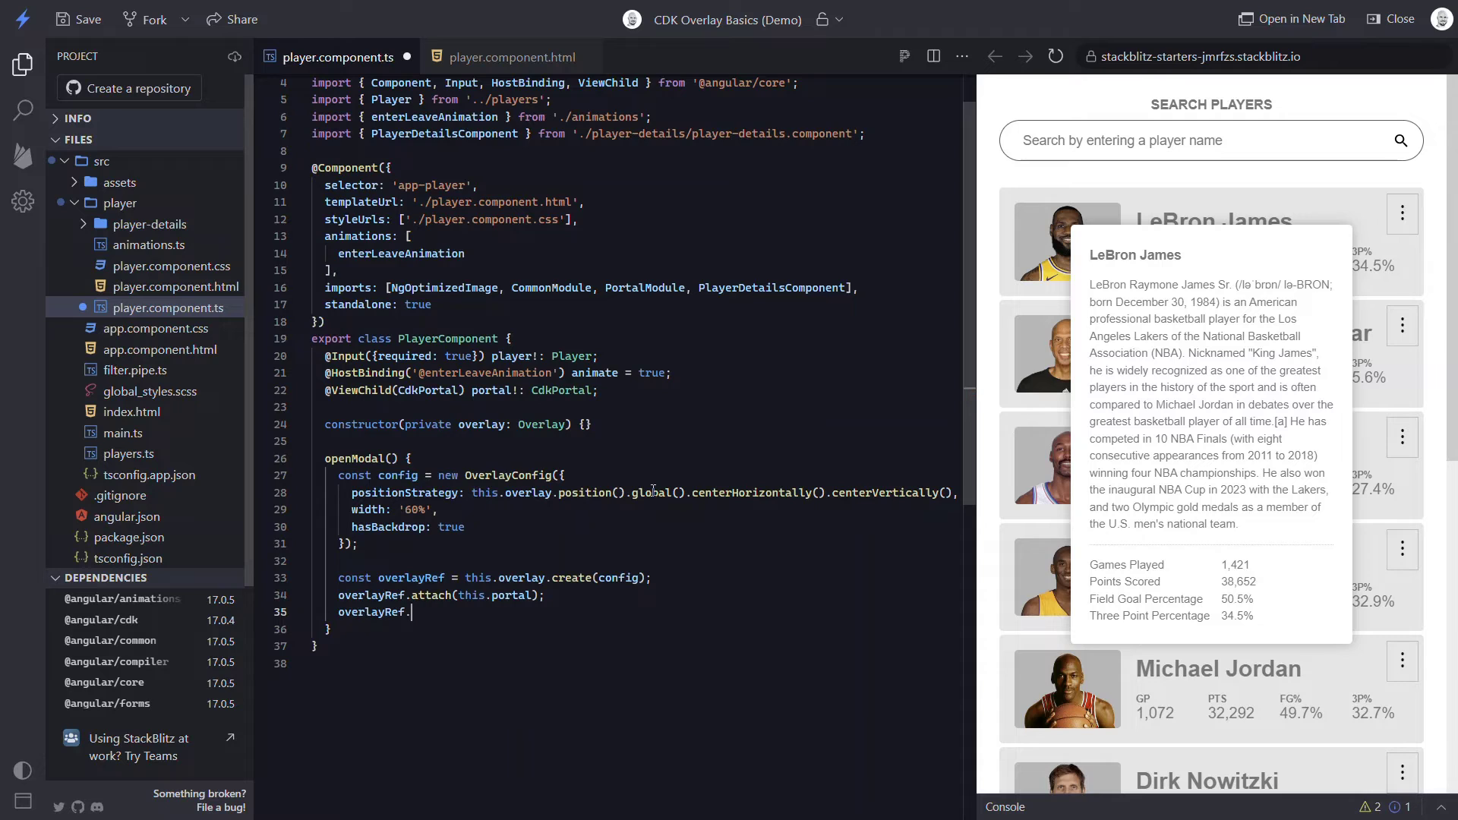
type("backdropClick()")
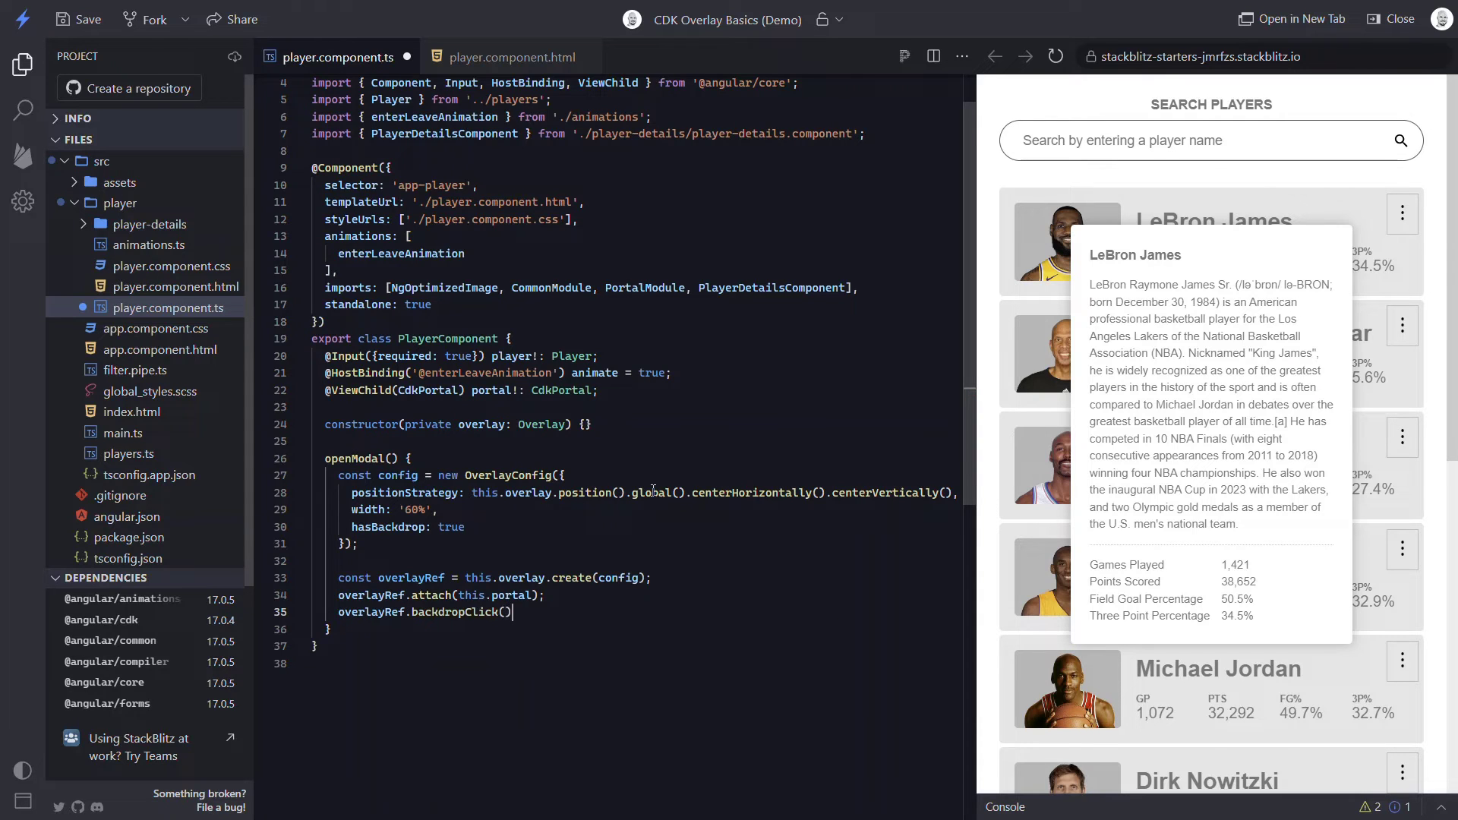
type(".subscribe();")
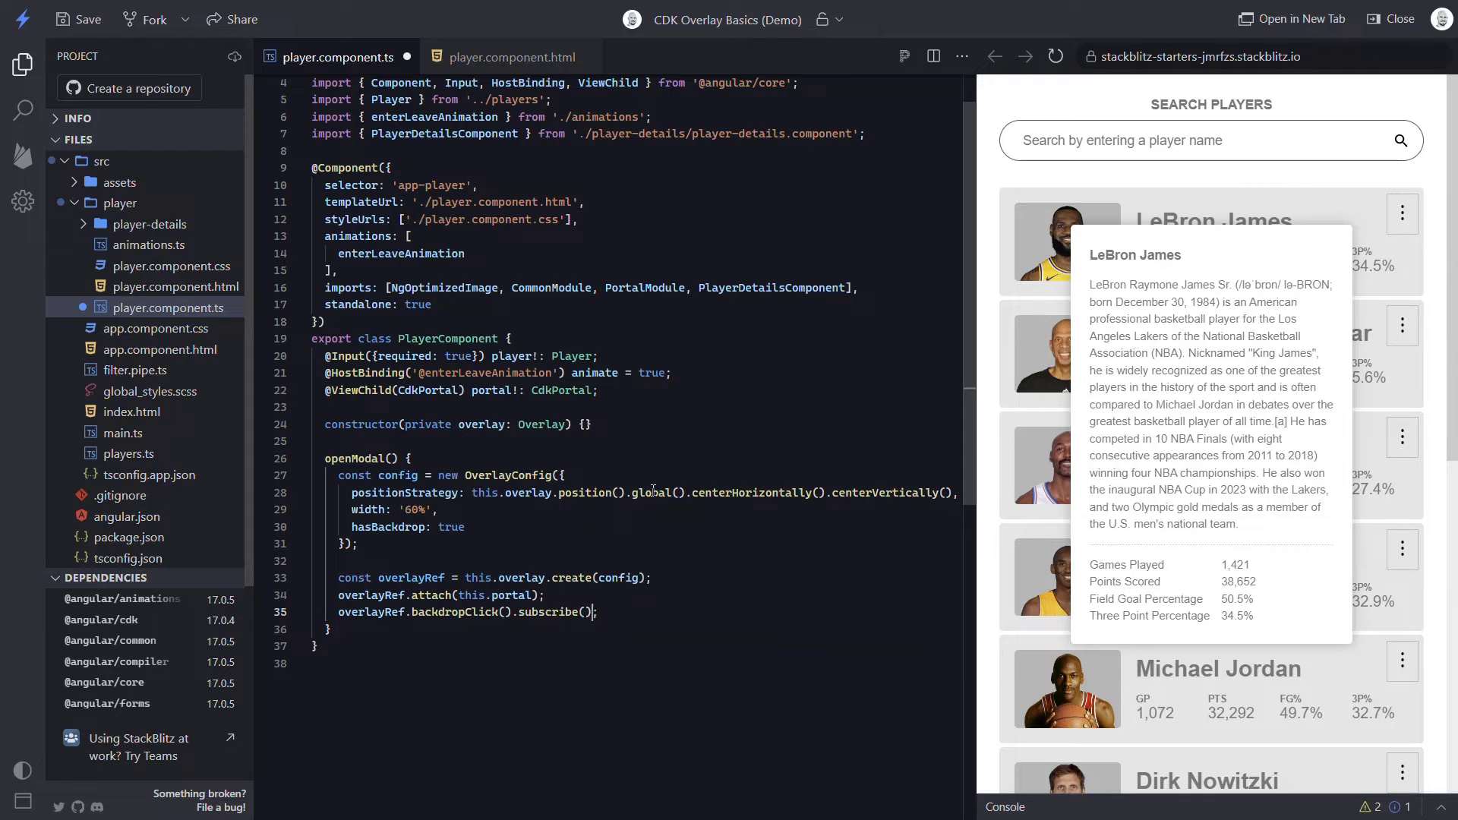
type("()")
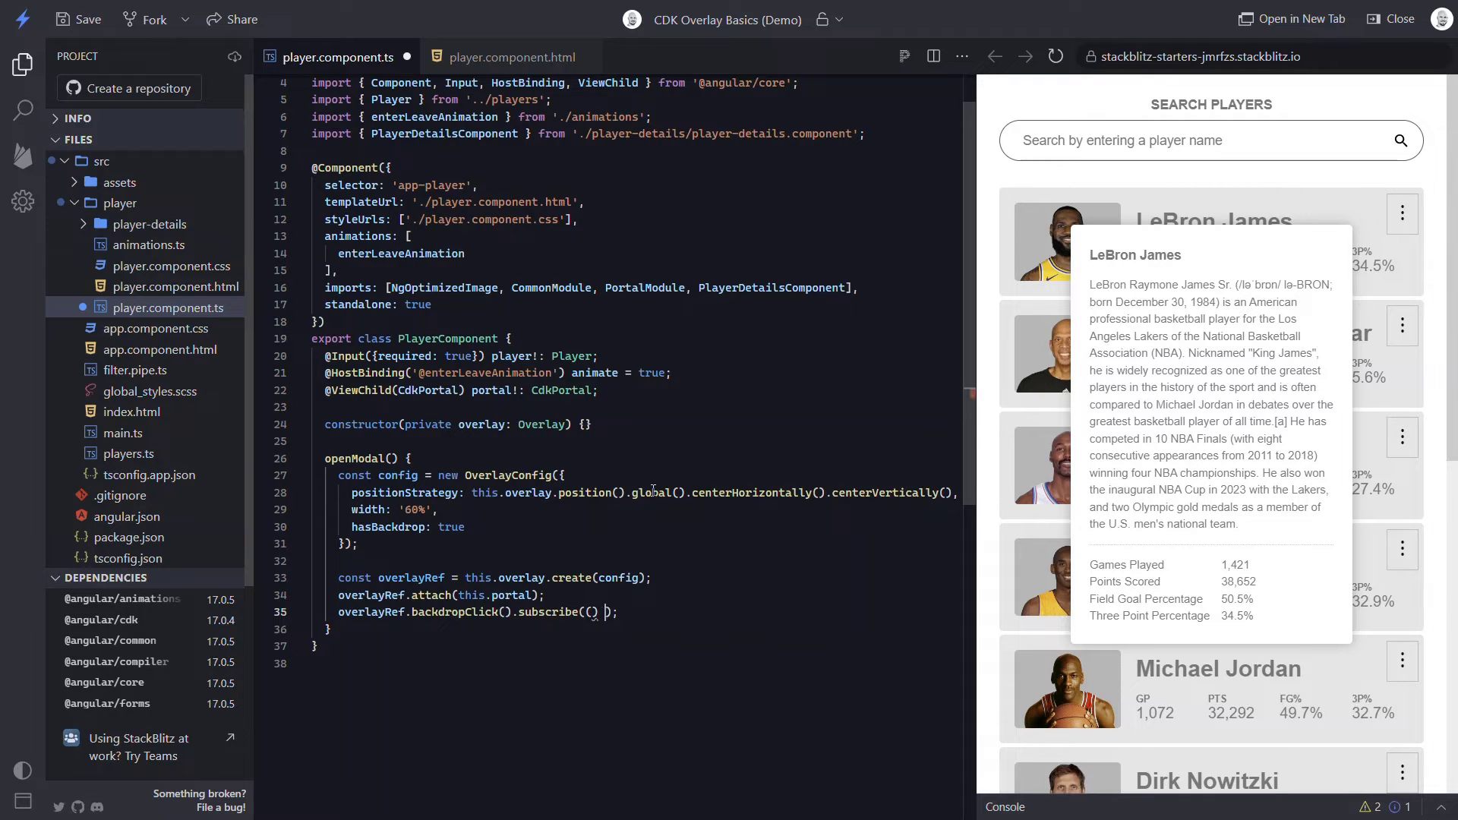
type("=>")
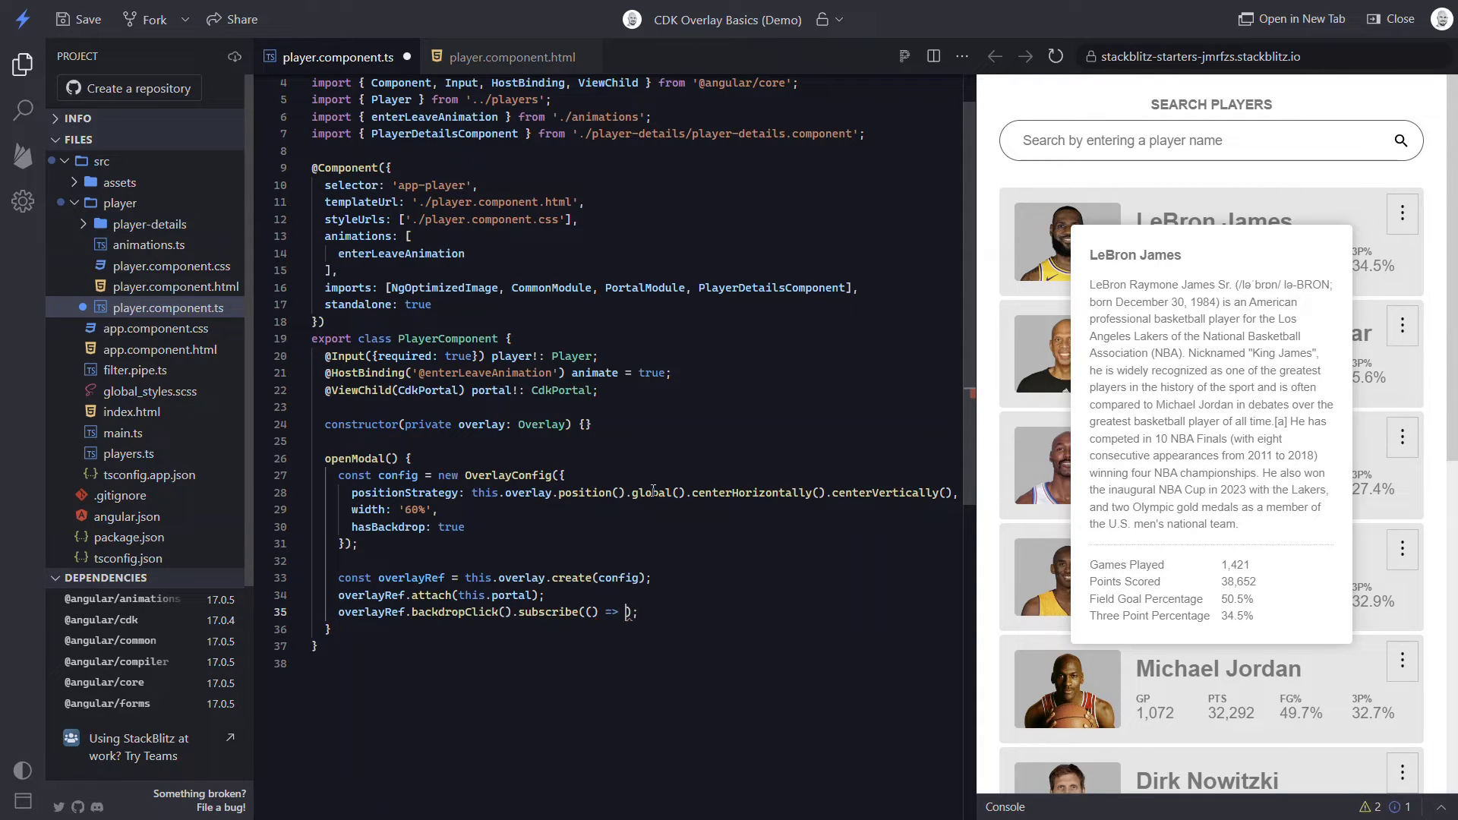
type("overlayRef.detach")
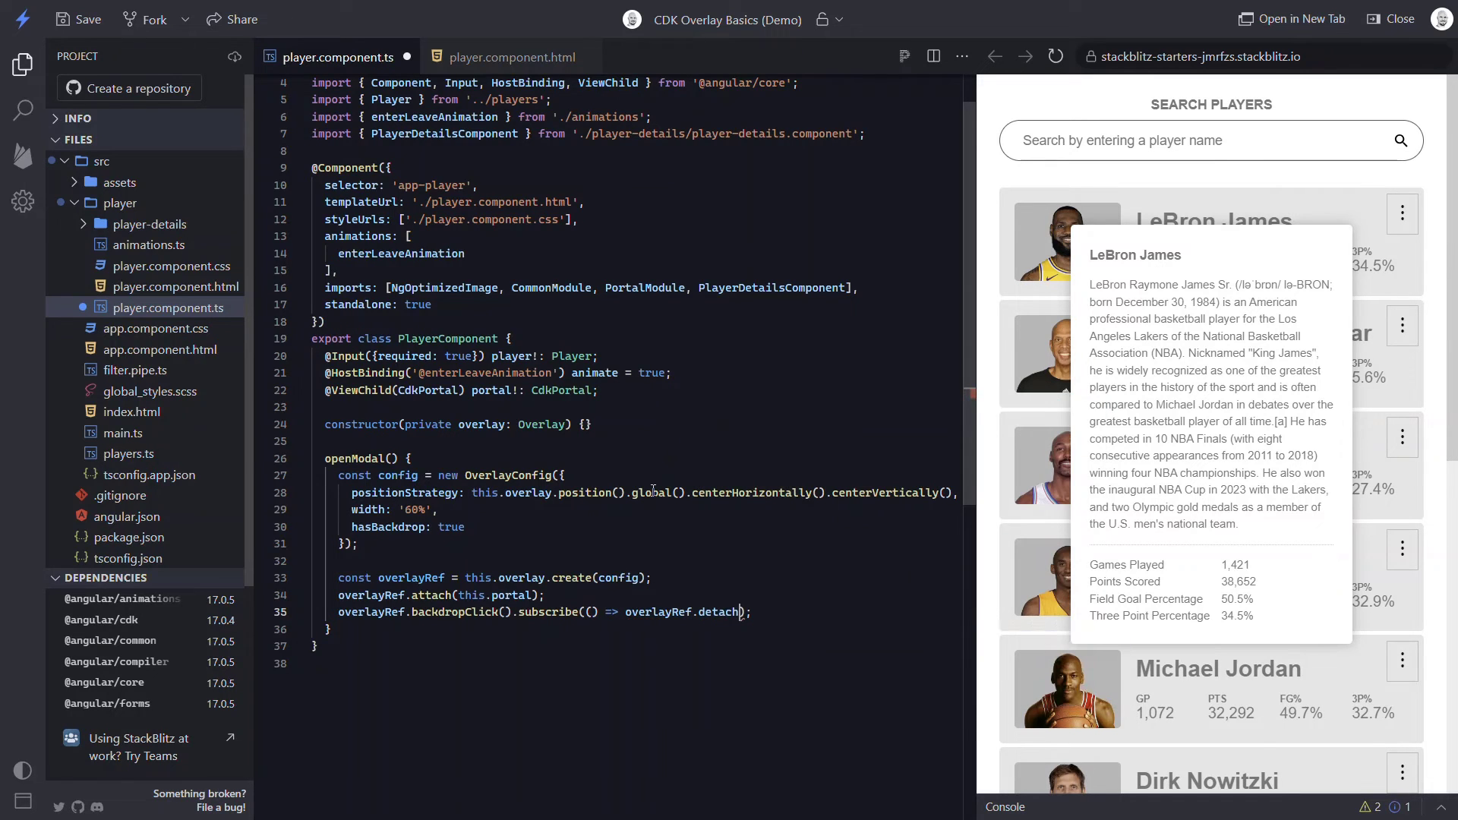
type("()")
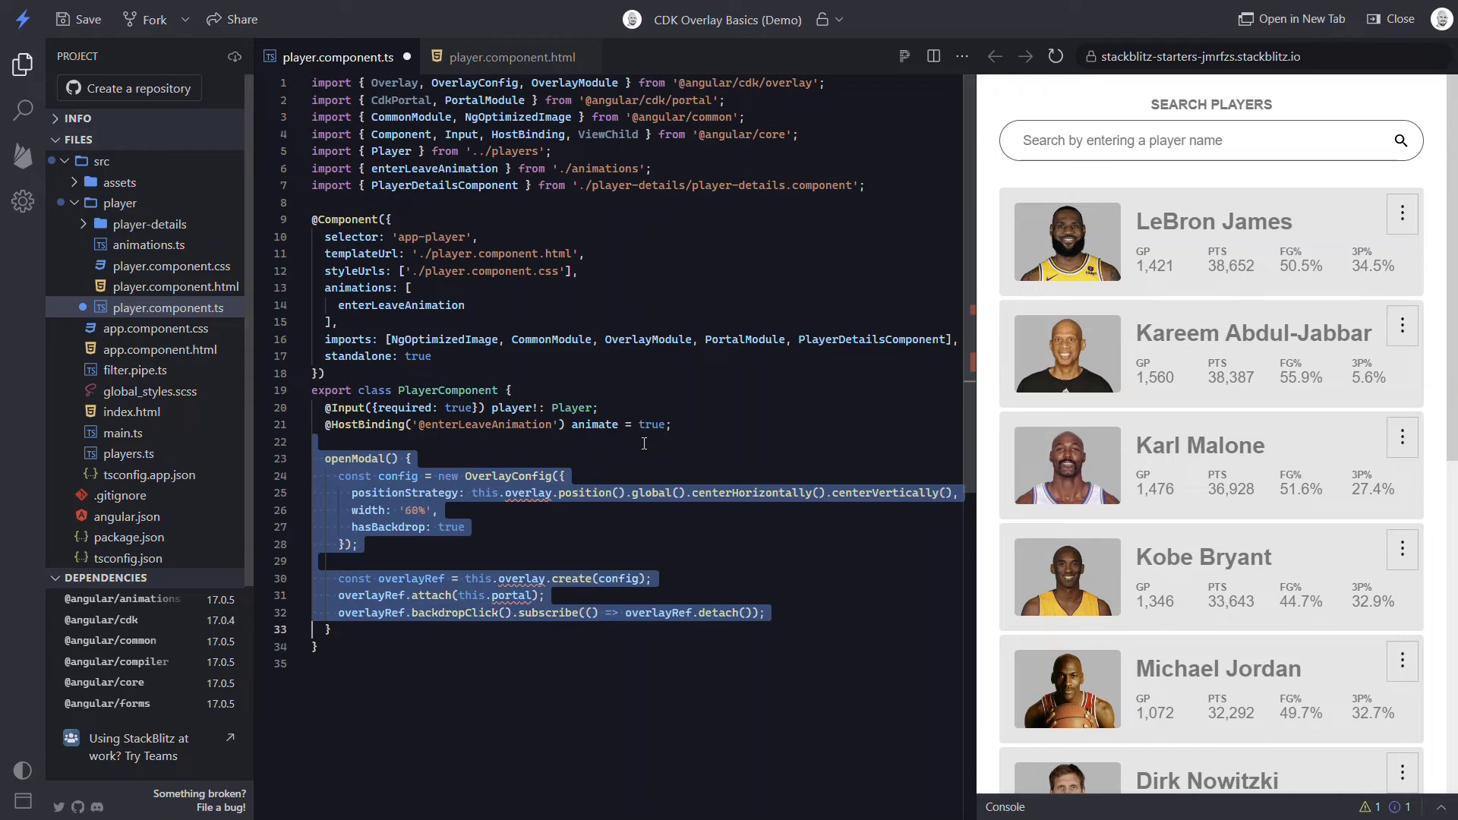
Delete the selected openModal method from the player component.
key("Delete")
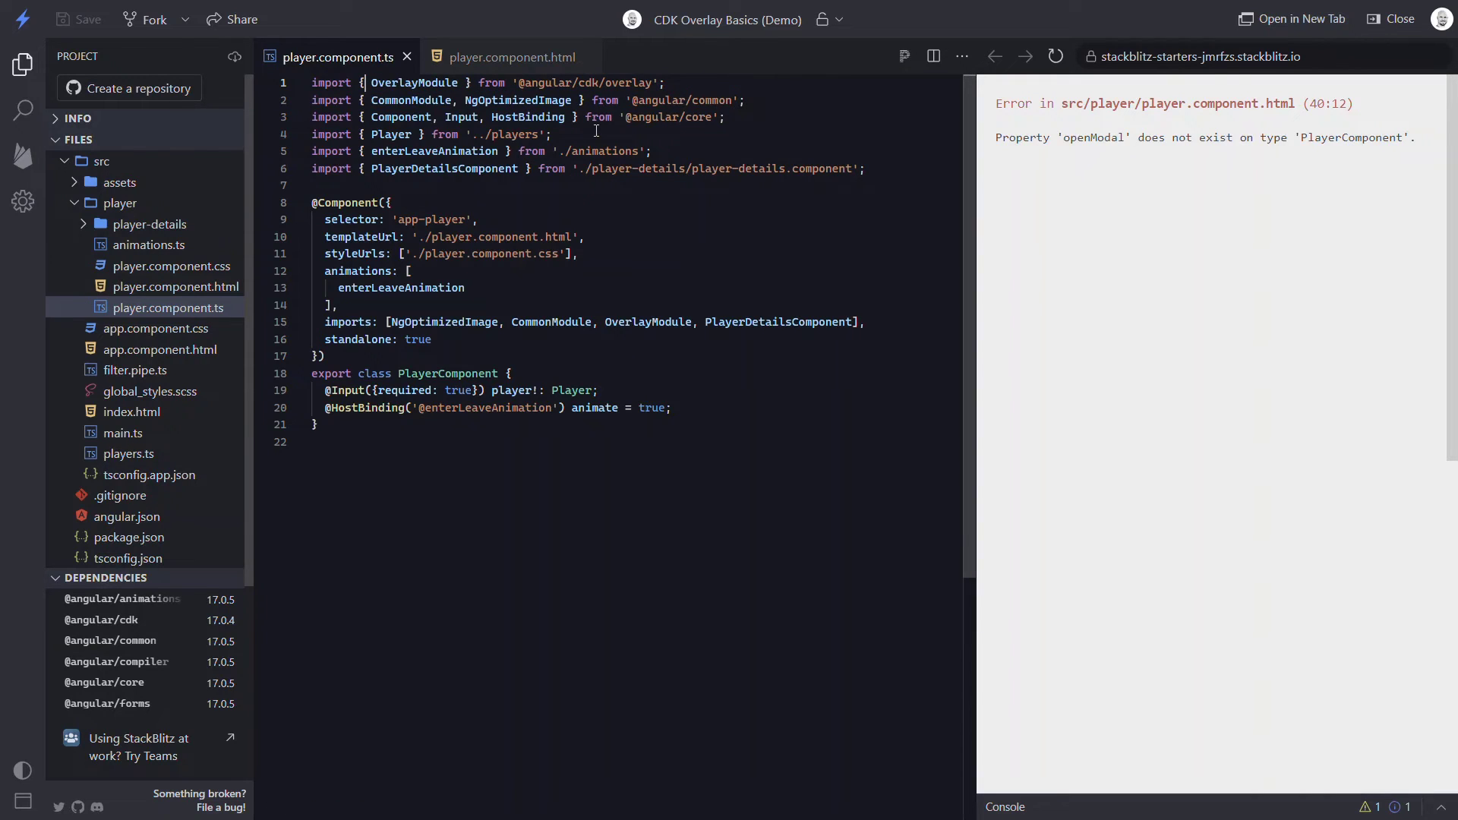
Replace the button's openModal click binding with a cdkOverlayOrigin attribute.
left_click(509, 57)
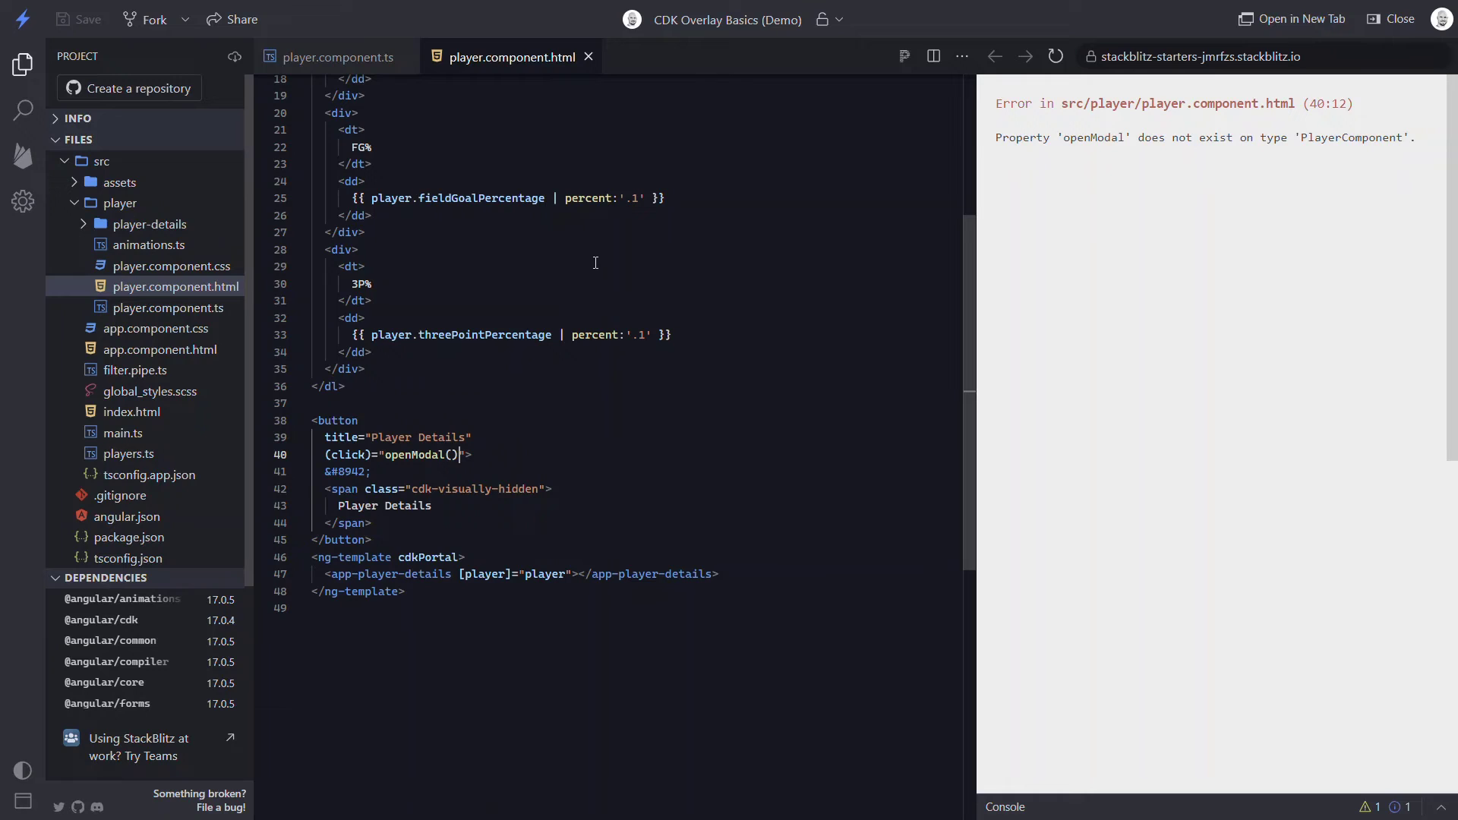
double_click(391, 454)
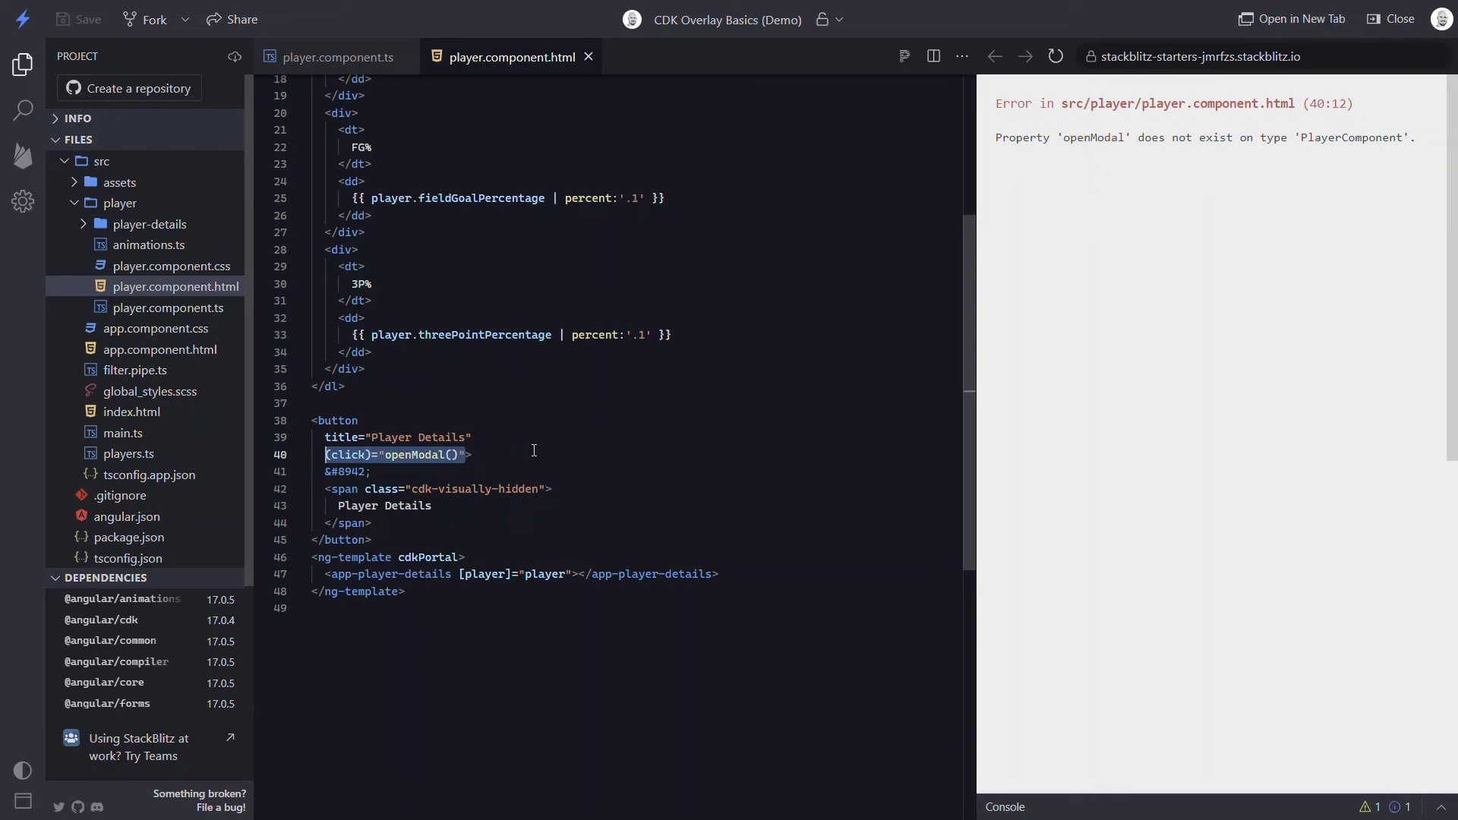
type("cdkOverlay>")
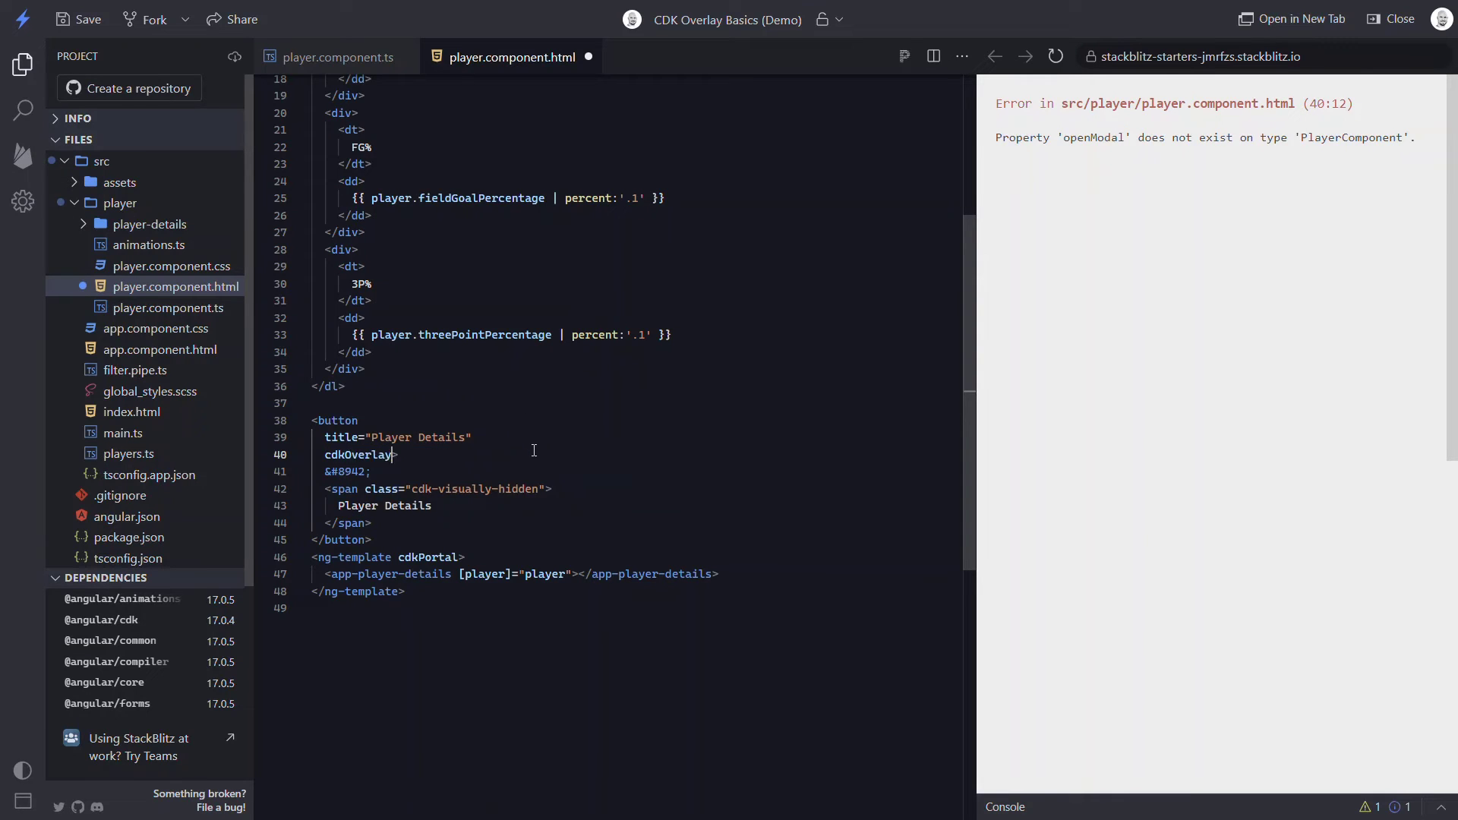
type("Origin")
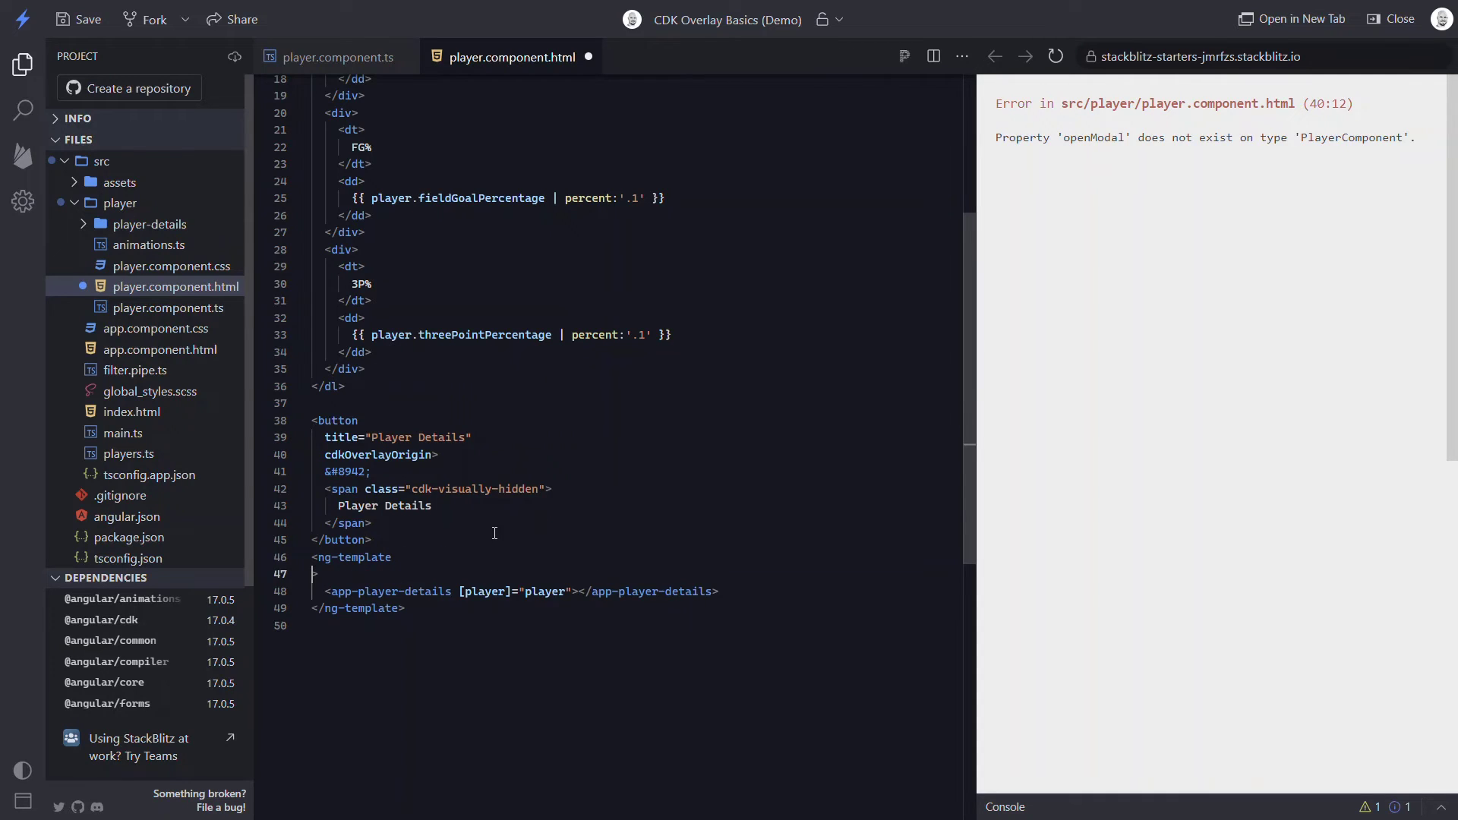
Name the origin #trigger, anchor cdkConnectedOverlay to it, and begin the open binding.
type("cdkCom")
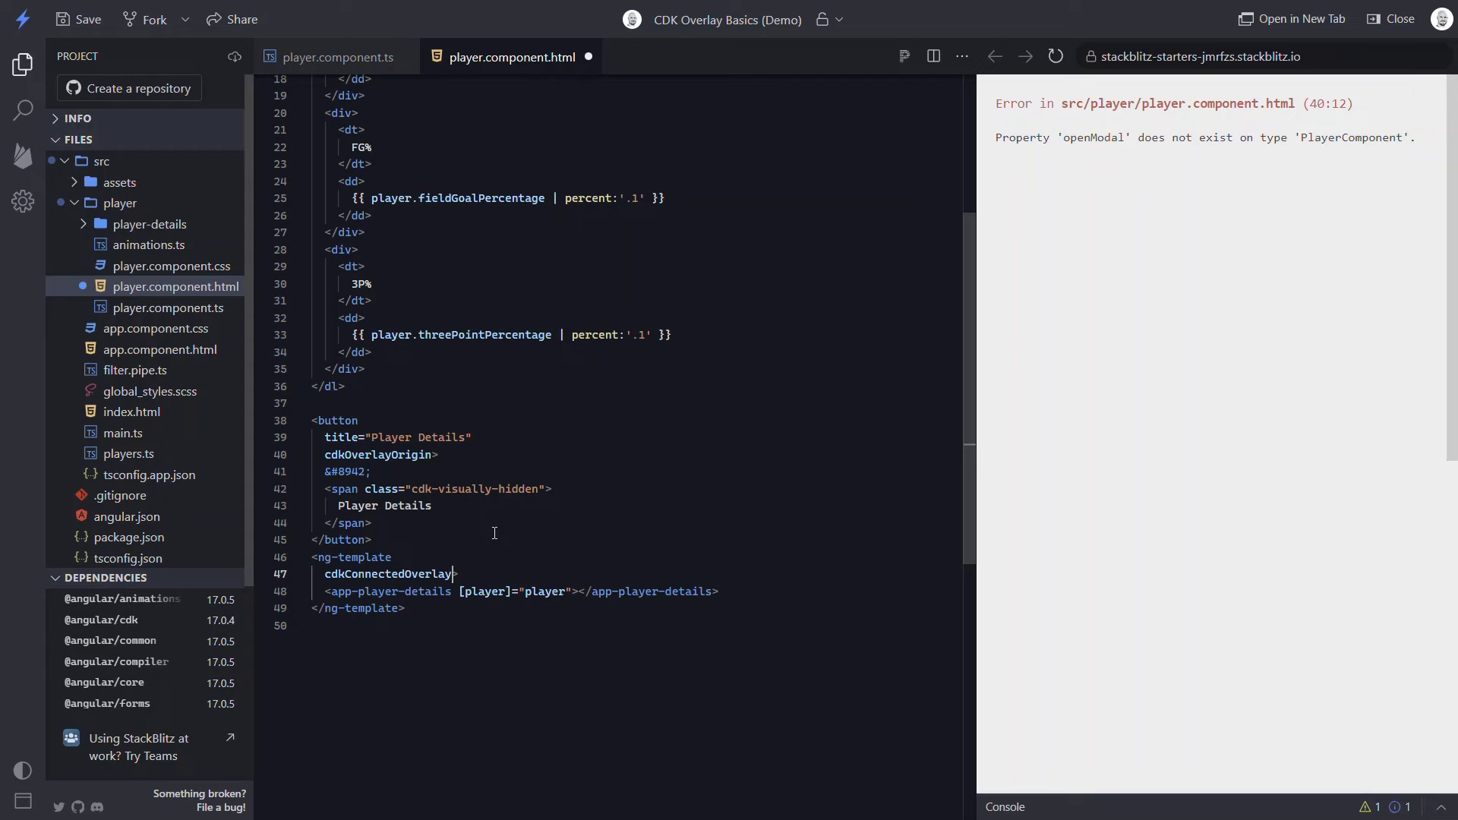
key("Enter")
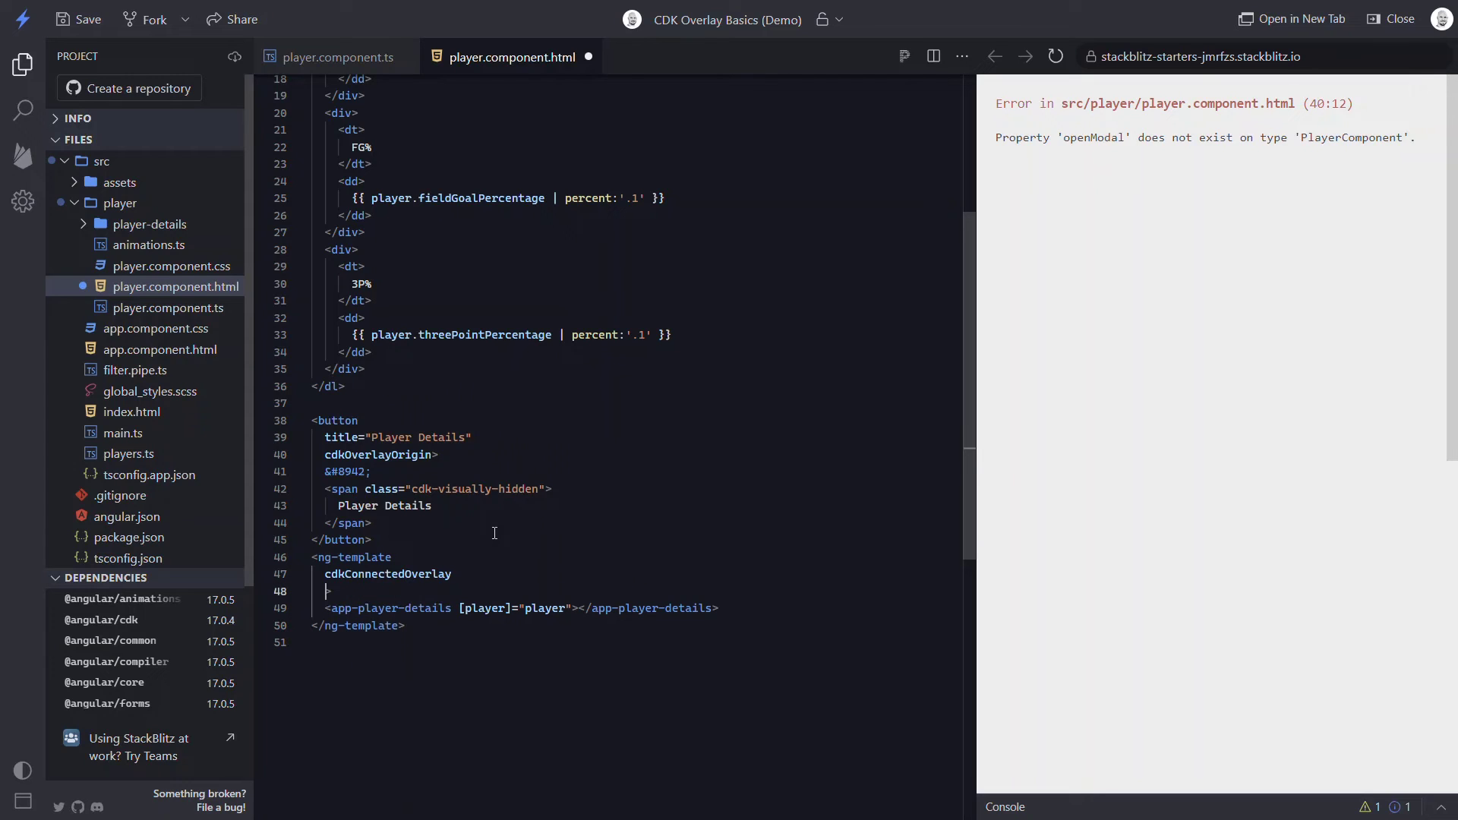
type("[cdk]")
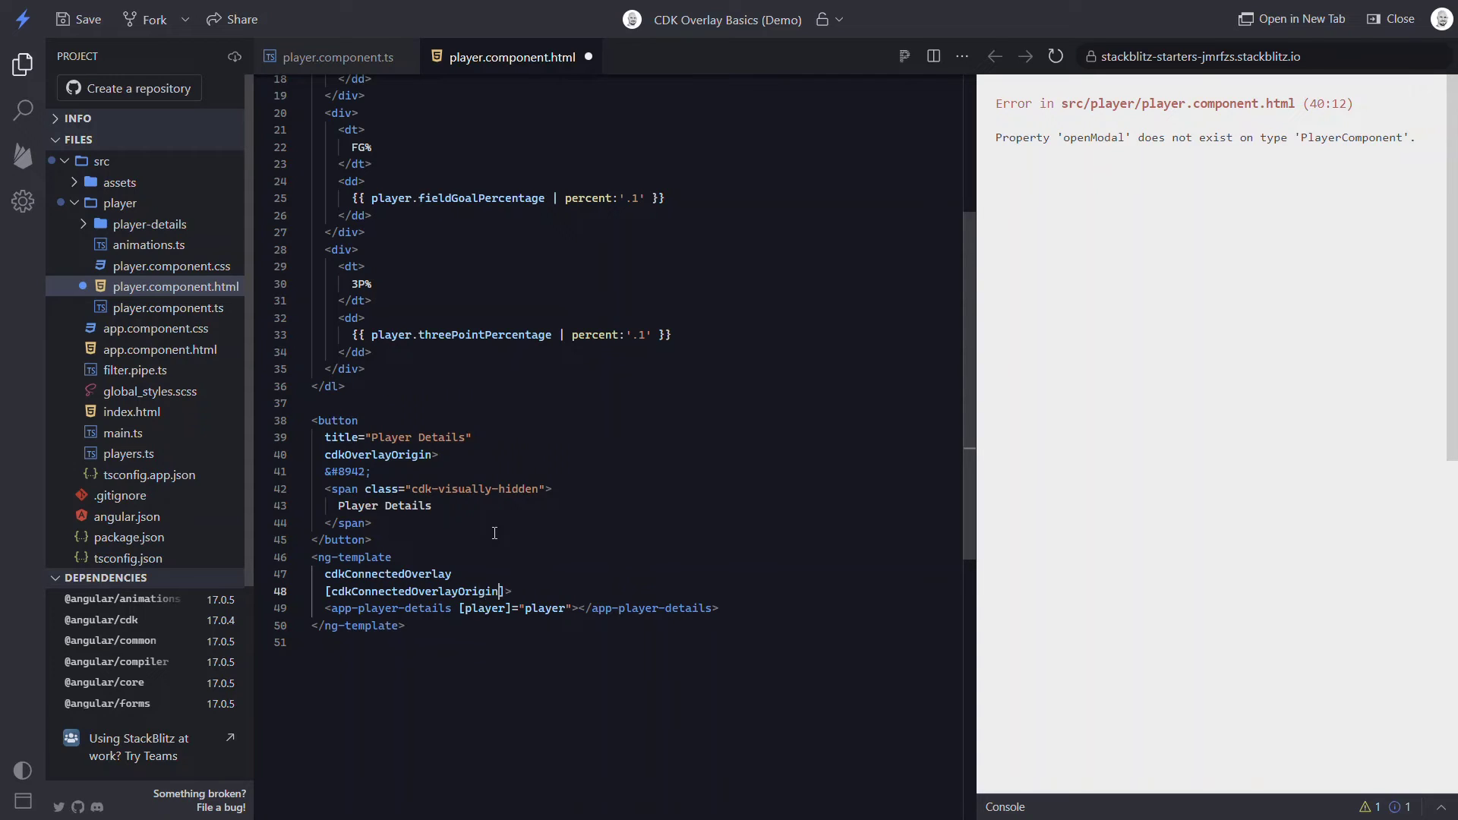
type("=\"\"")
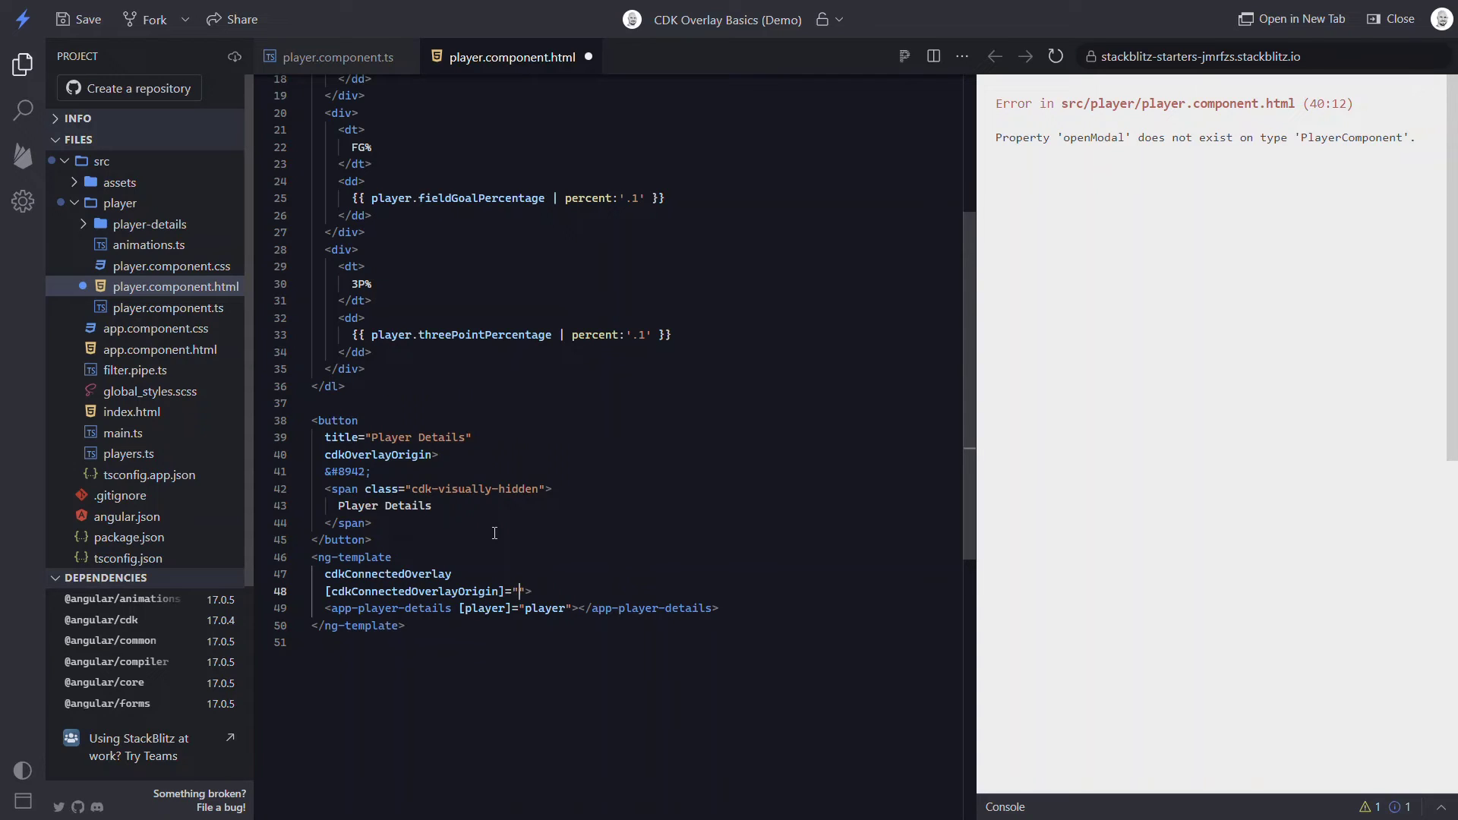
key("Enter")
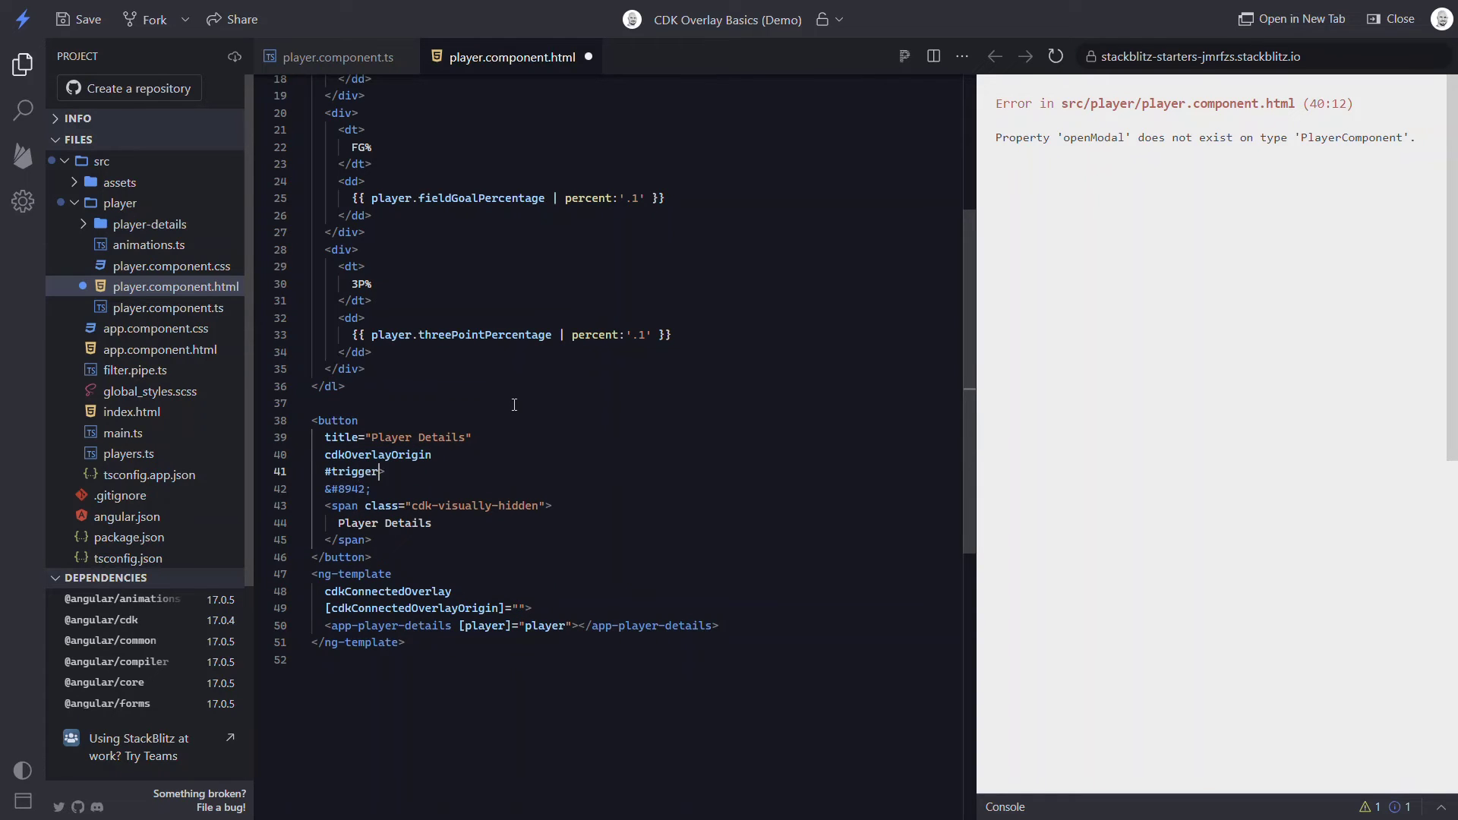
type("=\"cdkOverlayOrigin\"")
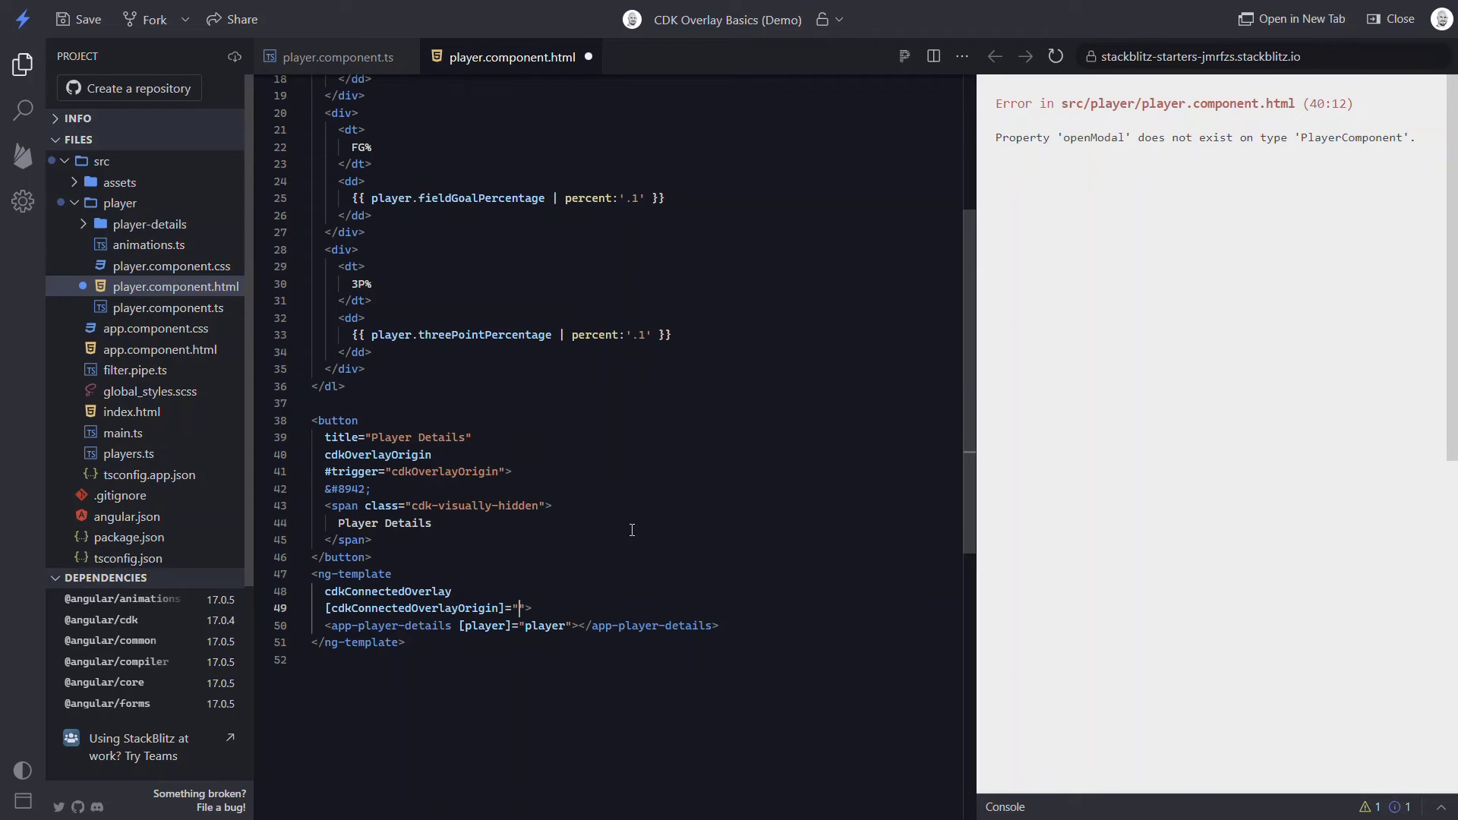
type("trigger")
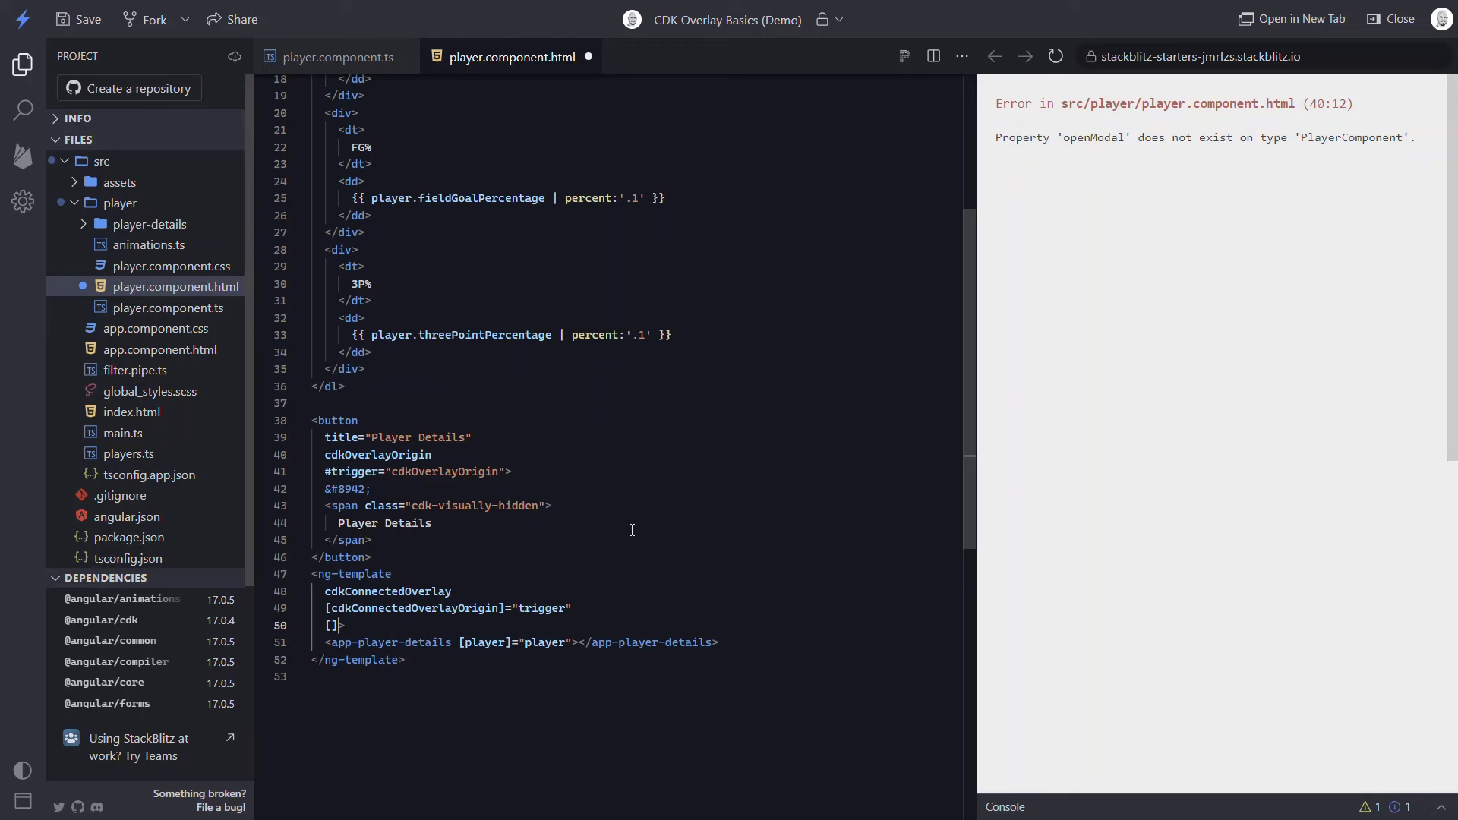
type("cdkConnectedOverlayOpen")
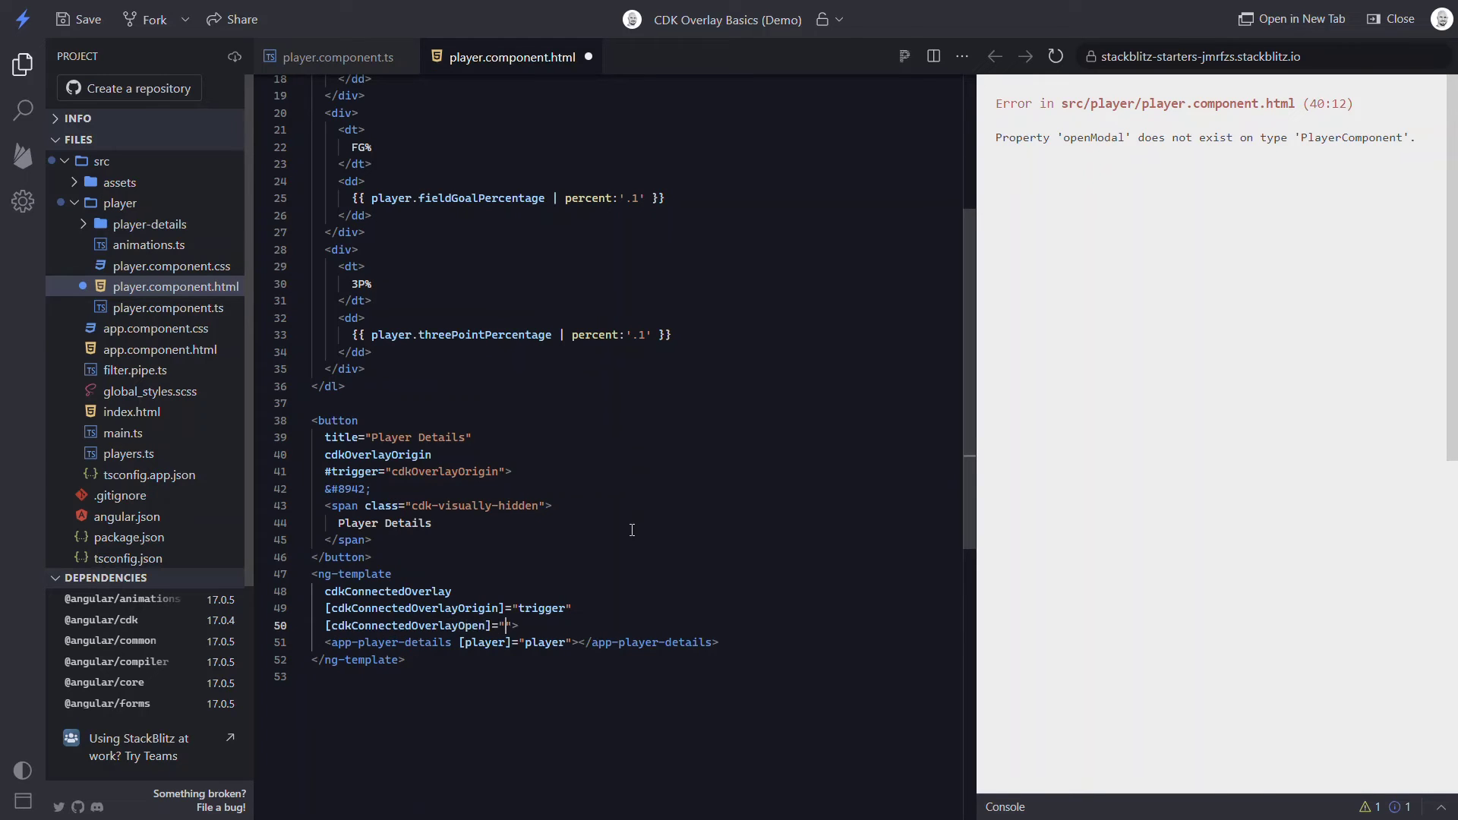
mouse_move(451, 241)
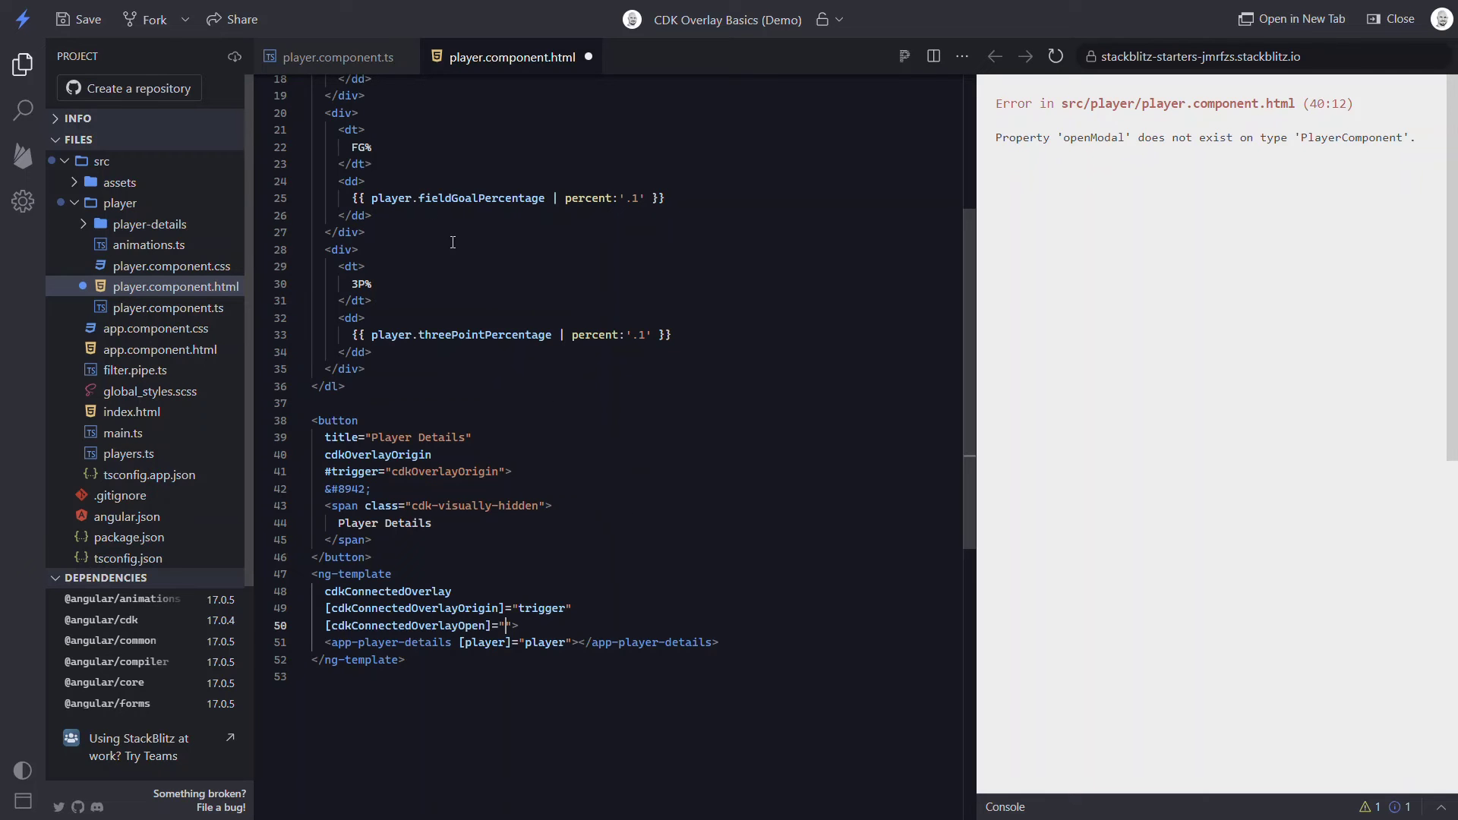
Add protected detailsOpen = false; bind the button's open class and click toggle to it.
left_click(335, 57)
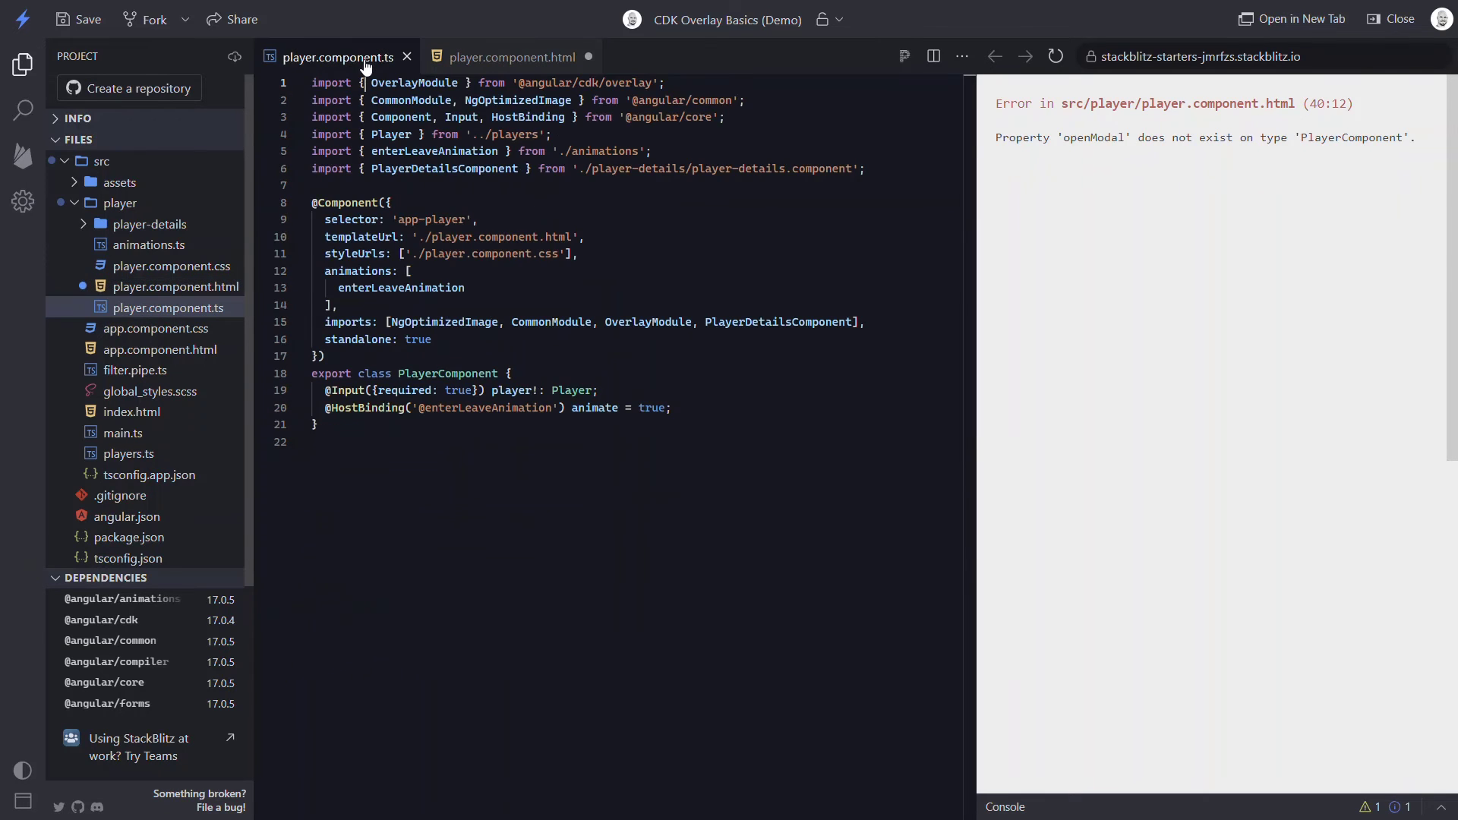
type("protected detailsOpen = false;")
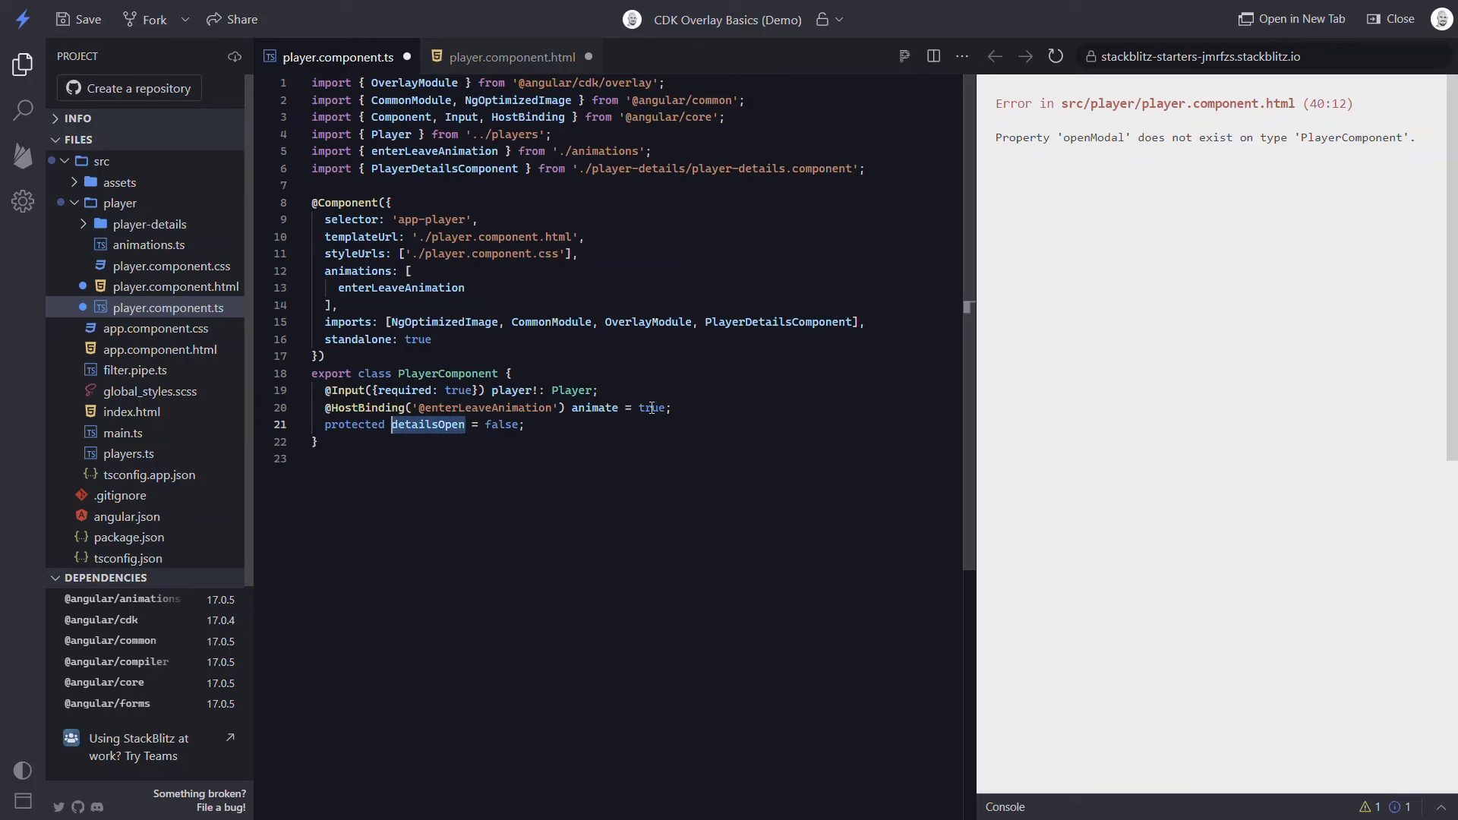
left_click(509, 57)
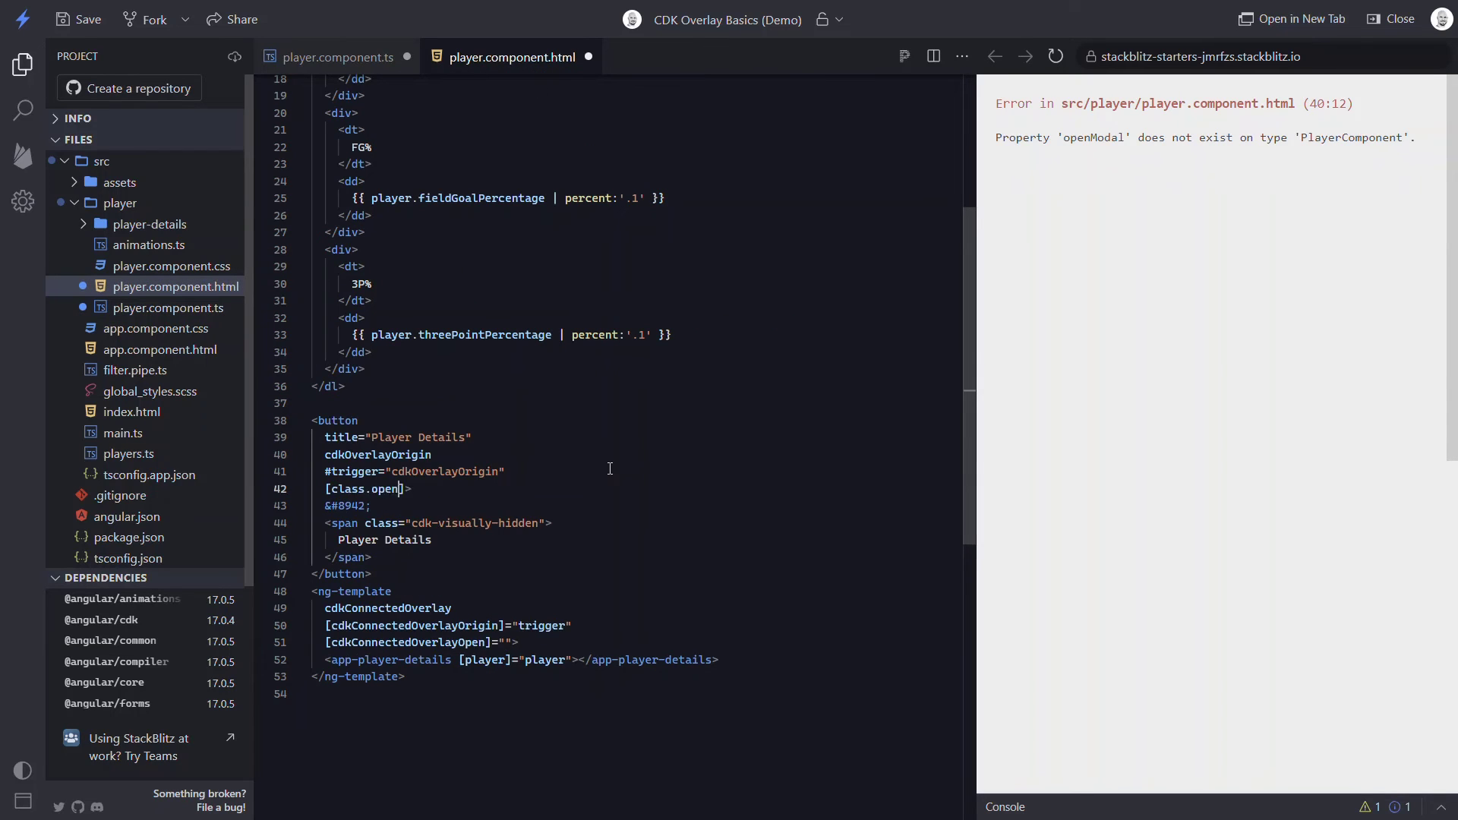
type("=\"detailsOpen\"")
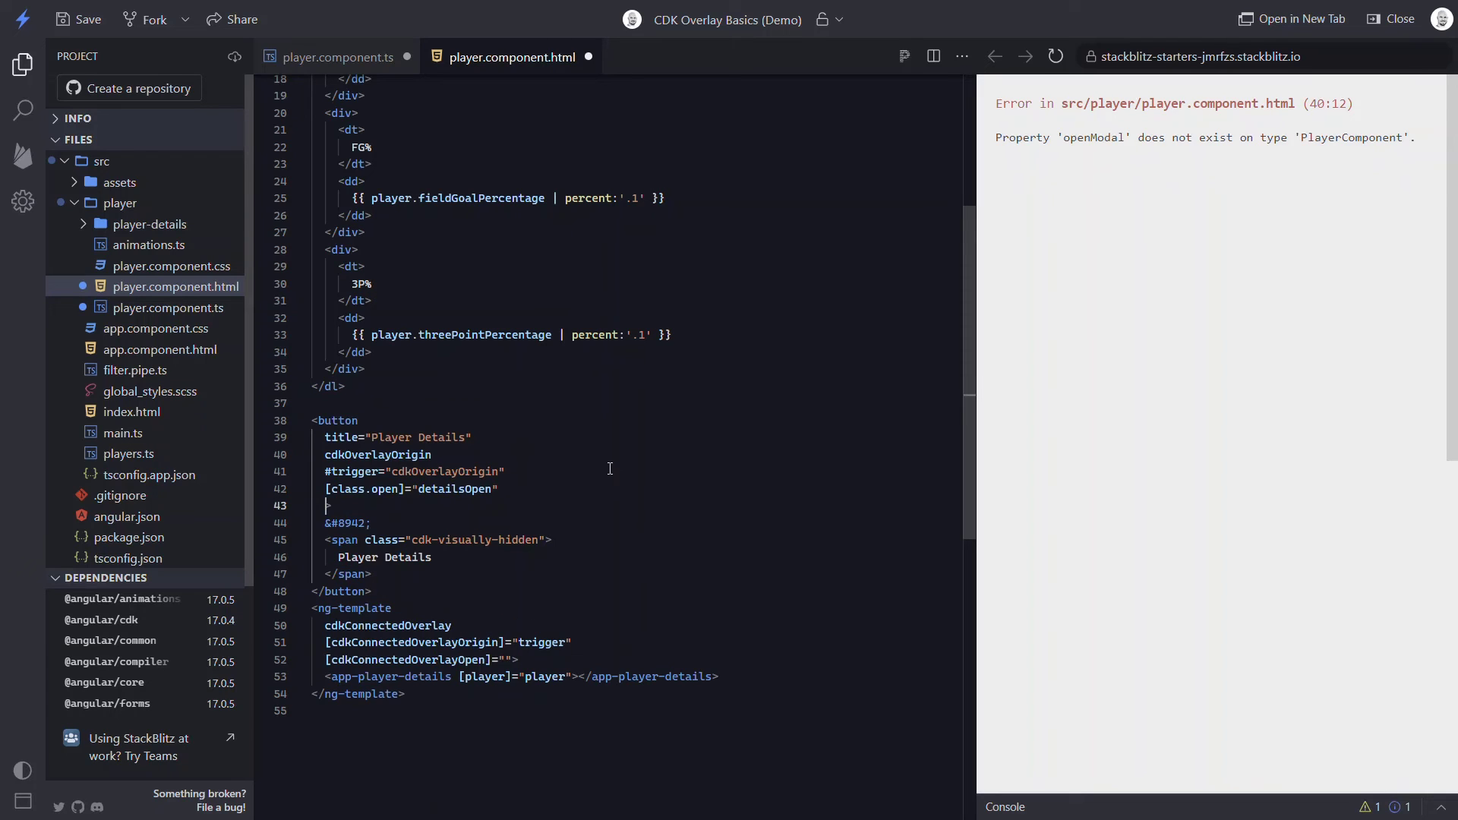
type("(click)=")
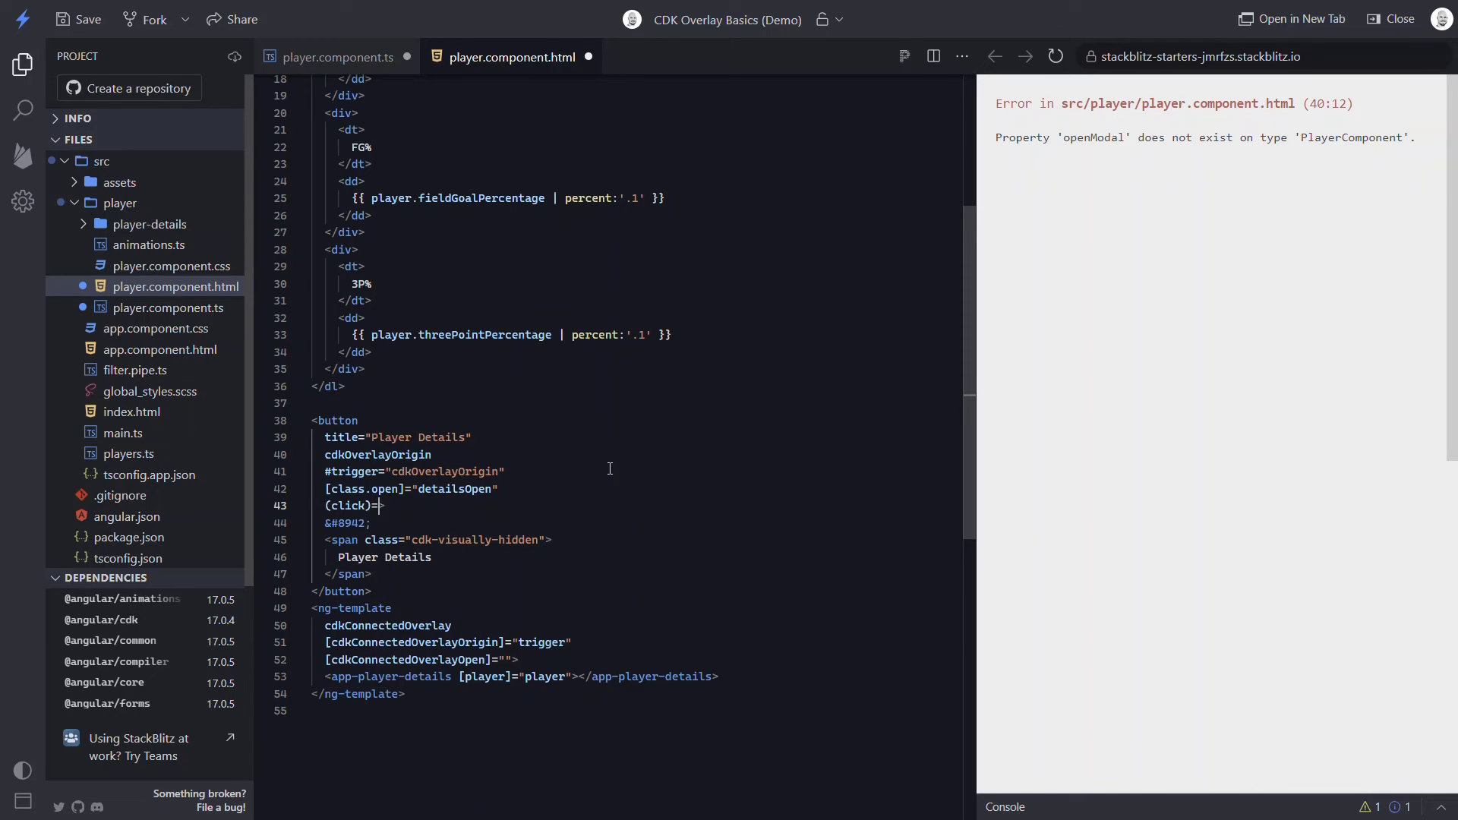
type("detailsOpen = !detailsOpen\">")
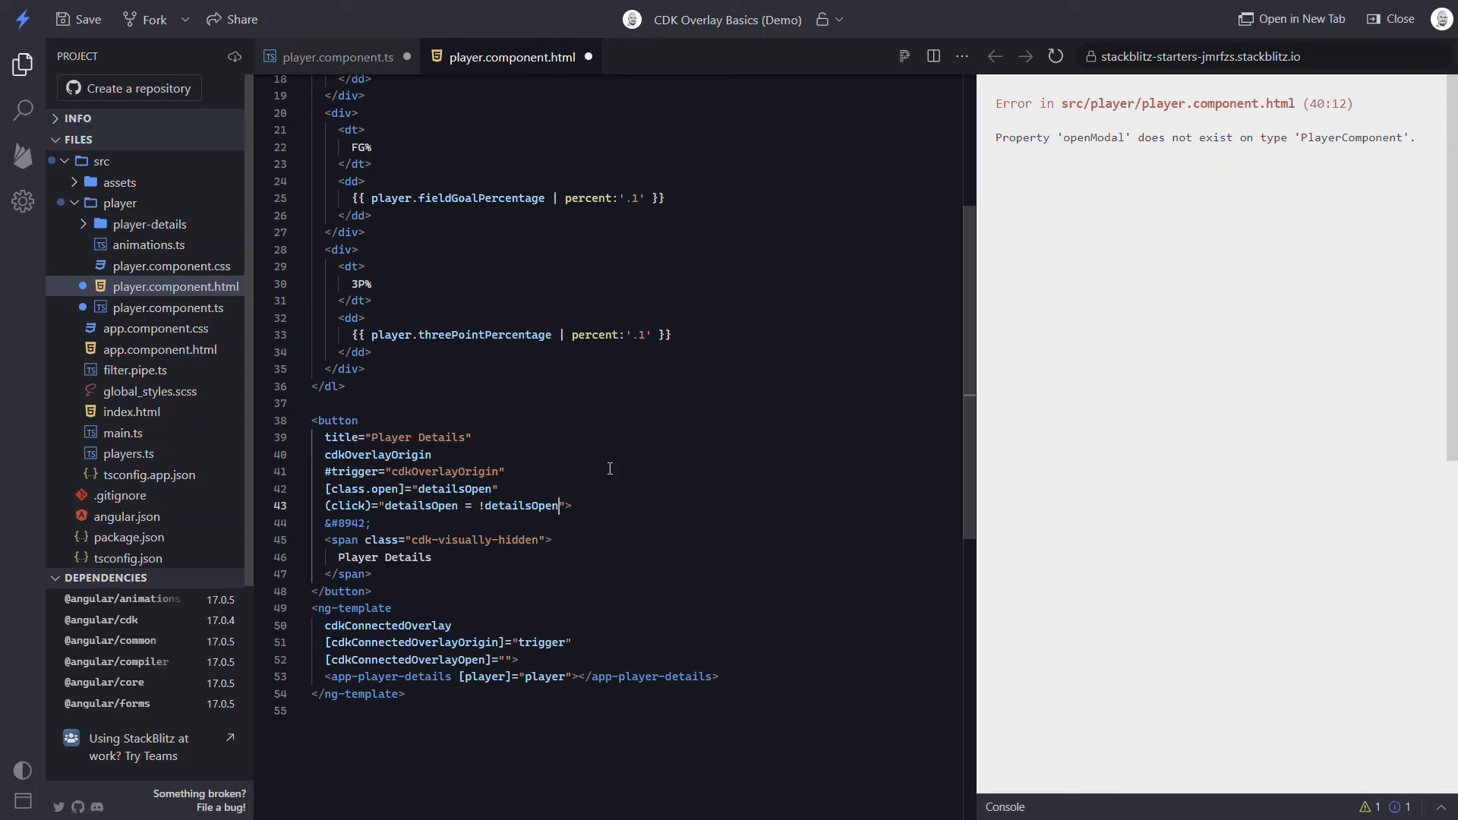
left_click(505, 659)
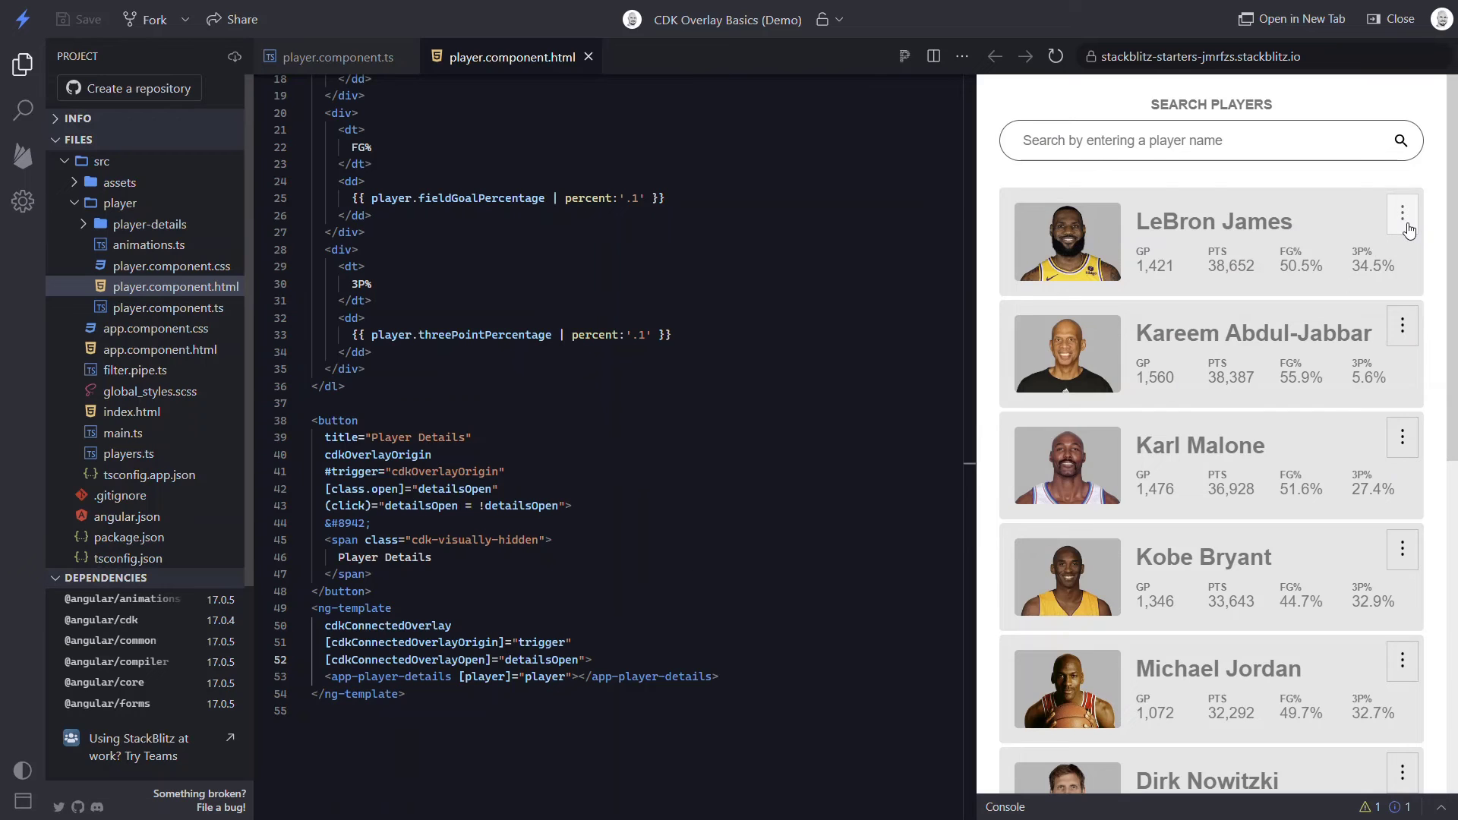
left_click(1401, 212)
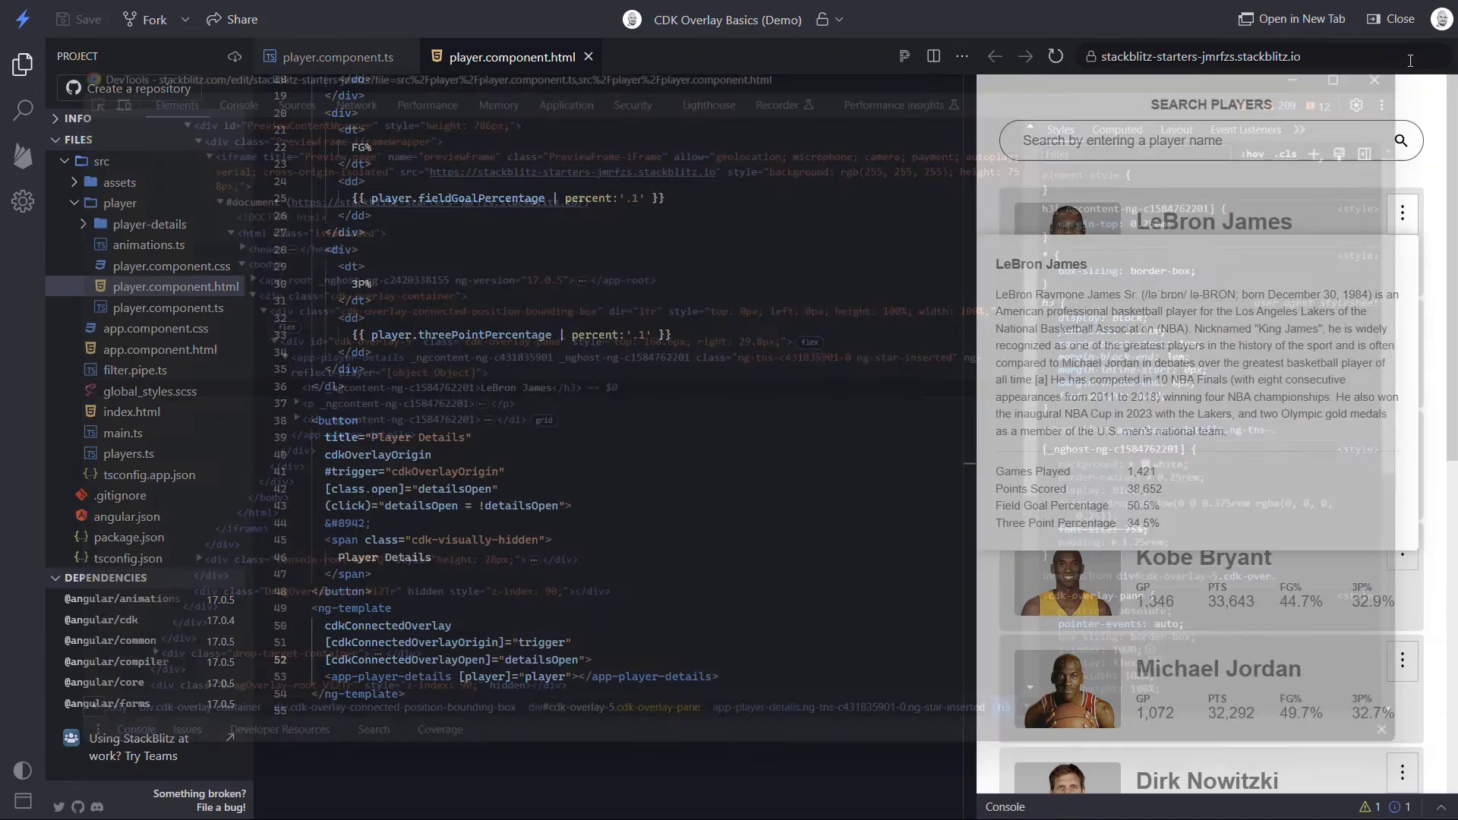
left_click(1056, 57)
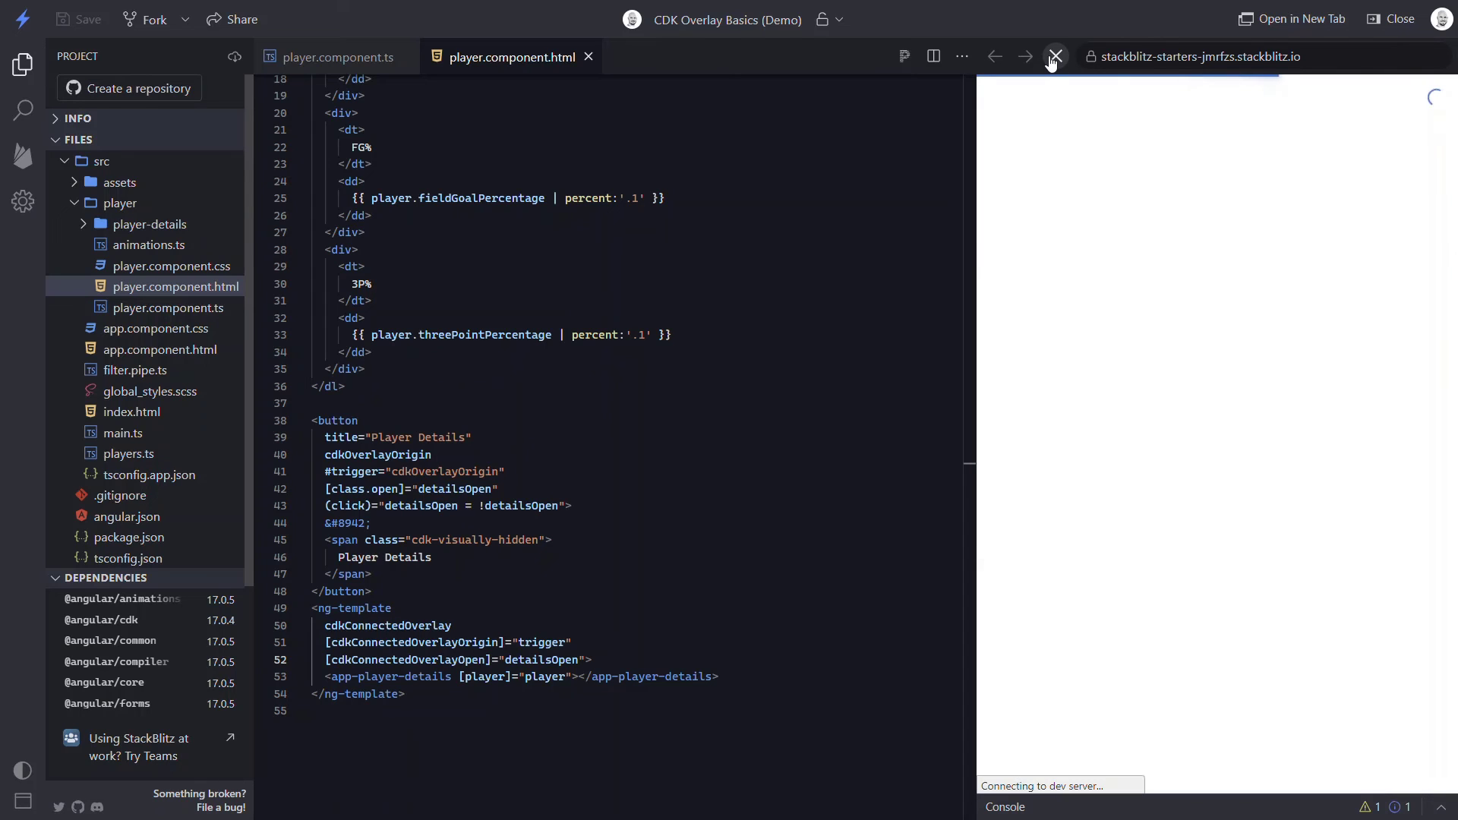
left_click(1055, 57)
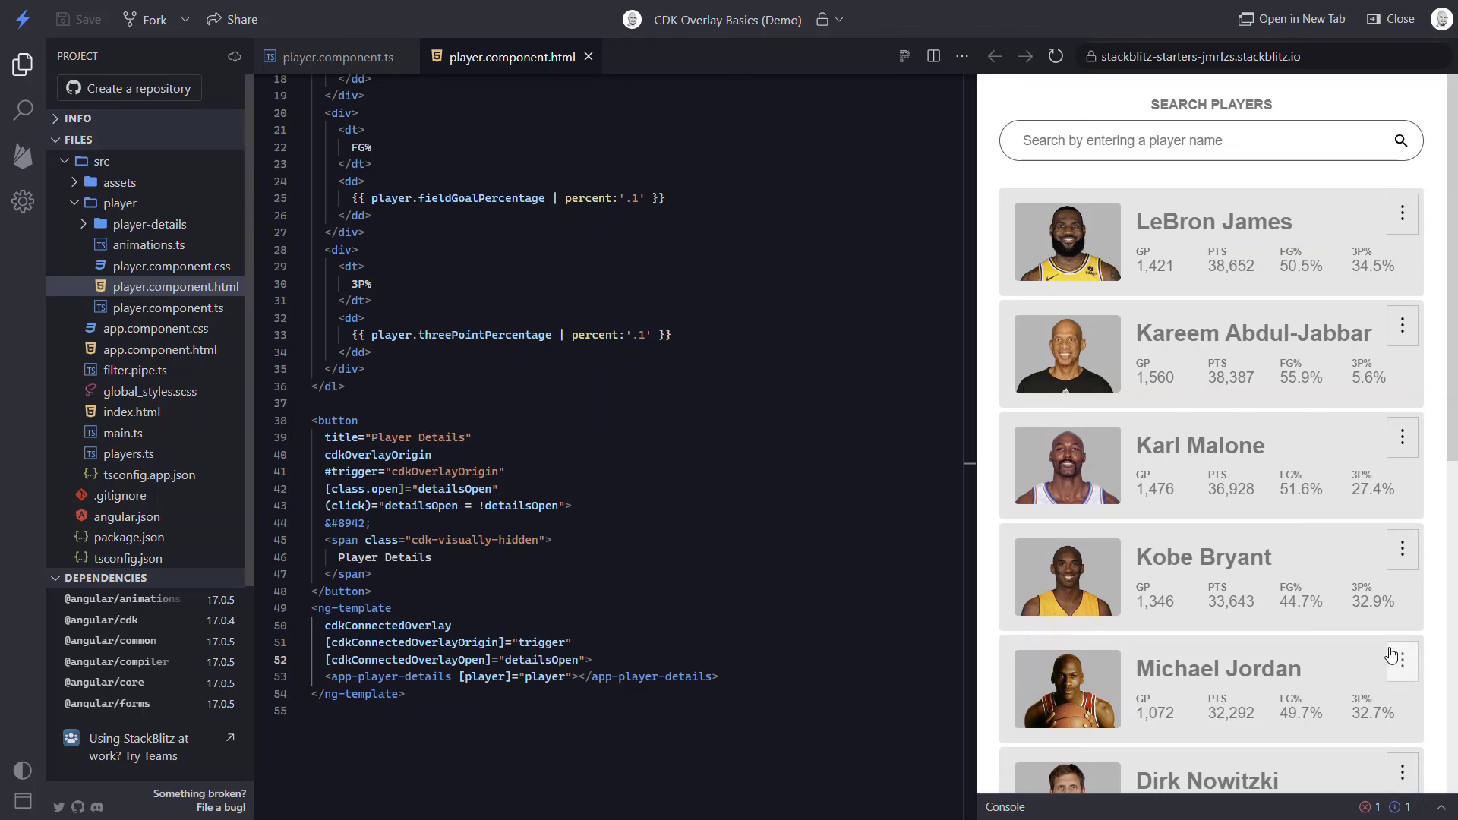
Open Michael Jordan's details popup from his ⋮ button in the preview.
left_click(1401, 662)
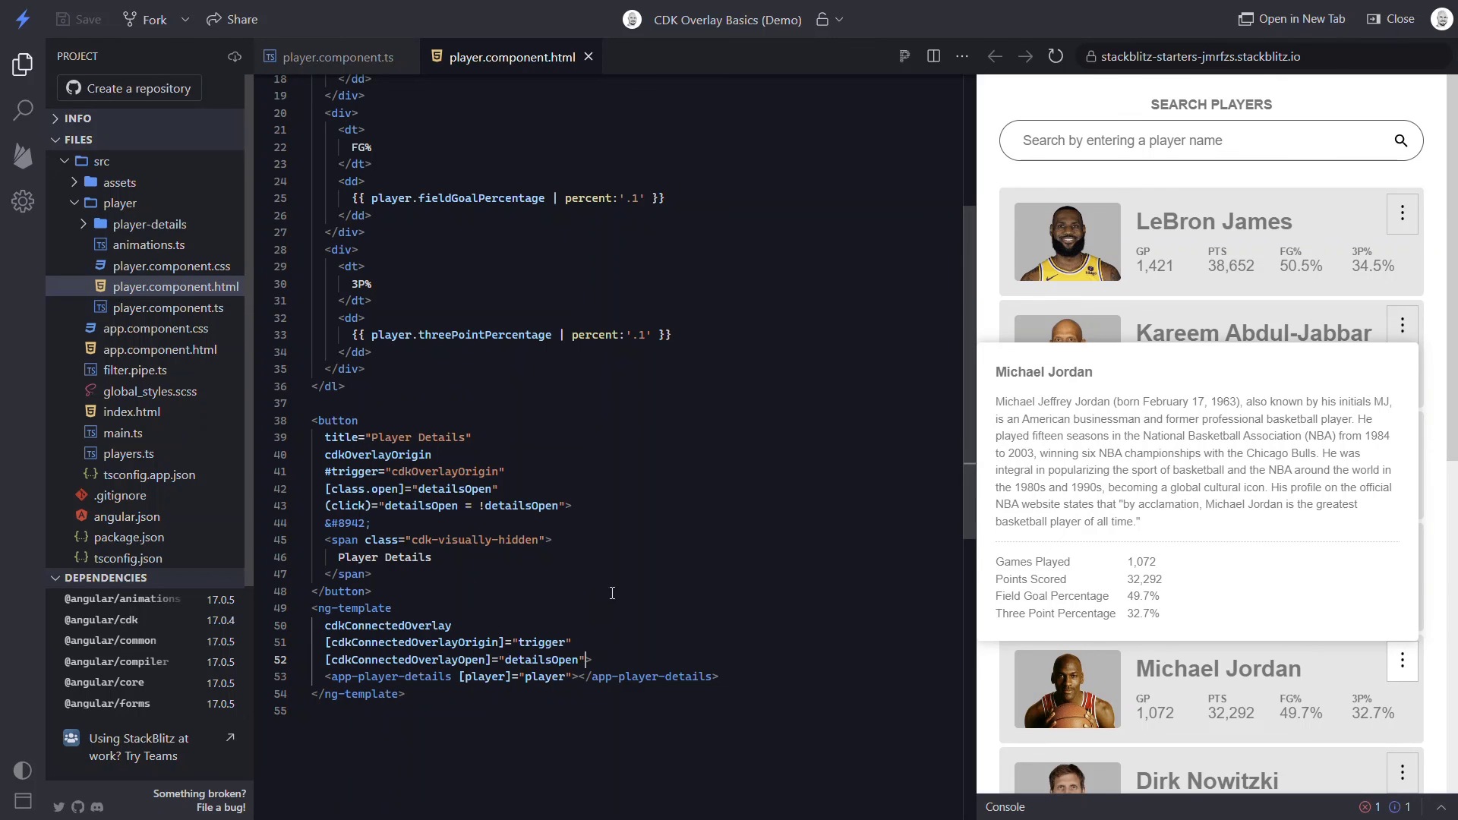
Set cdkConnectedOverlayWidth to 60%, check LeBron's popup, and start an overlayOutsideClick binding.
type("cdkConnectedOverlayWidth=\"60%\">")
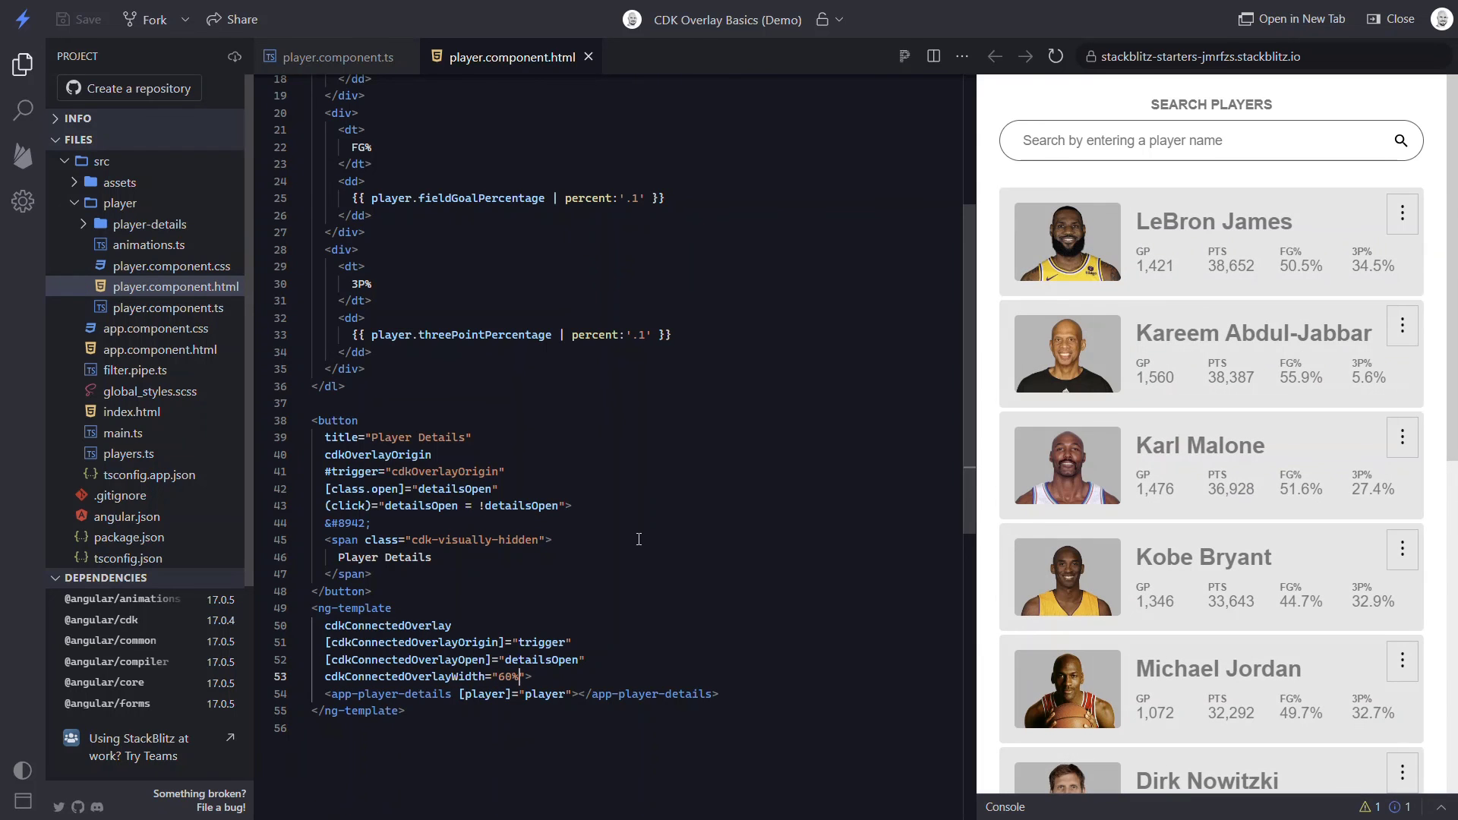
left_click(1401, 213)
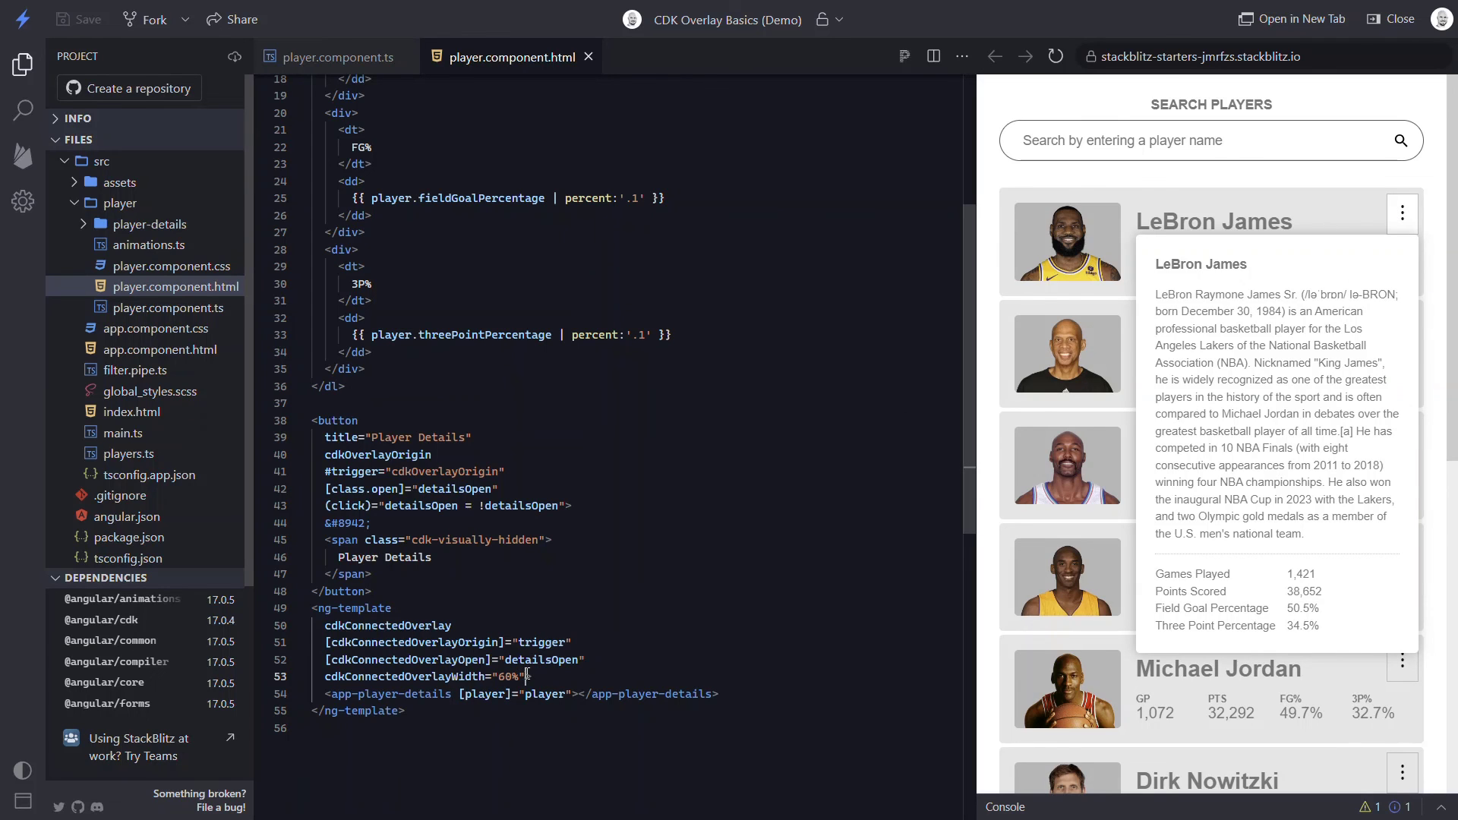
key("Enter")
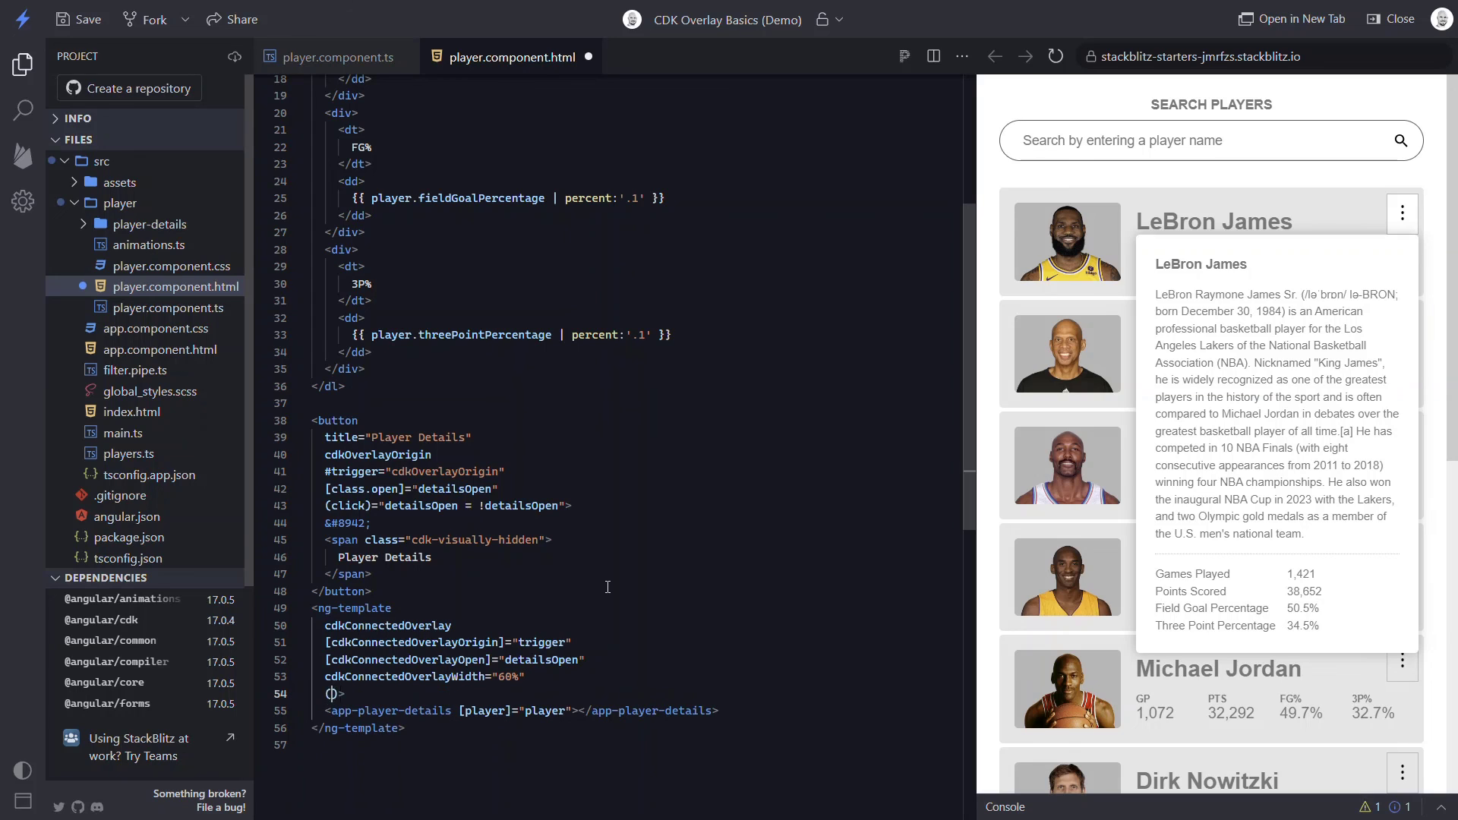
type("overlay")
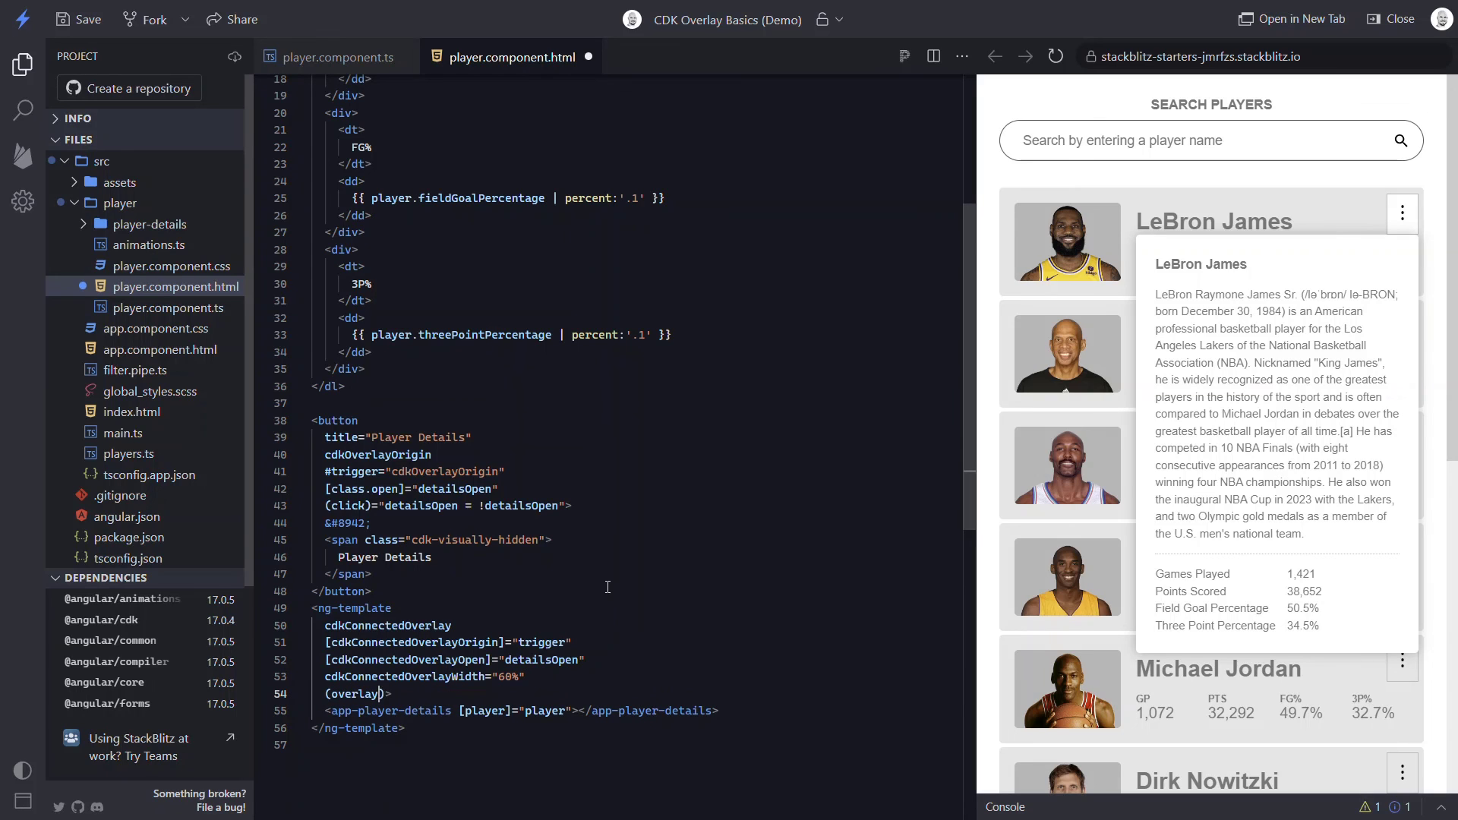
type("OutsideClick")
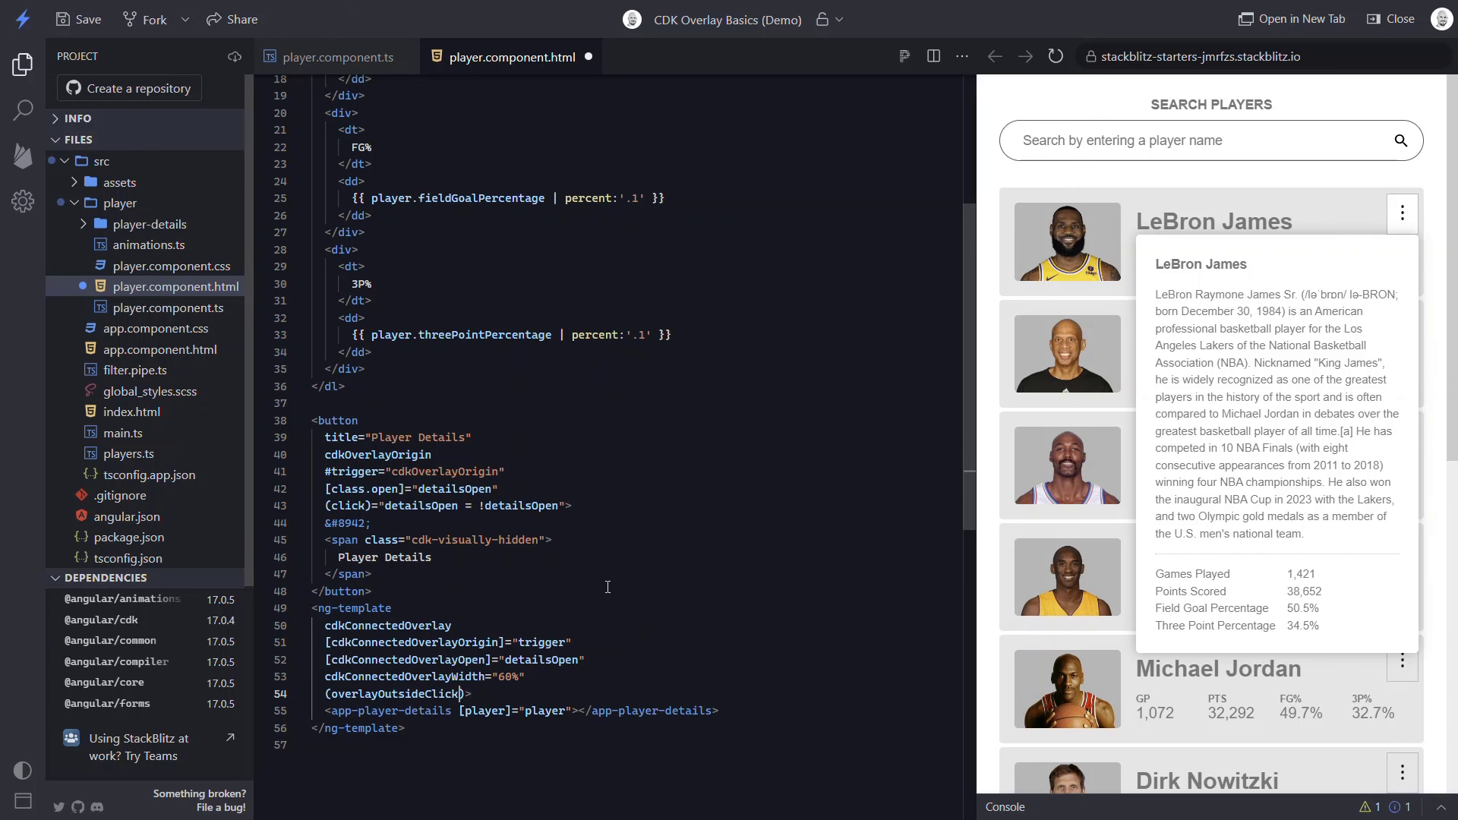
type("=\"")
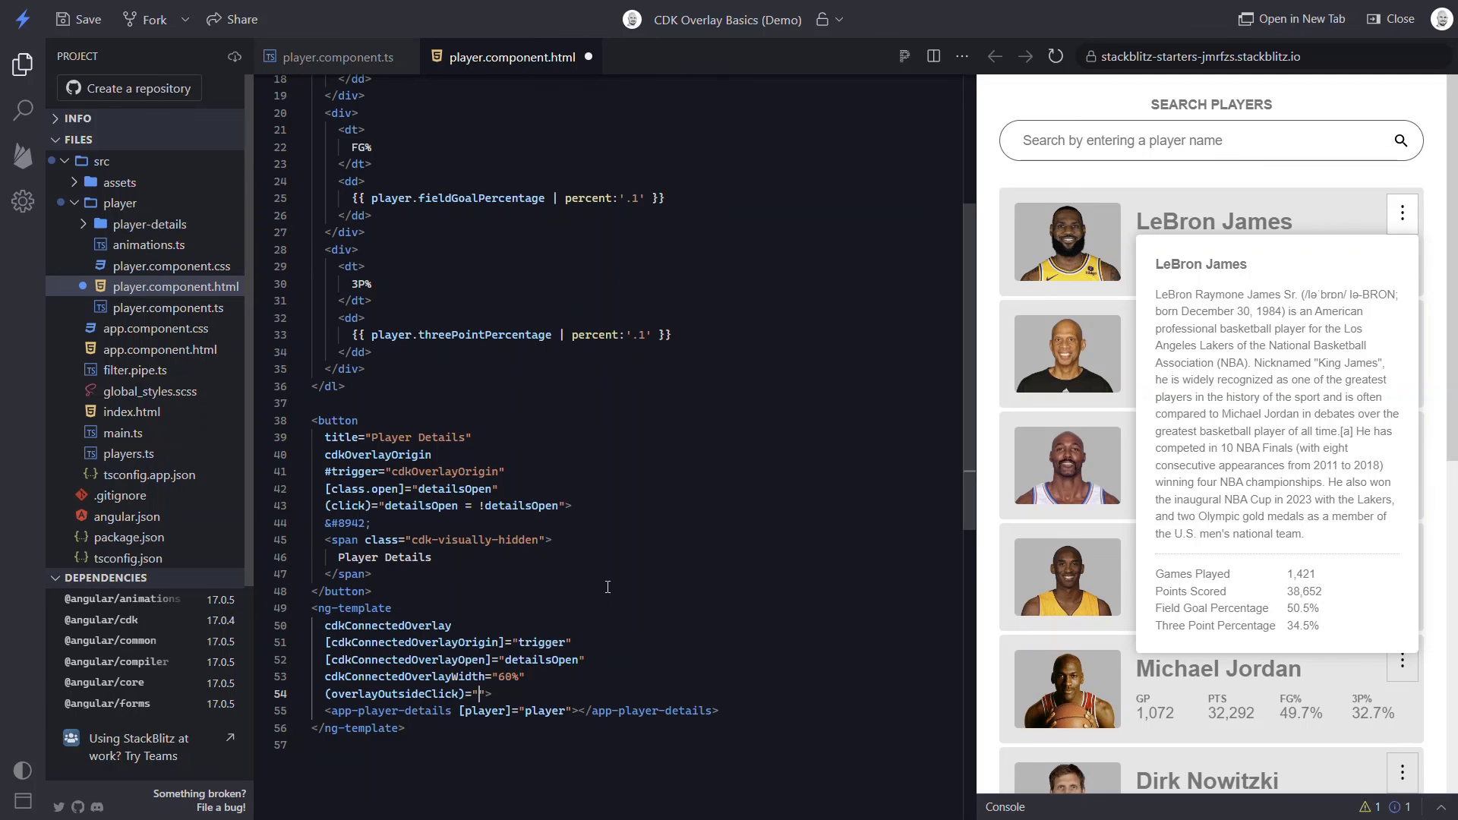
type("details")
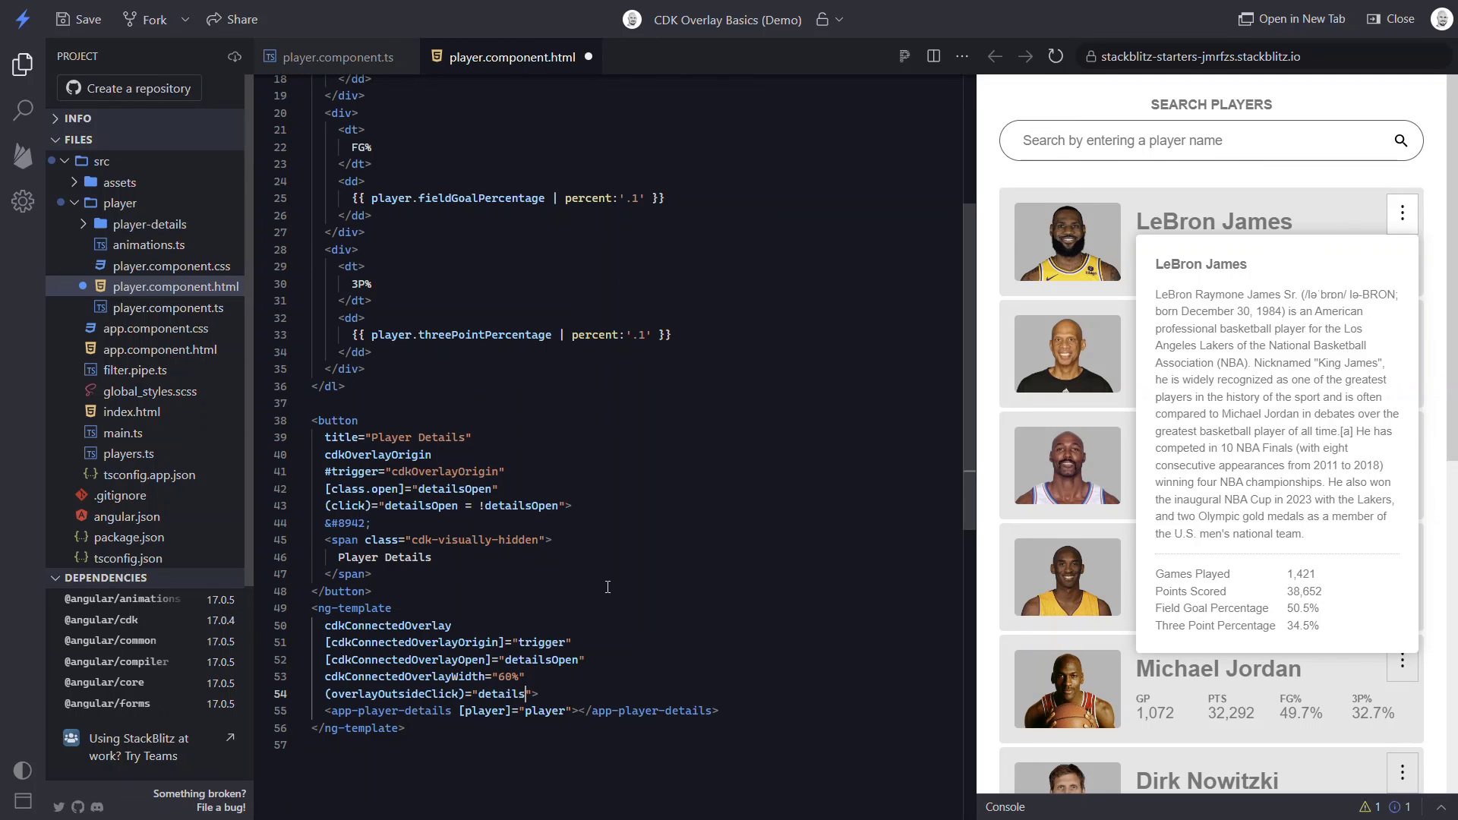